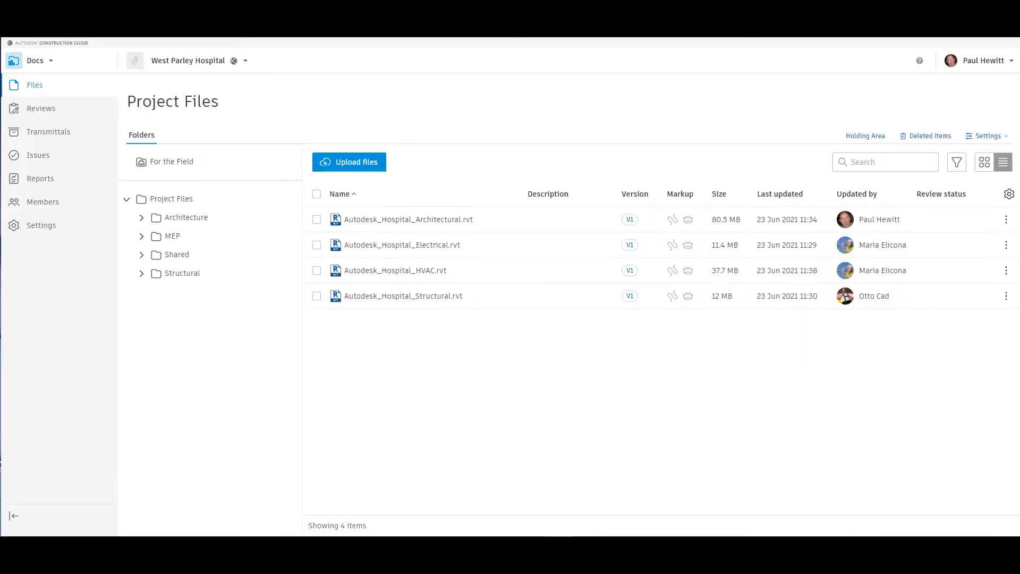
{"action": "mouse_move", "coordinate": [202, 363]}
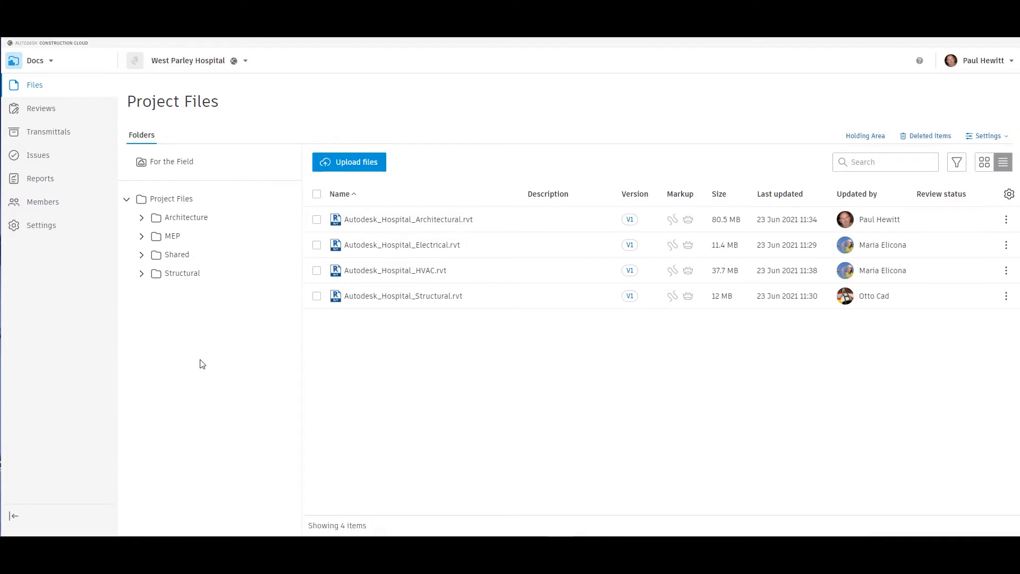
{"action": "mouse_move", "coordinate": [42, 49]}
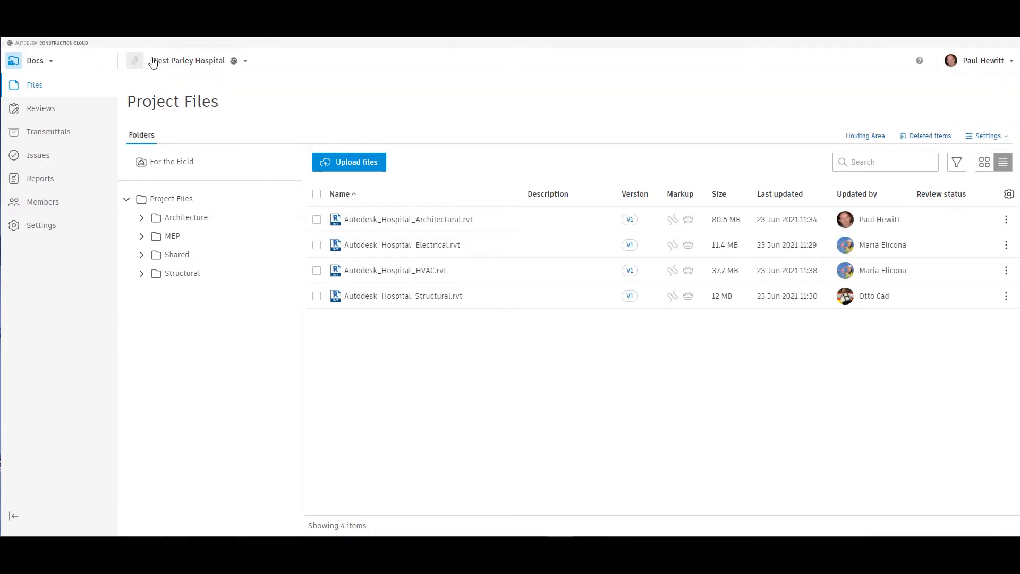
{"action": "mouse_move", "coordinate": [241, 73]}
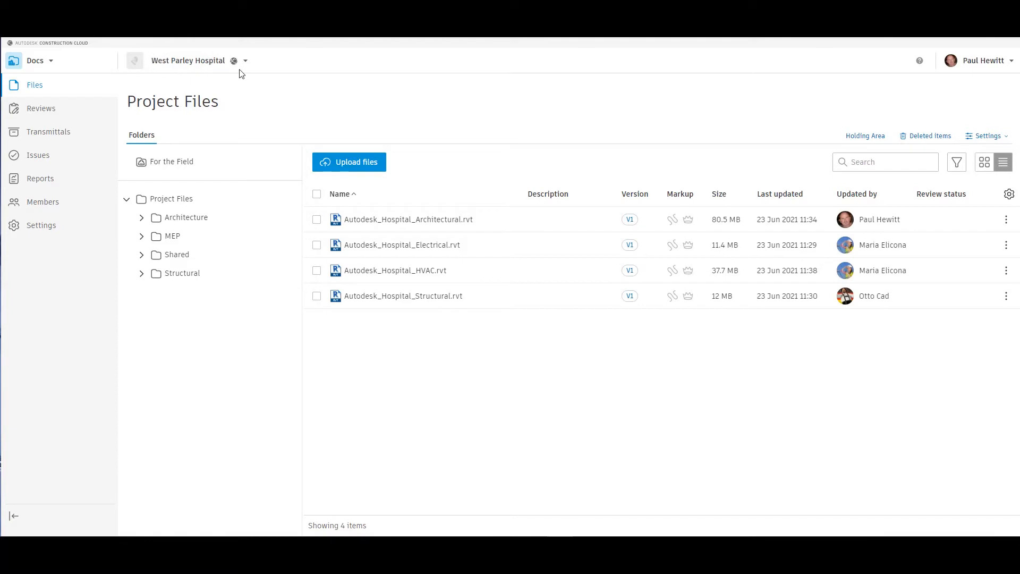
{"action": "mouse_move", "coordinate": [15, 60]}
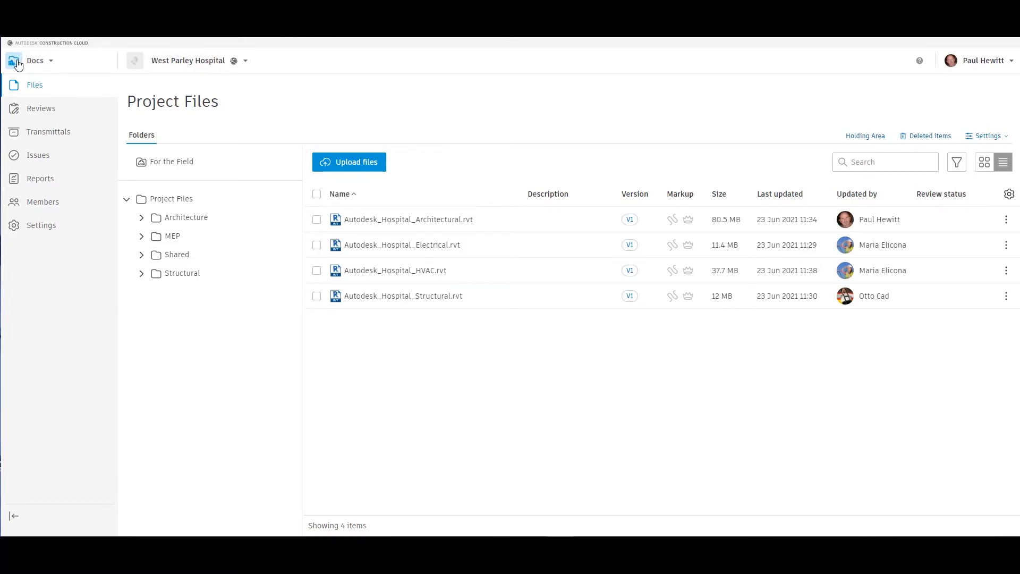
{"action": "mouse_move", "coordinate": [157, 203]}
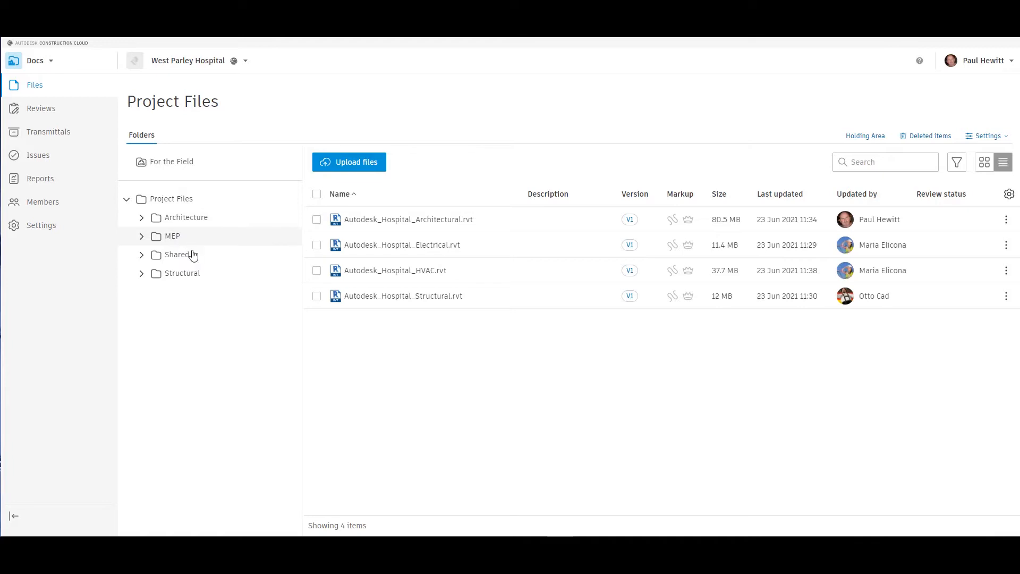
{"action": "mouse_move", "coordinate": [143, 221]}
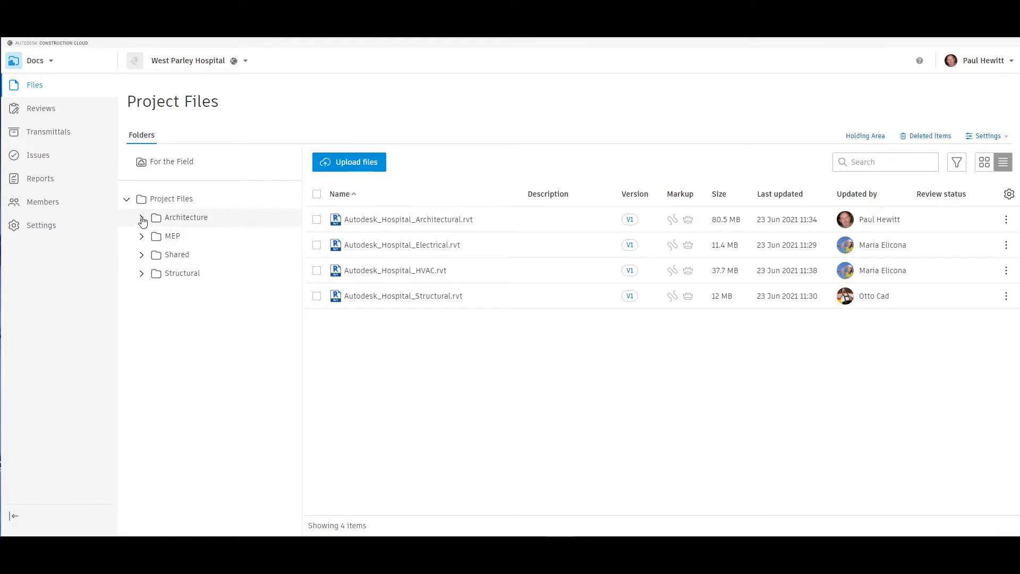
Expand the Architecture, Shared and MEP folders and browse their coordination space files.
{"action": "left_click", "coordinate": [141, 218]}
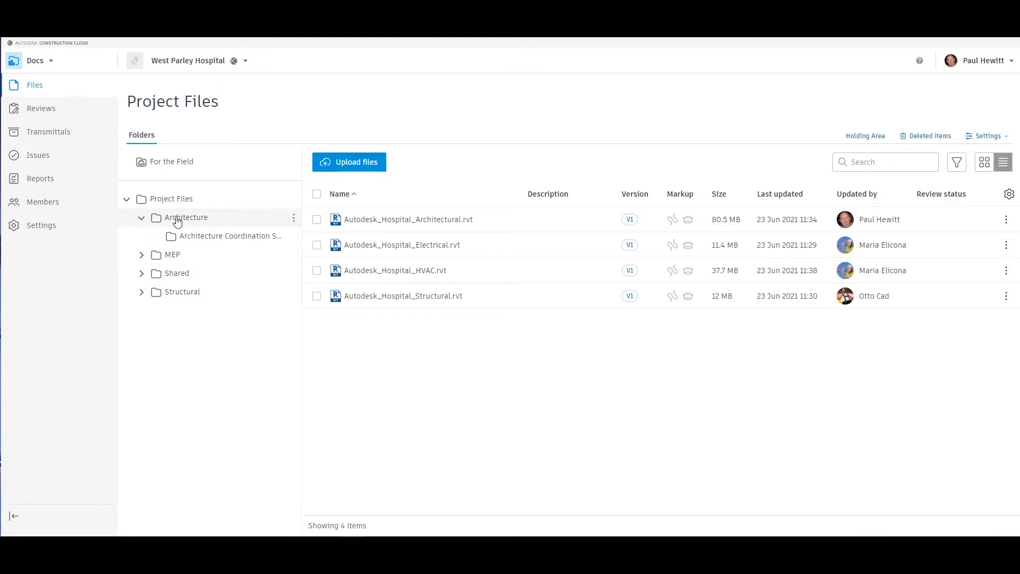
{"action": "mouse_move", "coordinate": [188, 238]}
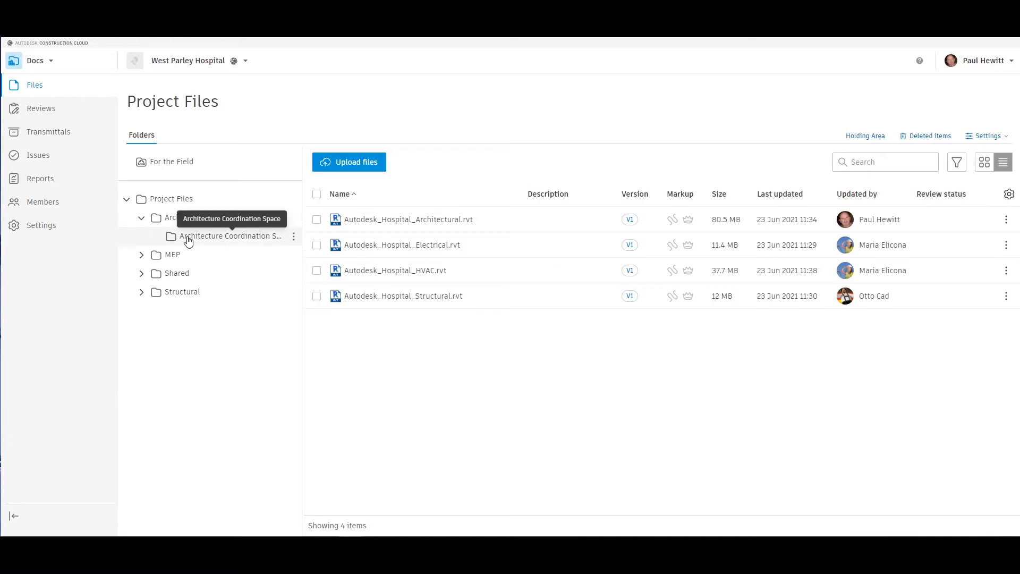
{"action": "mouse_move", "coordinate": [268, 244]}
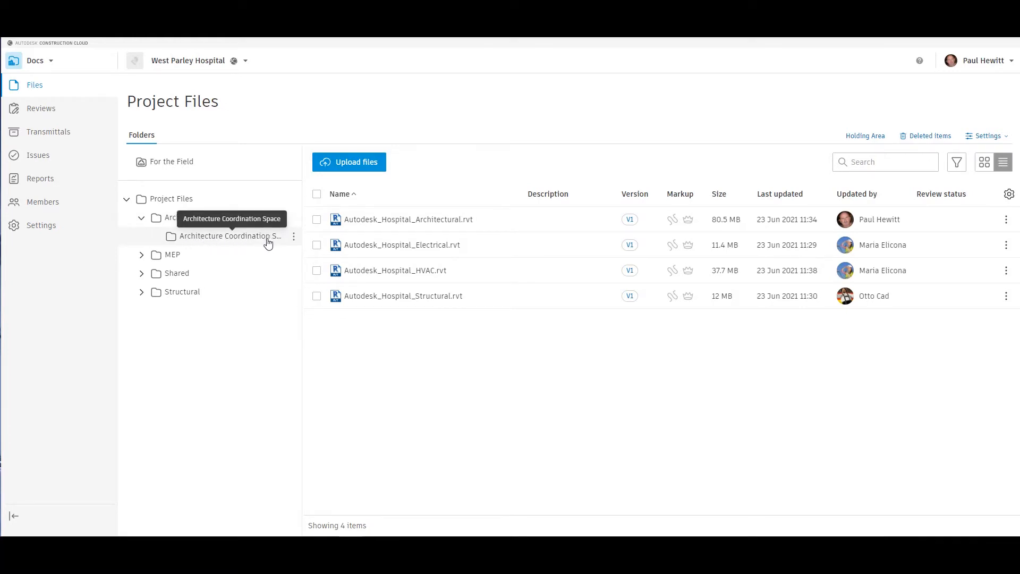
{"action": "left_click", "coordinate": [142, 273]}
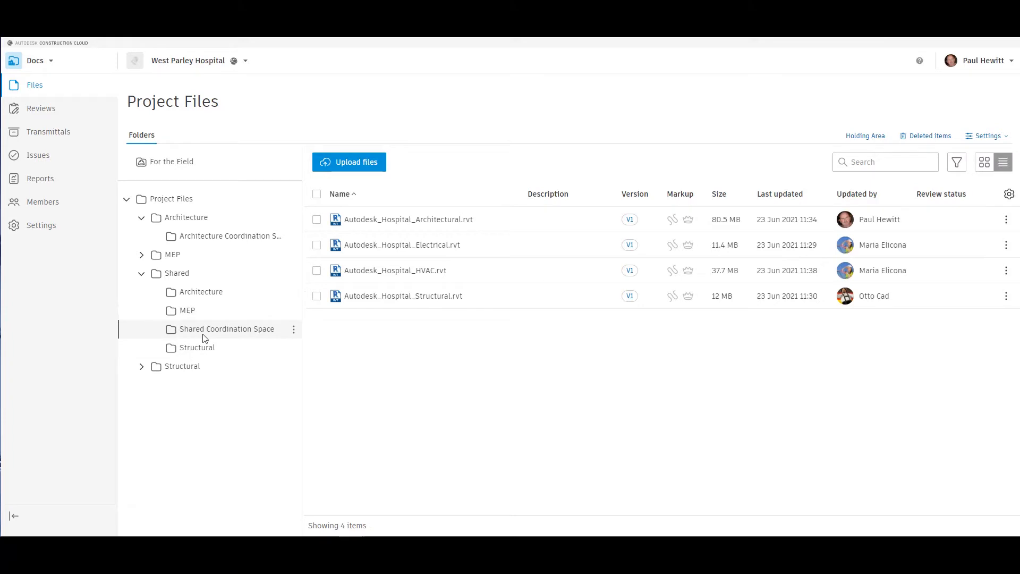
{"action": "mouse_move", "coordinate": [179, 230]}
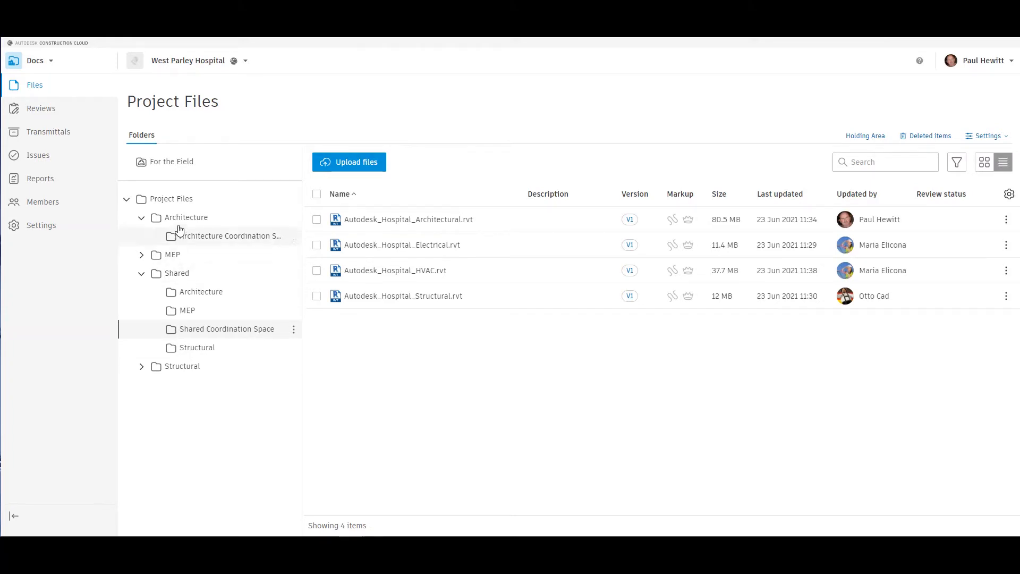
{"action": "left_click", "coordinate": [187, 217]}
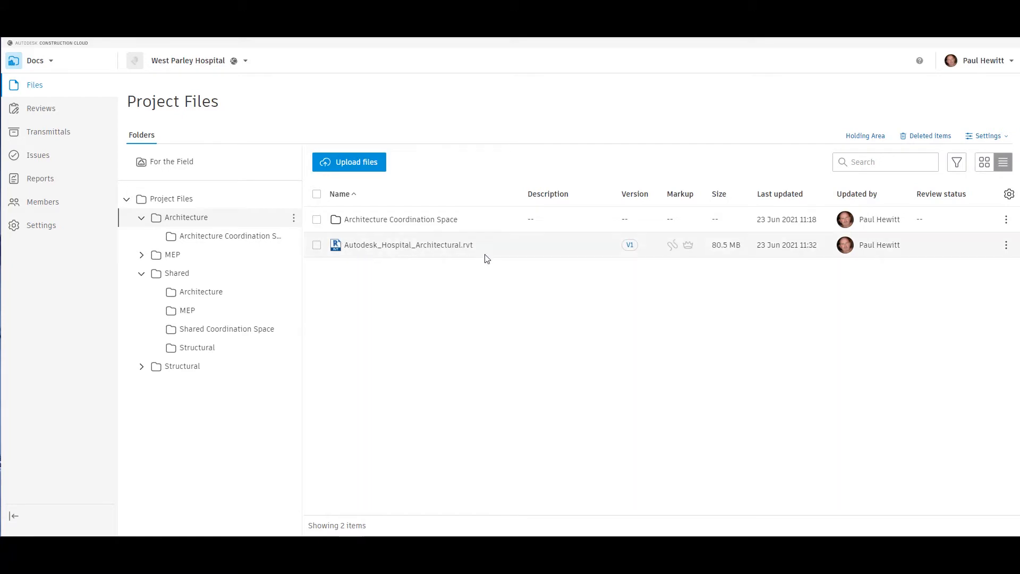
{"action": "left_click", "coordinate": [142, 255]}
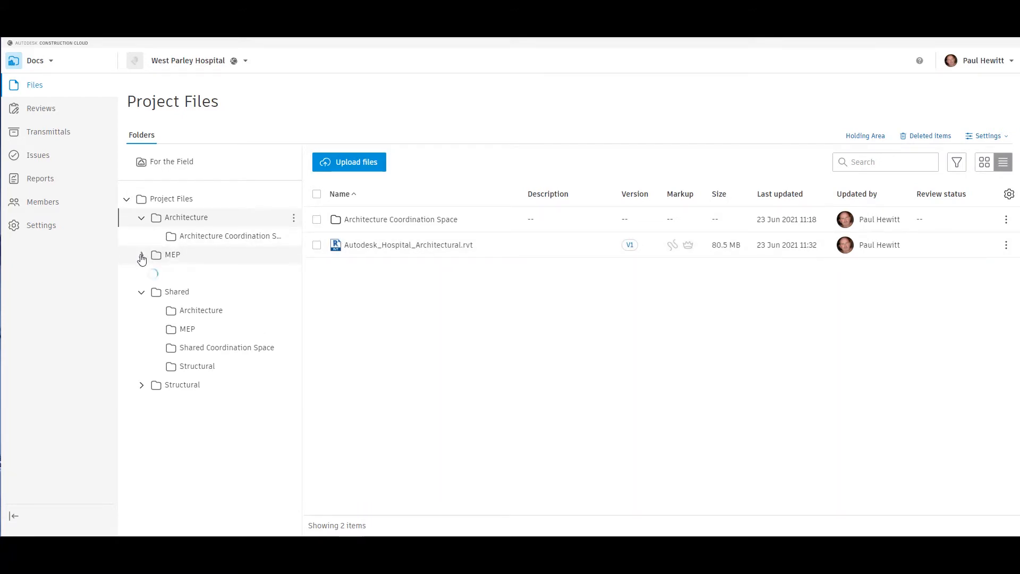
{"action": "left_click", "coordinate": [141, 255]}
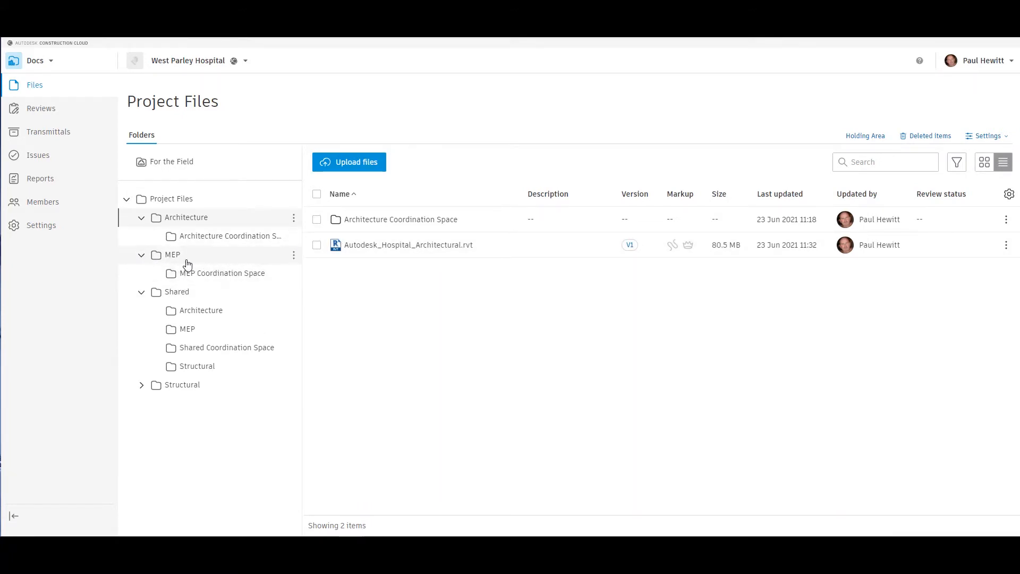
{"action": "left_click", "coordinate": [173, 255]}
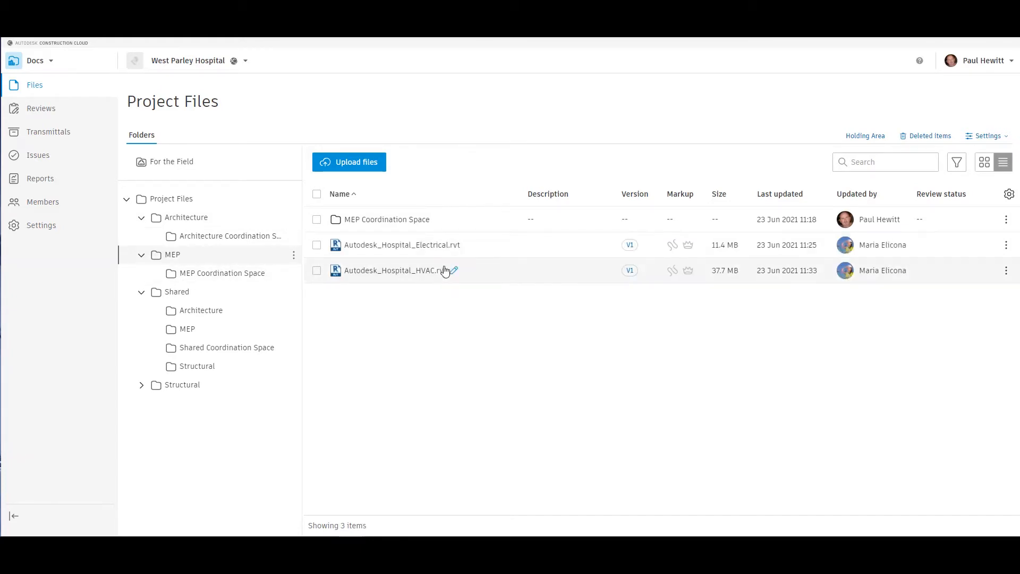
{"action": "mouse_move", "coordinate": [387, 222]}
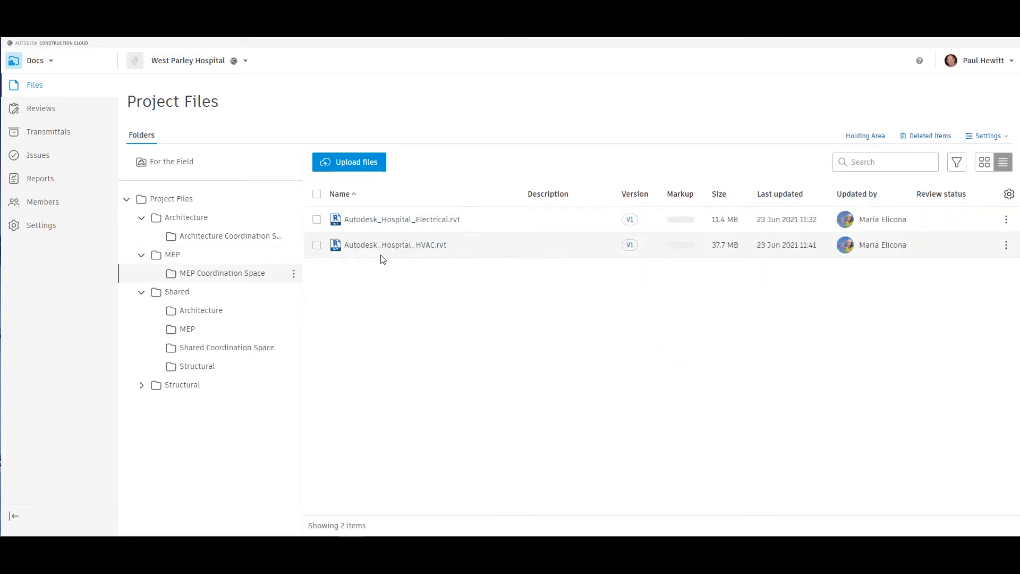
{"action": "mouse_move", "coordinate": [389, 251]}
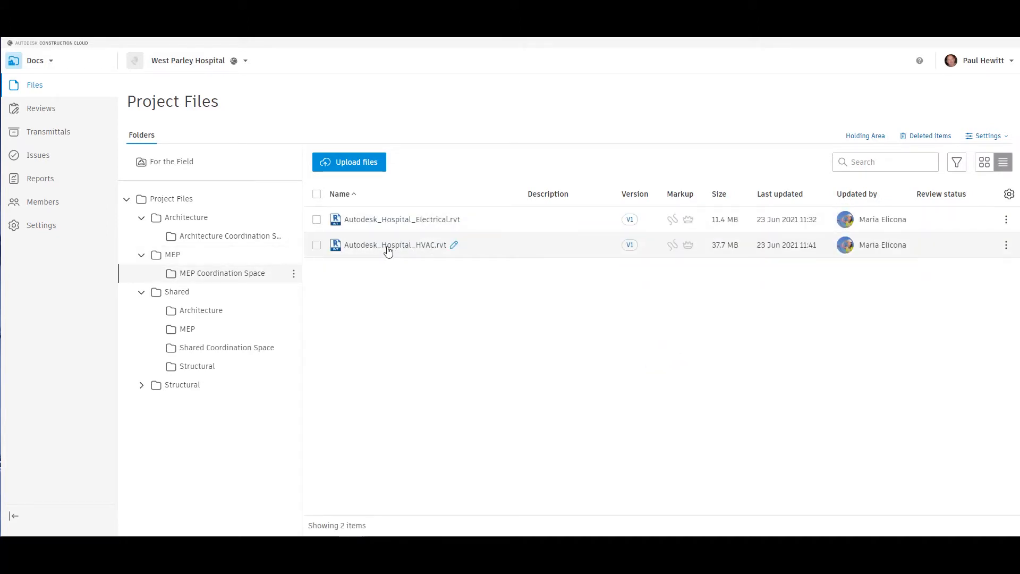
Open the Shared Coordination Space folder listing the four hospital Revit models.
{"action": "left_click", "coordinate": [226, 347]}
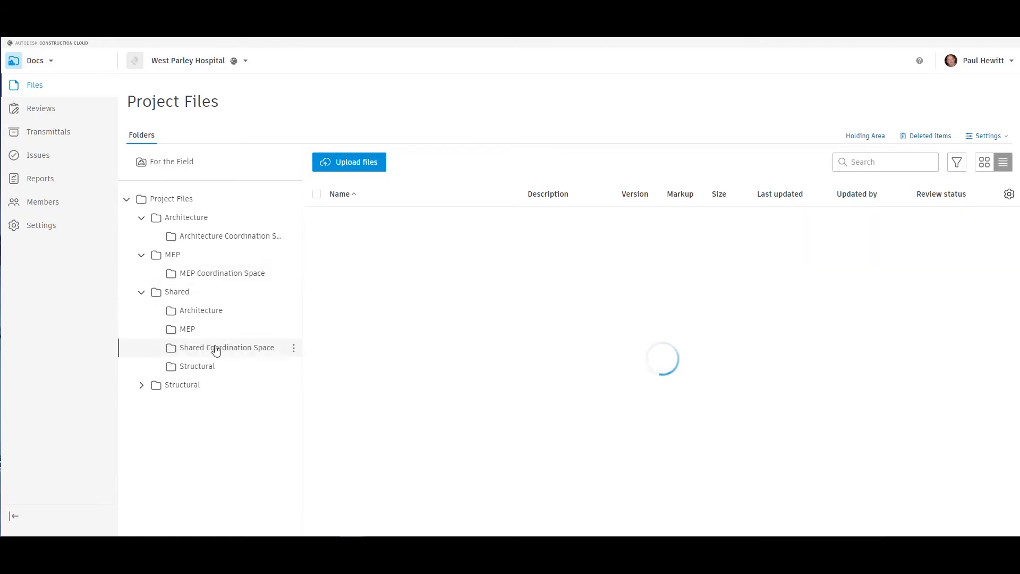
{"action": "left_click", "coordinate": [226, 347]}
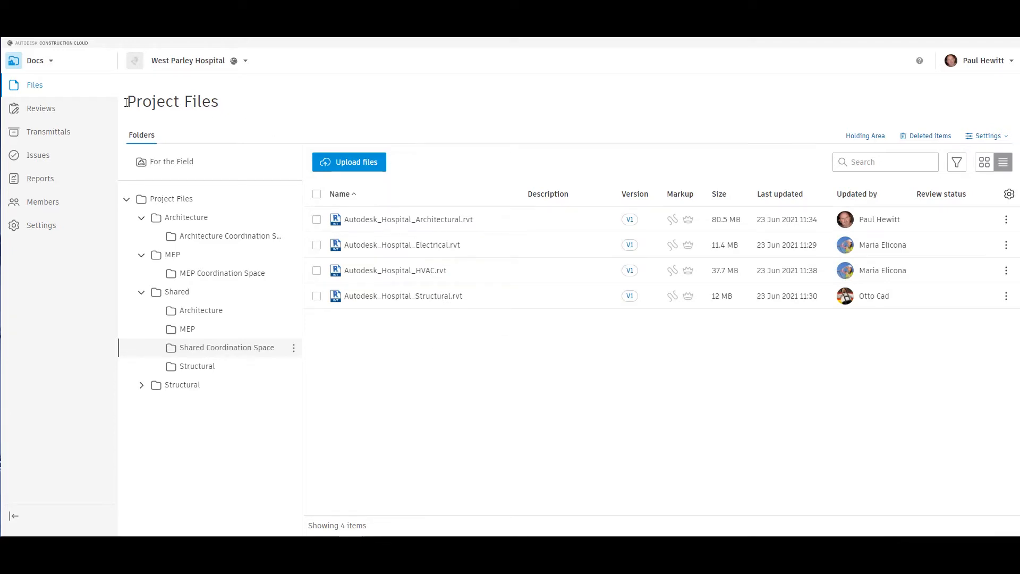
Switch from Docs to Model Coordination and load its Coordination spaces settings.
{"action": "left_click", "coordinate": [35, 60]}
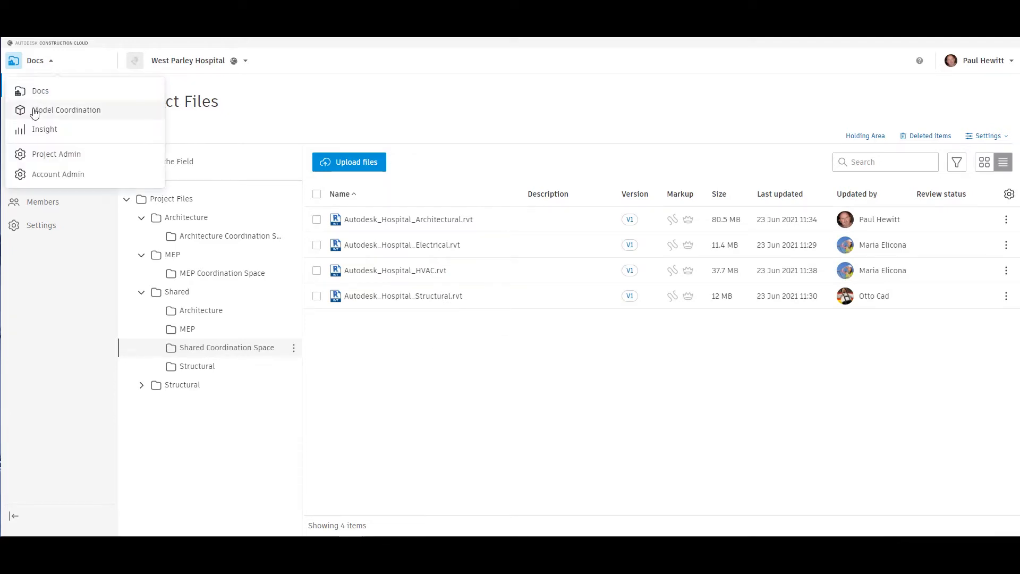
{"action": "mouse_move", "coordinate": [59, 115]}
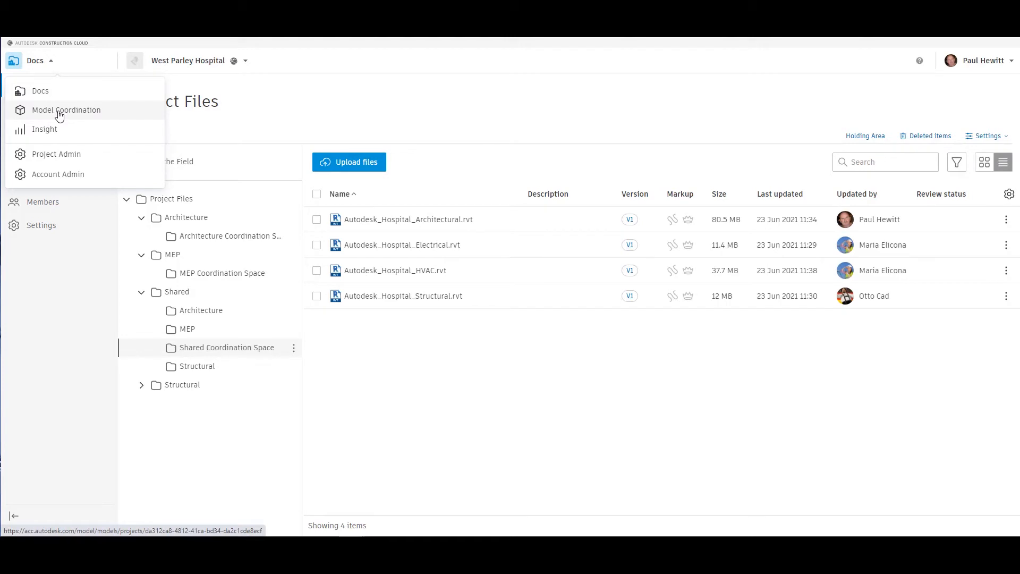
{"action": "left_click", "coordinate": [66, 109]}
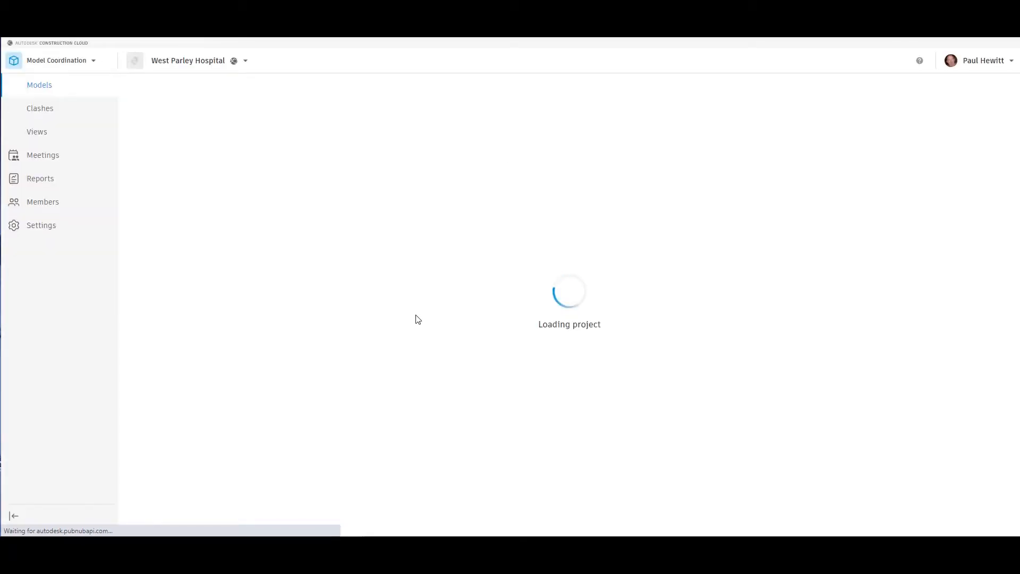
{"action": "left_click", "coordinate": [41, 226]}
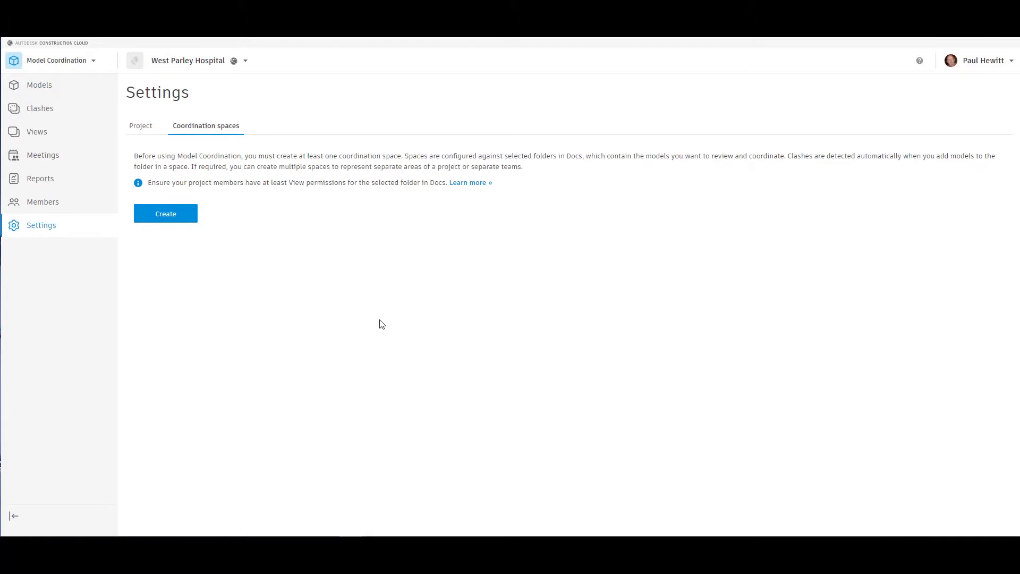
{"action": "mouse_move", "coordinate": [241, 119]}
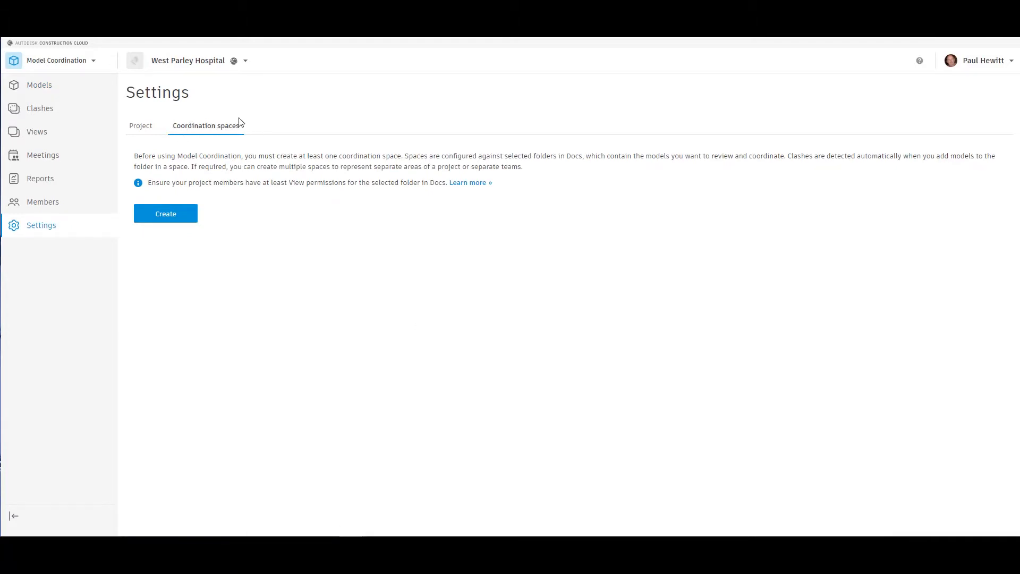
{"action": "mouse_move", "coordinate": [185, 153]}
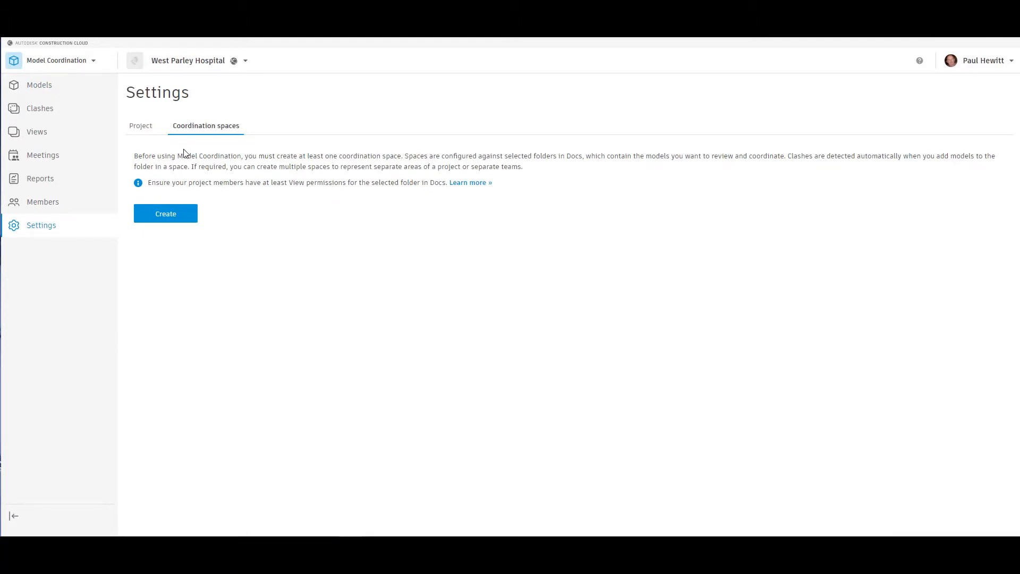
Start a new coordination space named 'Shared Coordination Space'.
{"action": "left_click", "coordinate": [165, 212]}
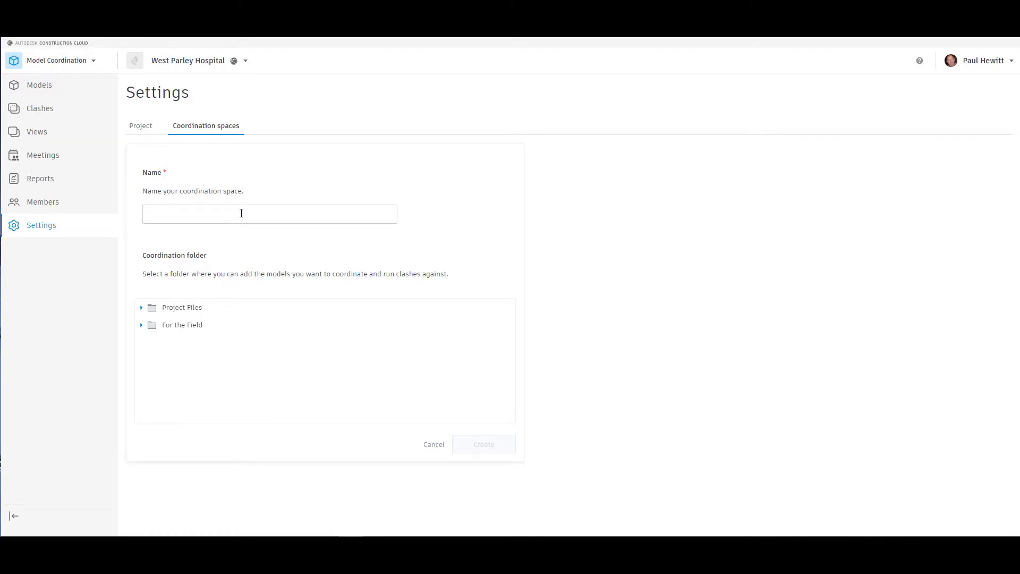
{"action": "left_click", "coordinate": [242, 214]}
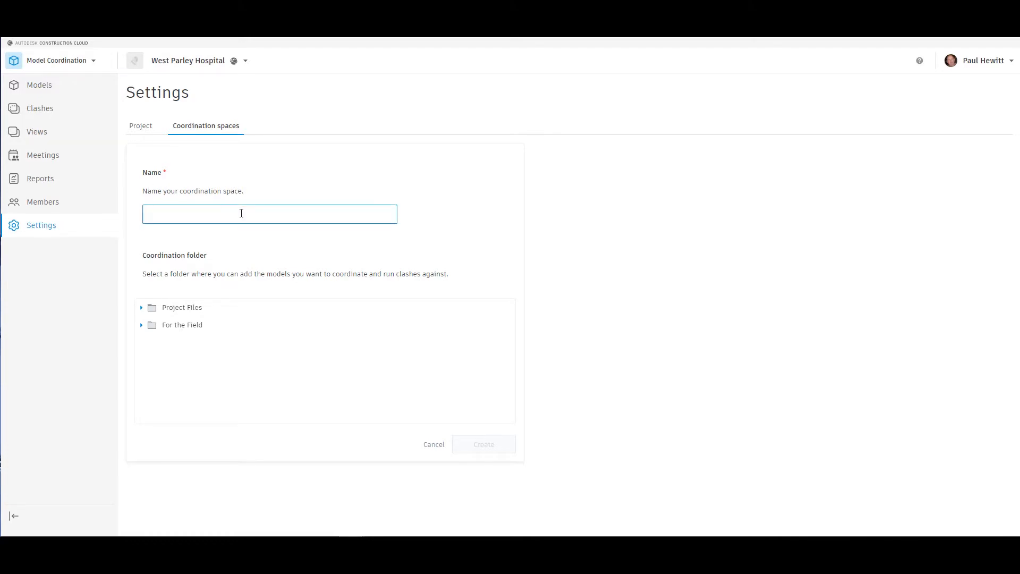
{"action": "type", "text": "Shared C"}
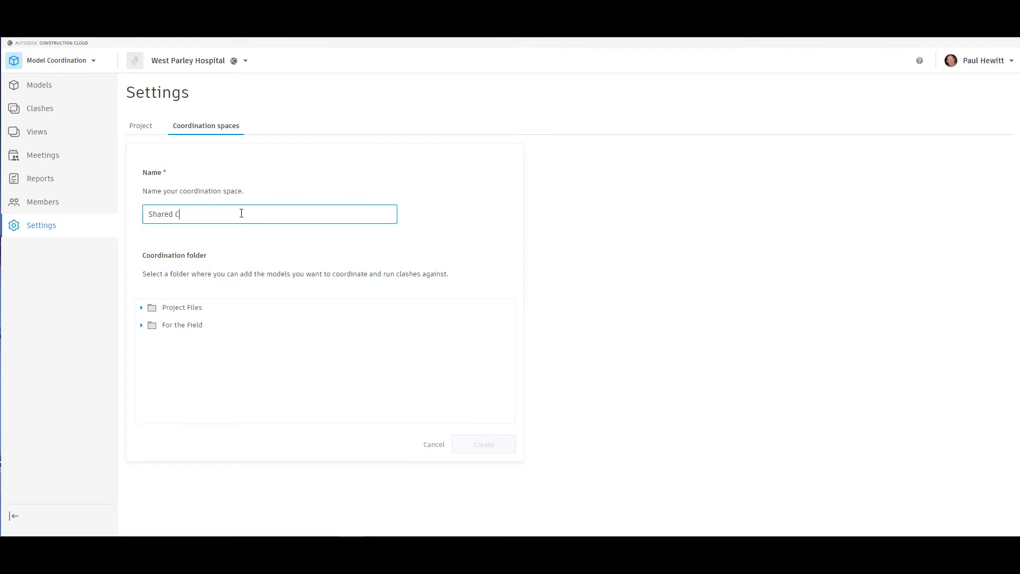
{"action": "type", "text": "ood"}
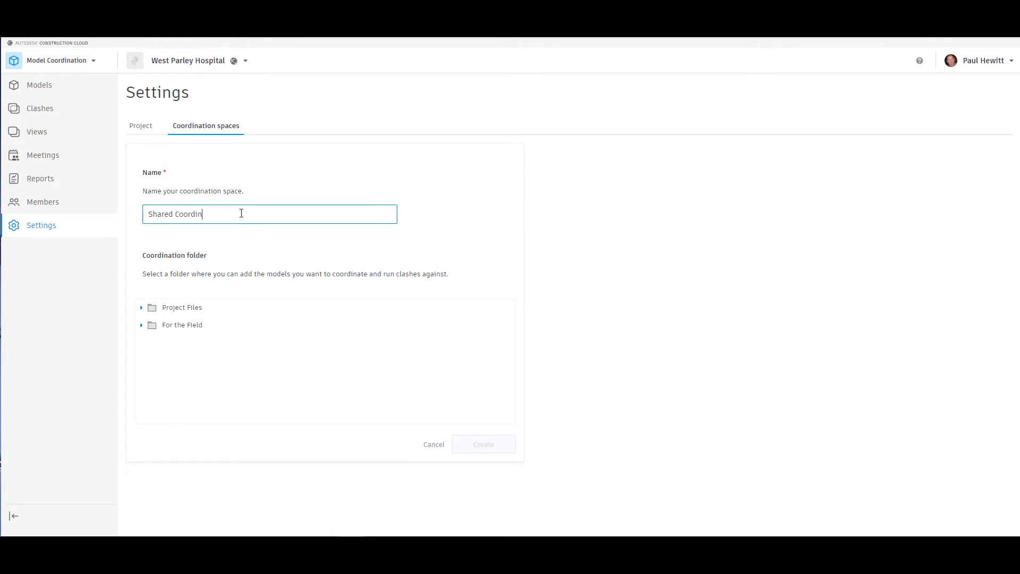
{"action": "type", "text": "ation Sp"}
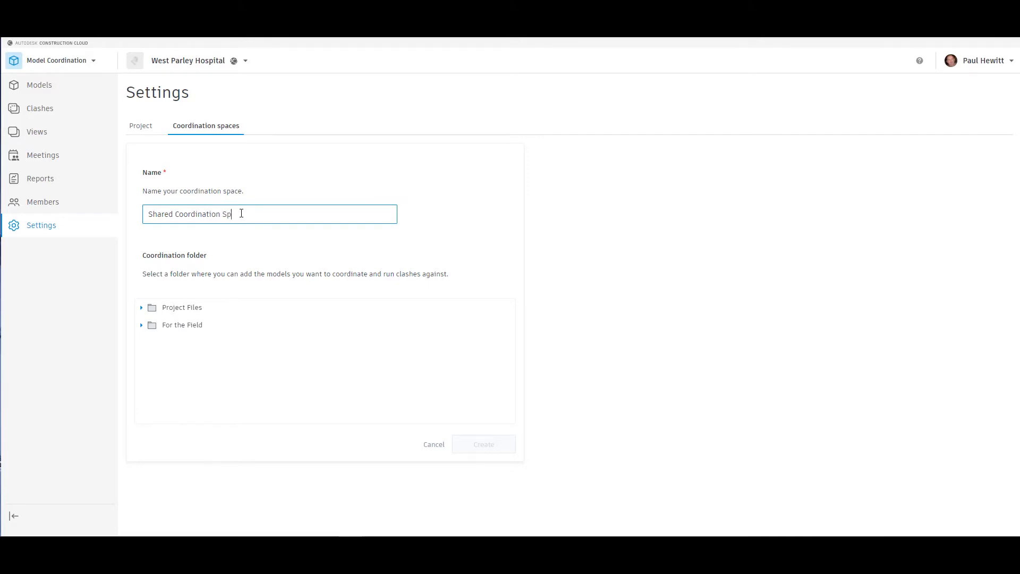
{"action": "type", "text": "ace"}
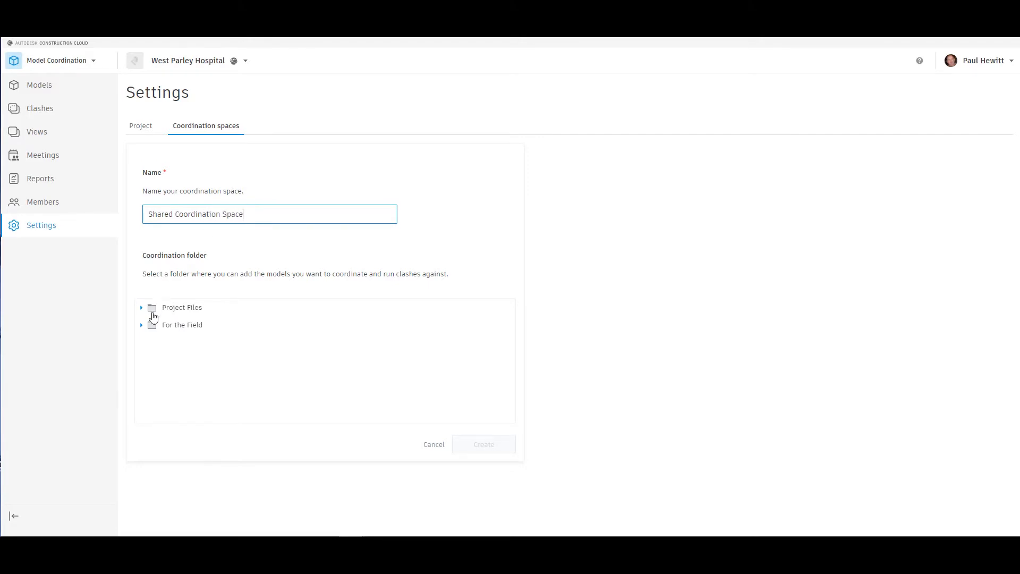
Link it to the Project Files/Shared/Shared Coordination Space folder and create it.
{"action": "left_click", "coordinate": [141, 309]}
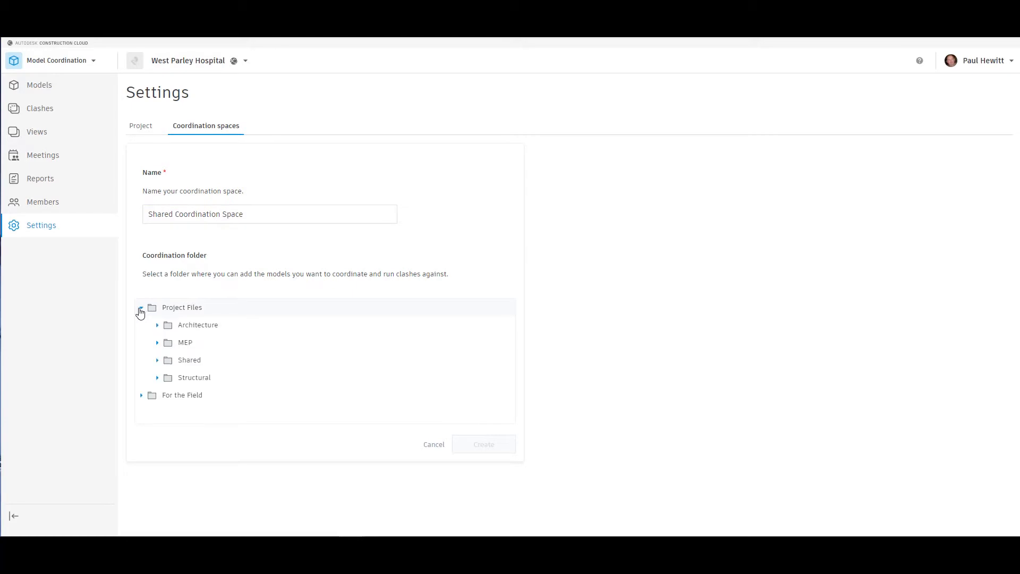
{"action": "left_click", "coordinate": [157, 361]}
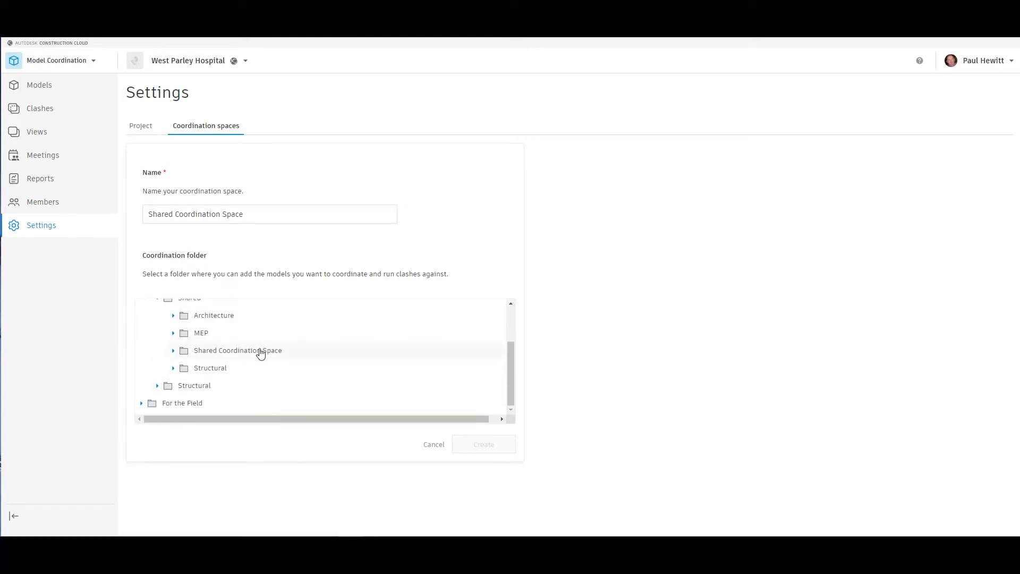
{"action": "left_click", "coordinate": [238, 350]}
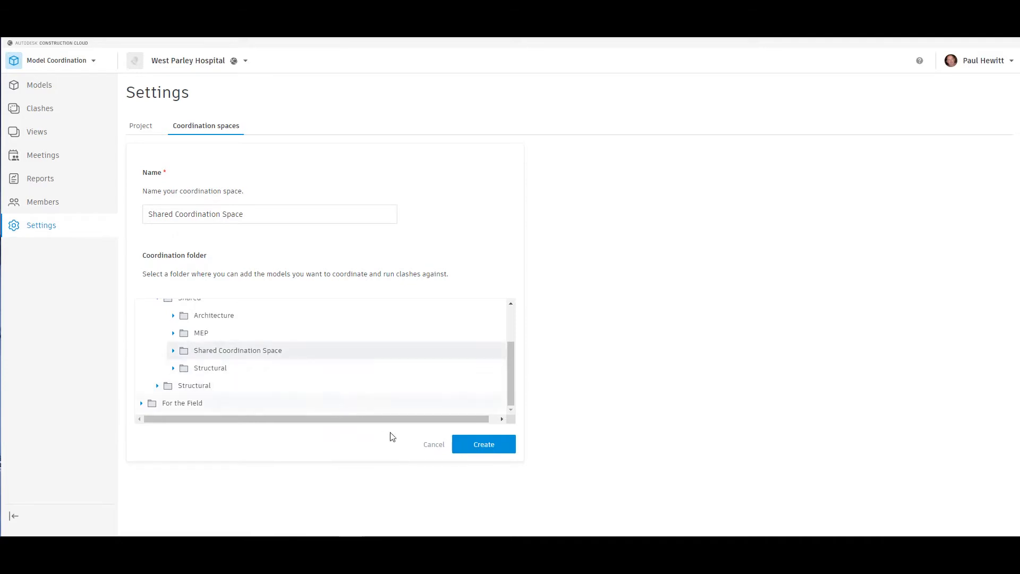
{"action": "left_click", "coordinate": [484, 444]}
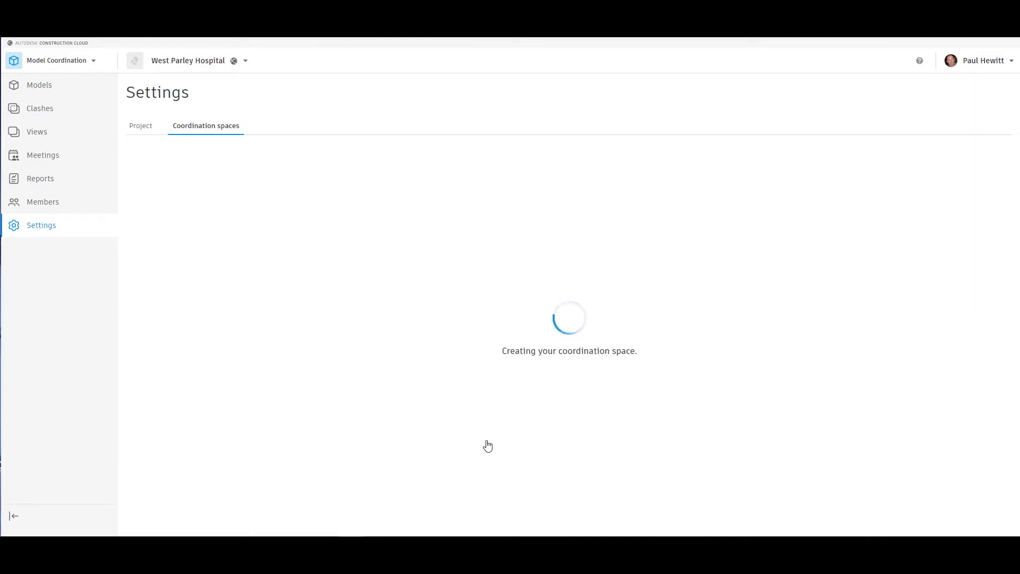
{"action": "mouse_move", "coordinate": [372, 288]}
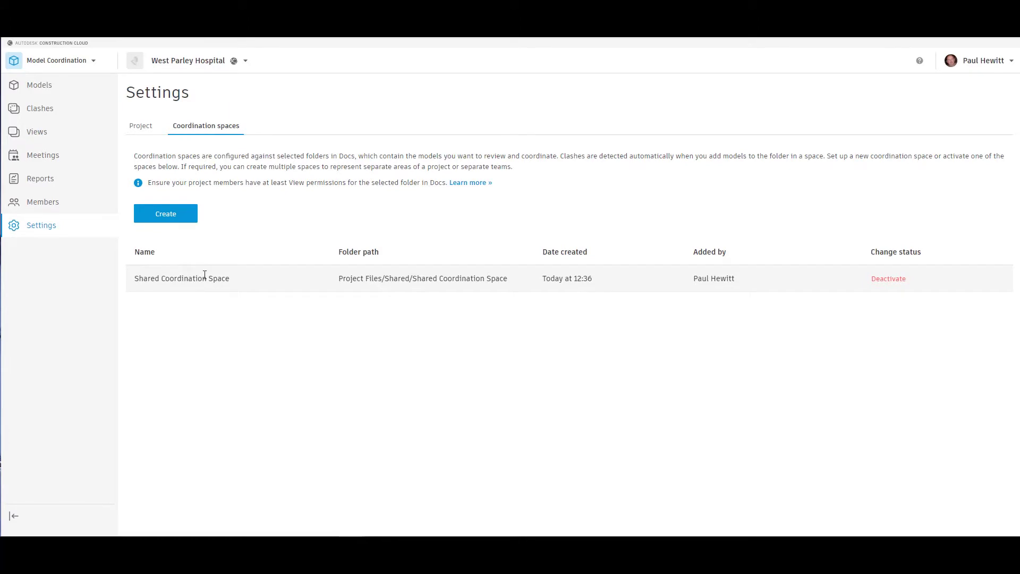
Start another coordination space linked to the Project Files/MEP/MEP Coordination Space folder.
{"action": "left_click", "coordinate": [165, 213]}
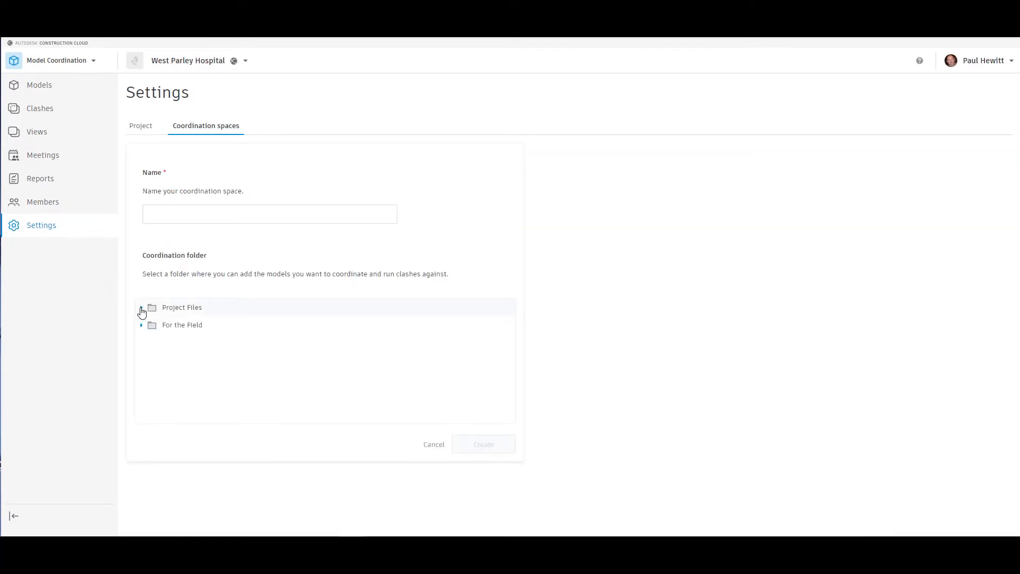
{"action": "left_click", "coordinate": [142, 311]}
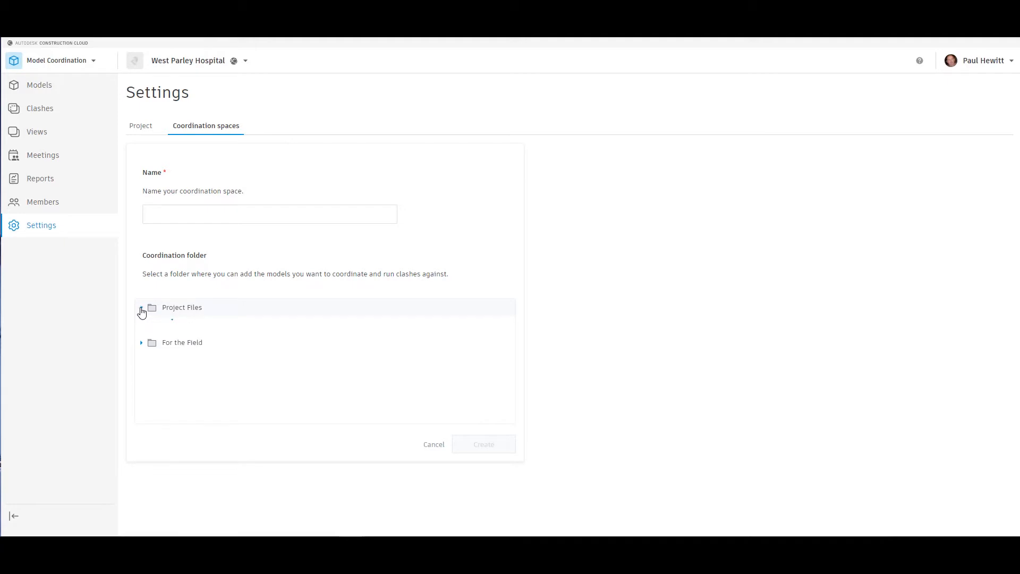
{"action": "left_click", "coordinate": [141, 311]}
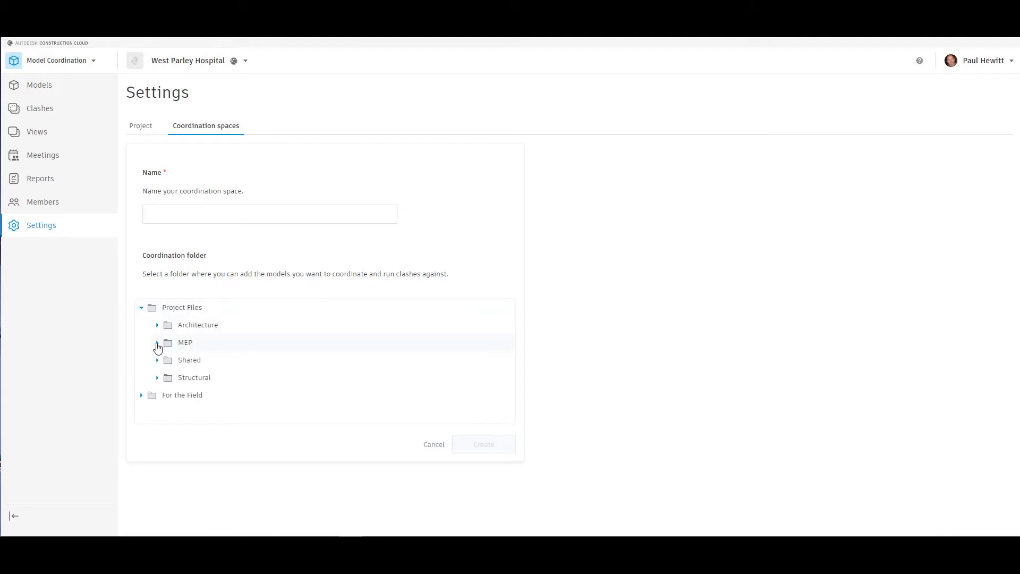
{"action": "left_click", "coordinate": [158, 343]}
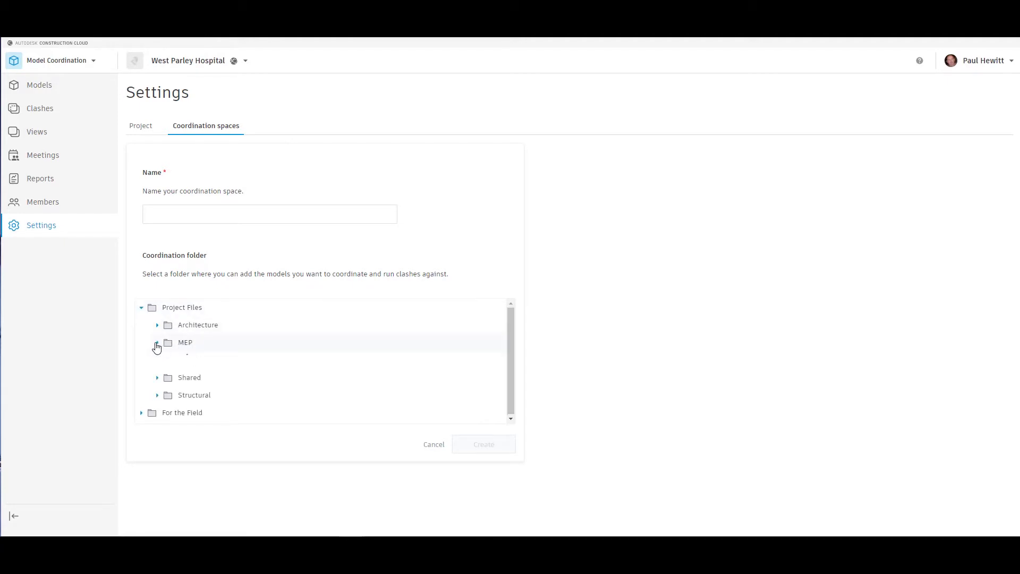
{"action": "left_click", "coordinate": [157, 343]}
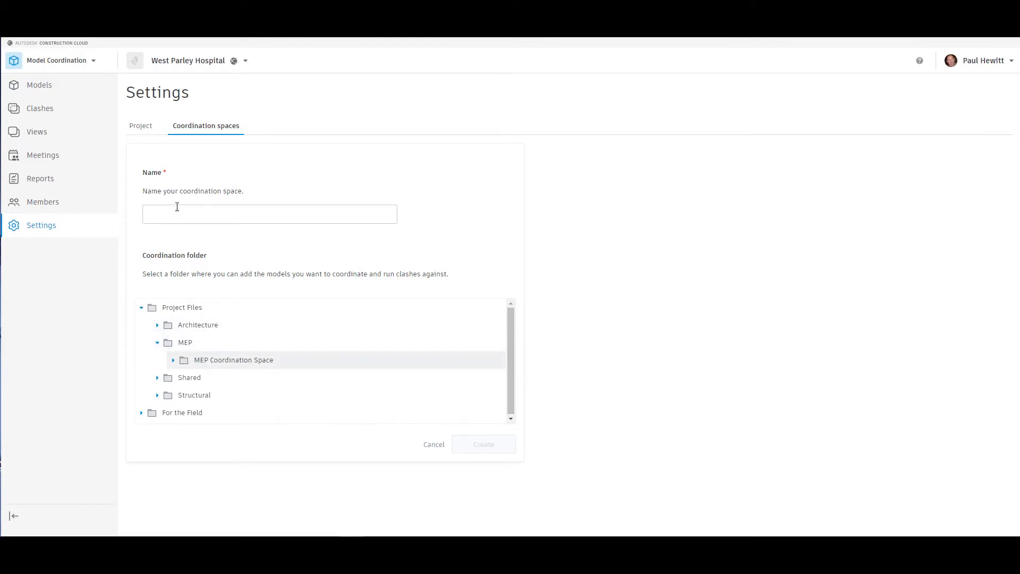
Name it 'MEP Coordination Space', create it, and go to the Models list.
{"action": "type", "text": "MEP Coordination"}
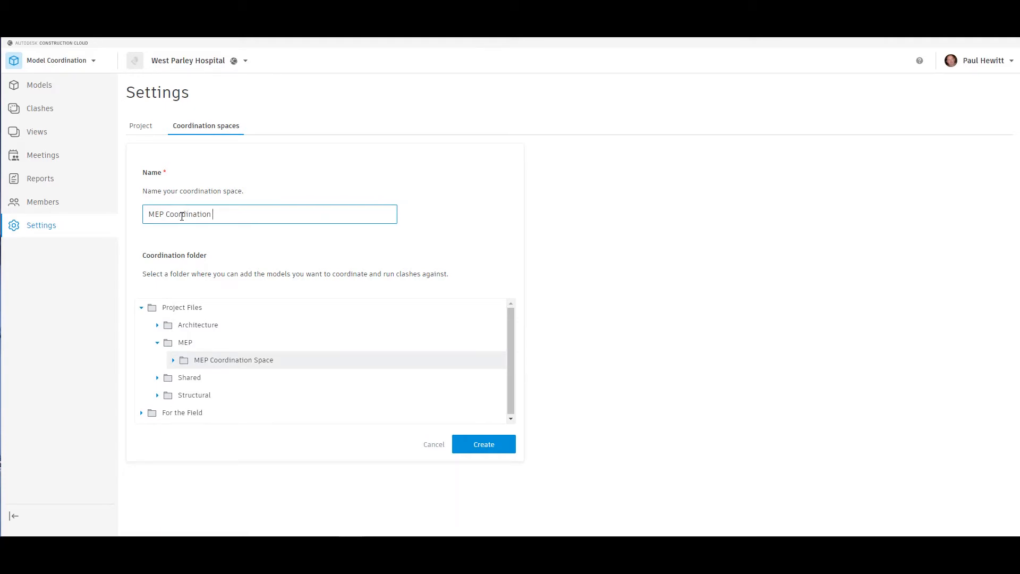
{"action": "type", "text": "Space"}
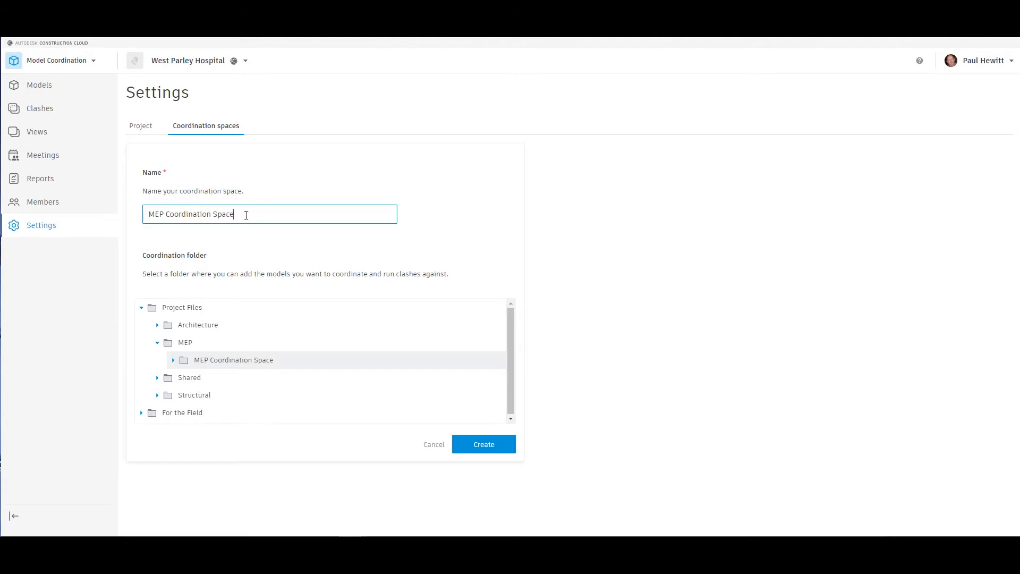
{"action": "left_click", "coordinate": [484, 445]}
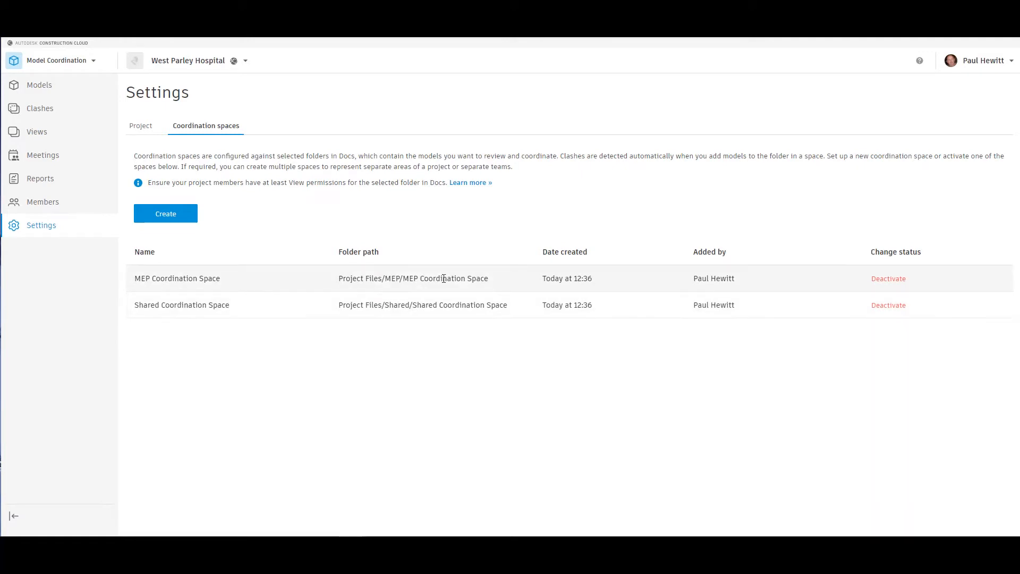
{"action": "mouse_move", "coordinate": [504, 308]}
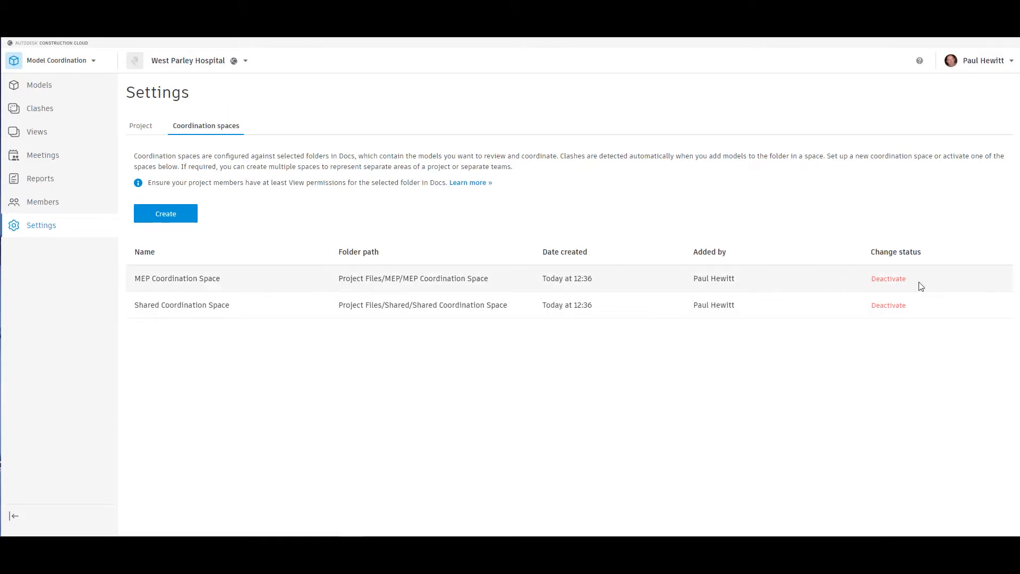
{"action": "mouse_move", "coordinate": [914, 308]}
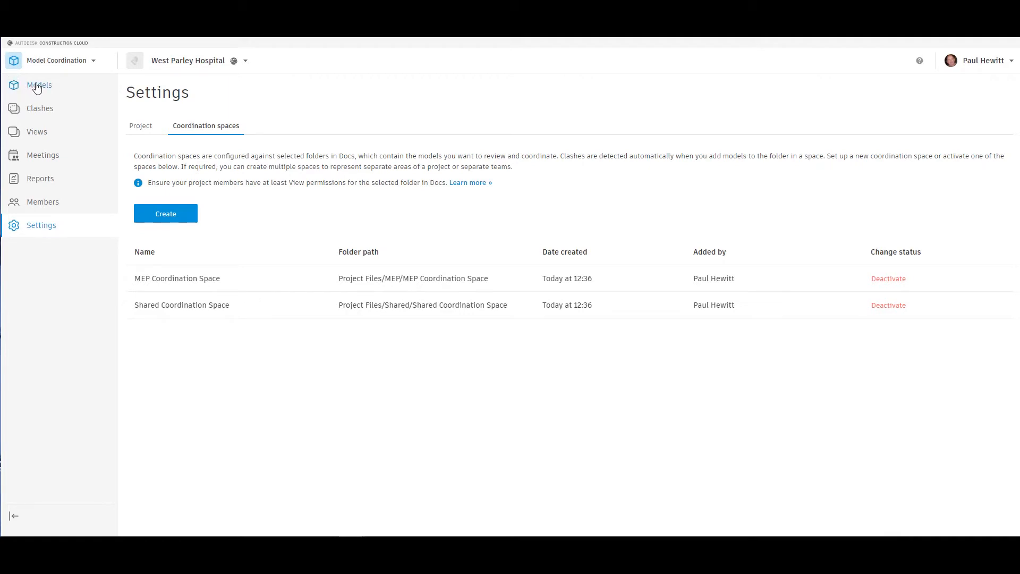
{"action": "left_click", "coordinate": [39, 85]}
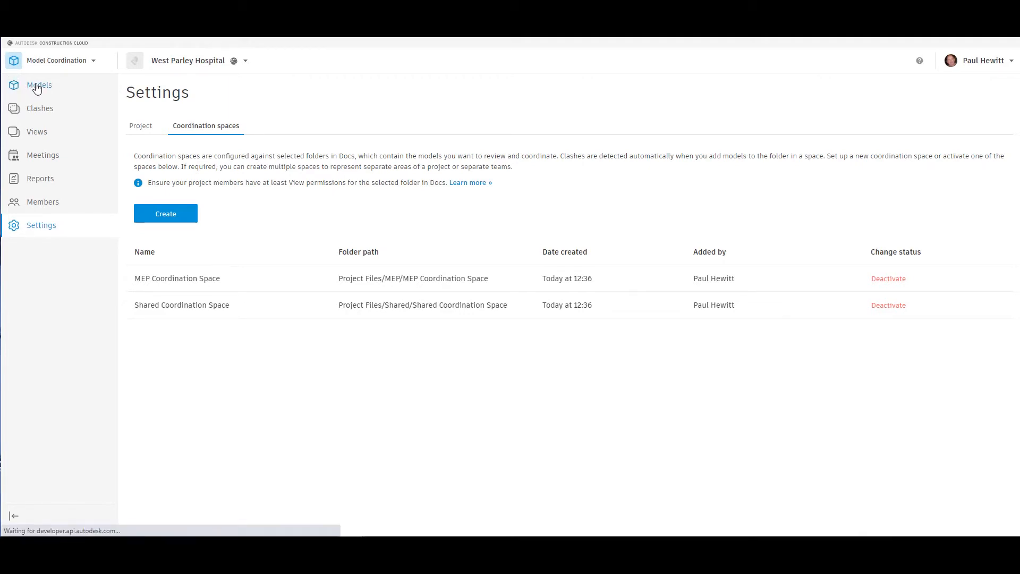
Make Shared Coordination Space the active space in the Models list, showing all four hospital models.
{"action": "left_click", "coordinate": [39, 85]}
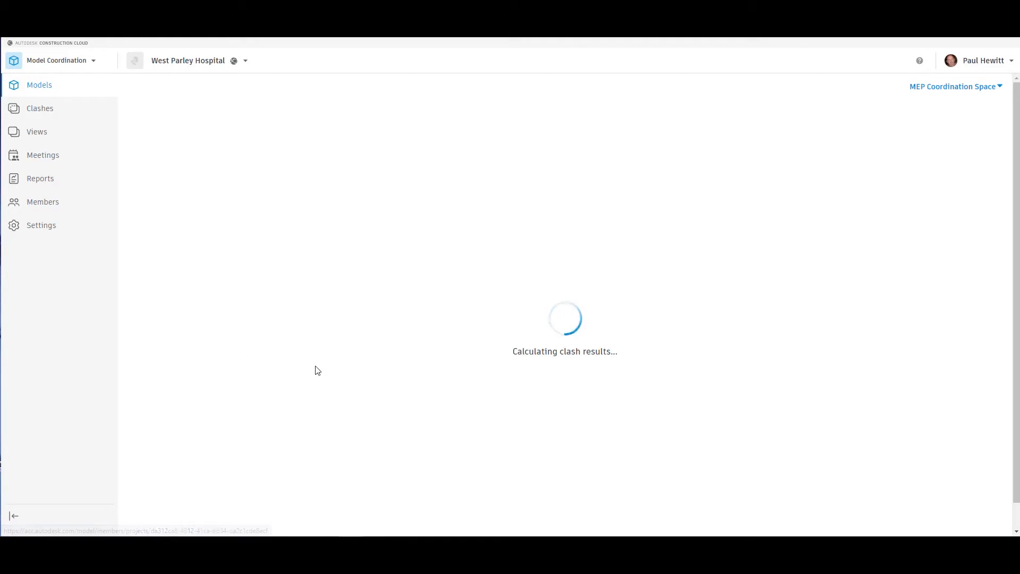
{"action": "mouse_move", "coordinate": [606, 361]}
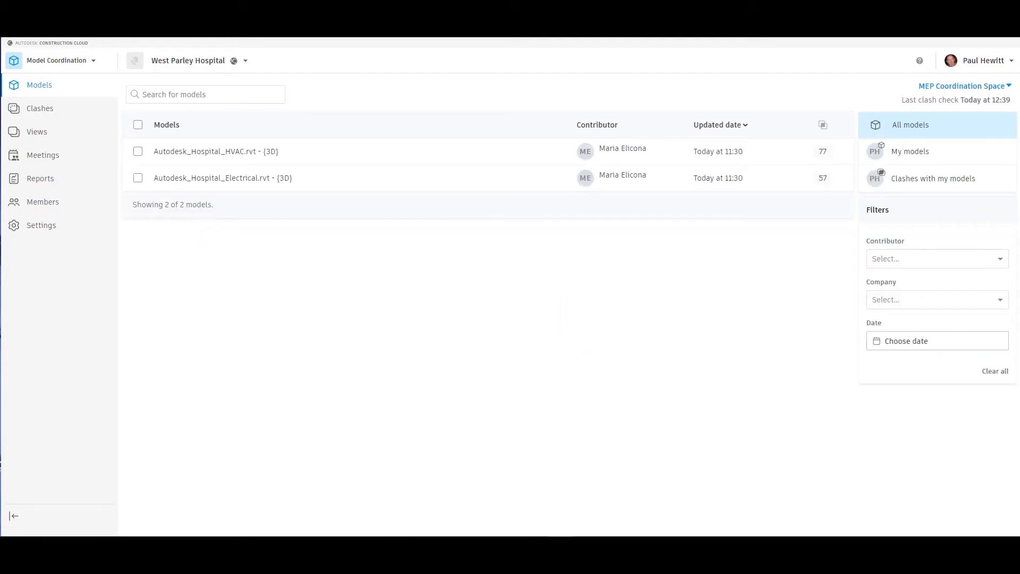
{"action": "mouse_move", "coordinate": [331, 424]}
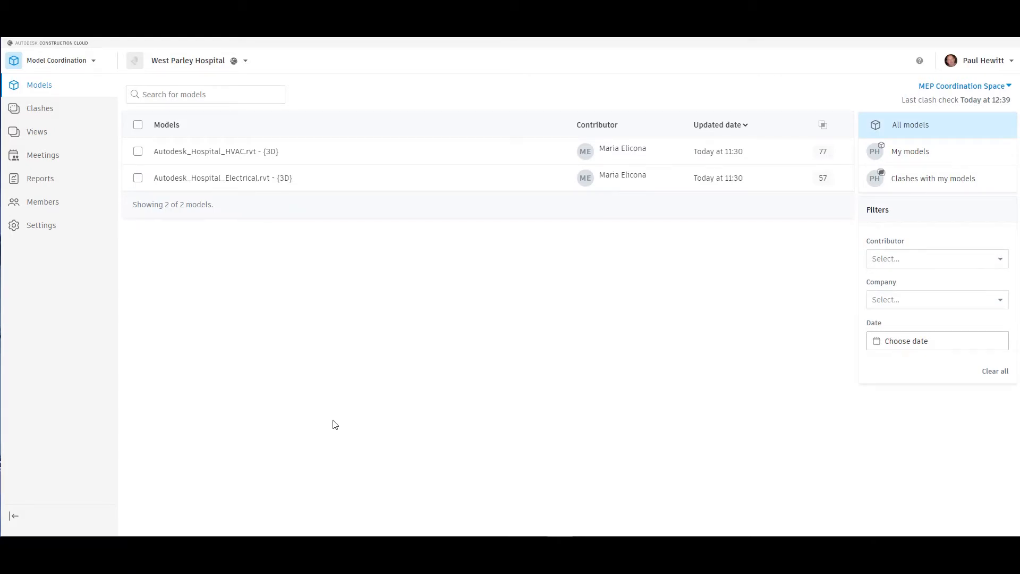
{"action": "mouse_move", "coordinate": [202, 147]}
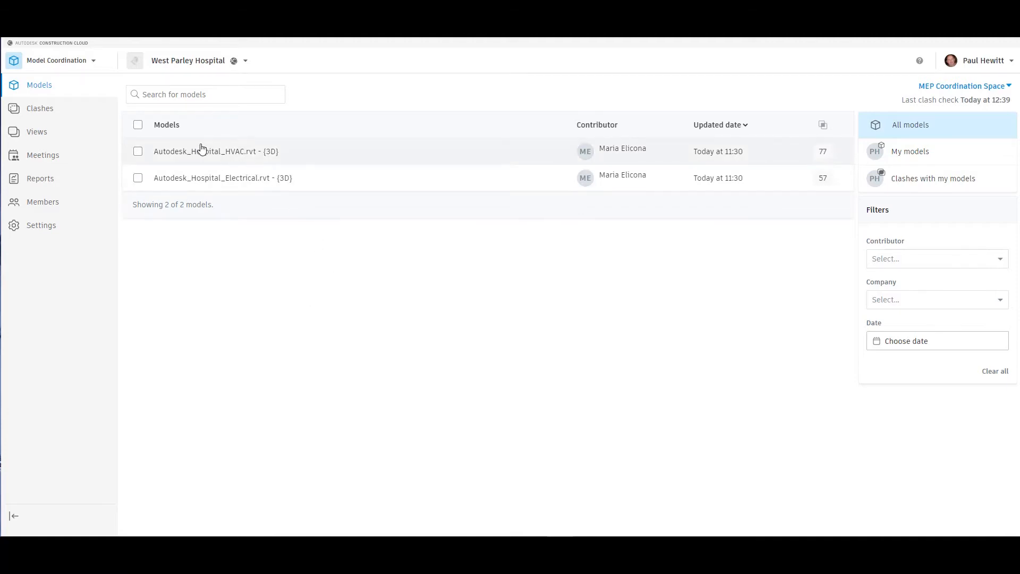
{"action": "left_click", "coordinate": [597, 124]}
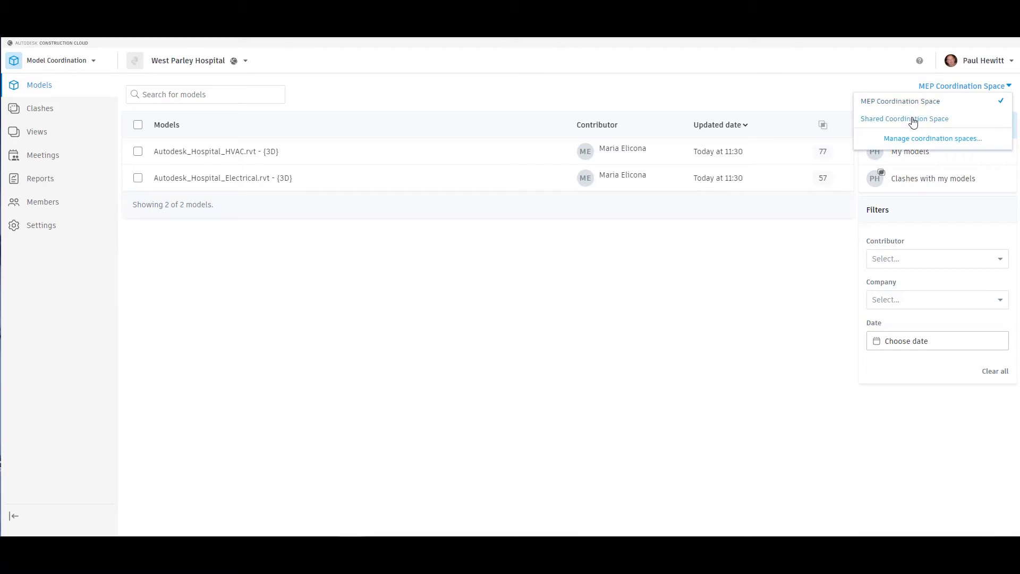
{"action": "left_click", "coordinate": [905, 119]}
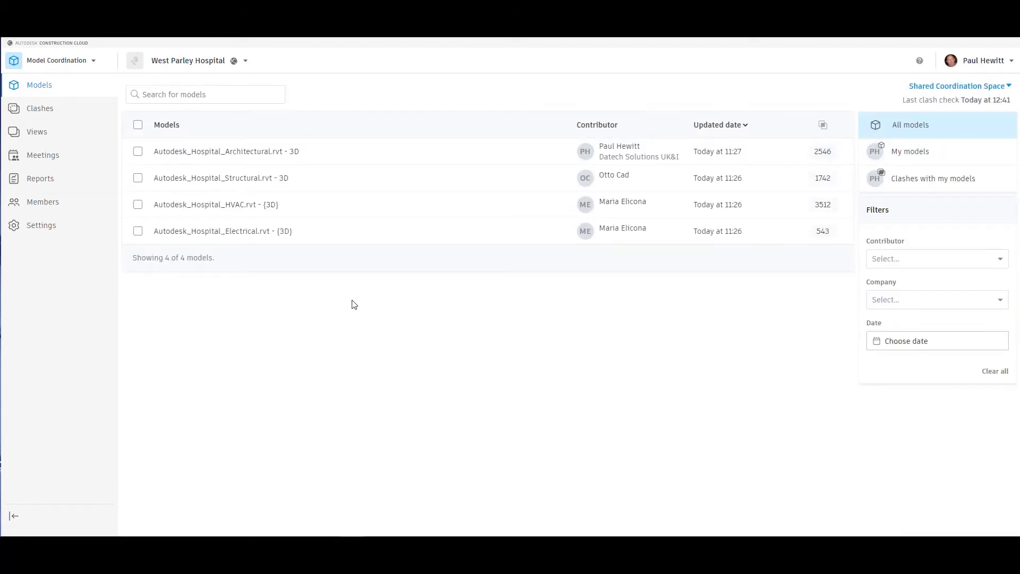
{"action": "mouse_move", "coordinate": [349, 294]}
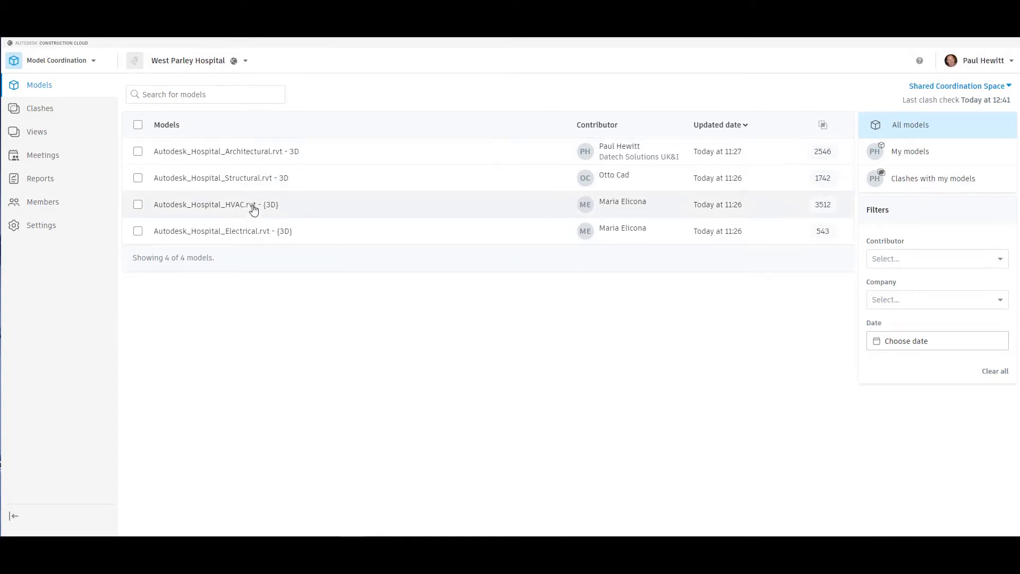
{"action": "mouse_move", "coordinate": [261, 252]}
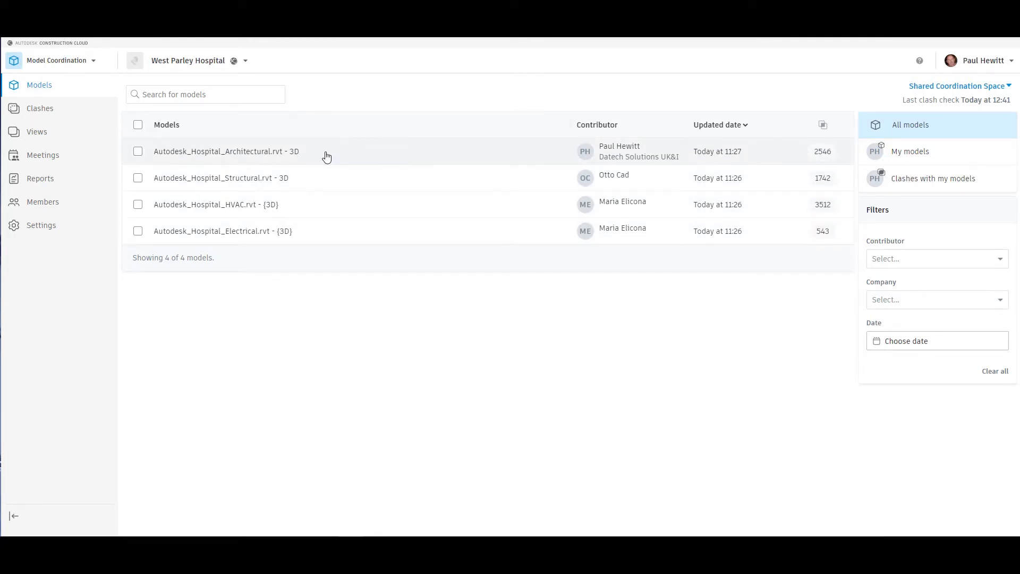
{"action": "mouse_move", "coordinate": [165, 206]}
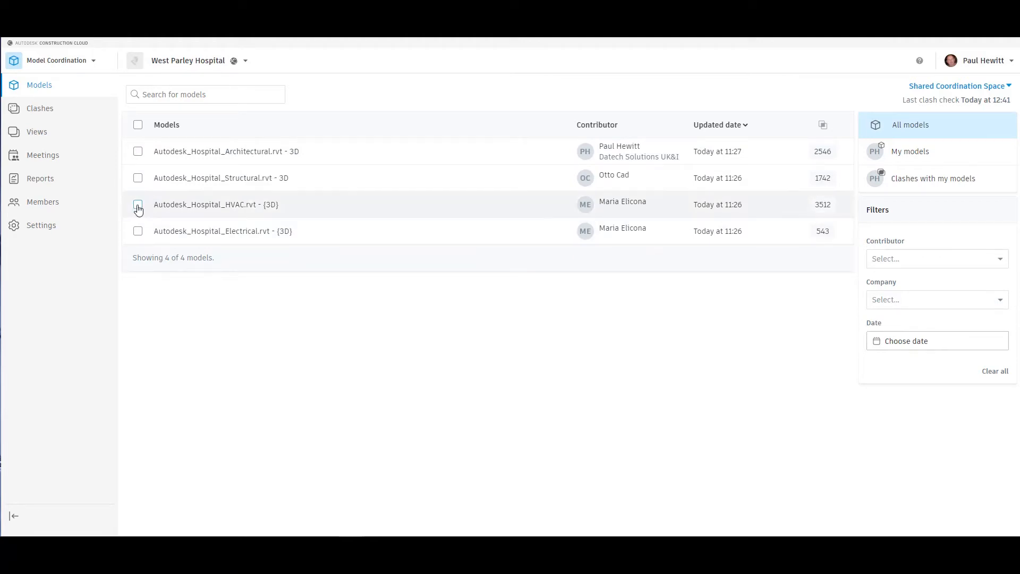
Select the HVAC and Structural models and open them together in the 3D viewer.
{"action": "left_click", "coordinate": [139, 205]}
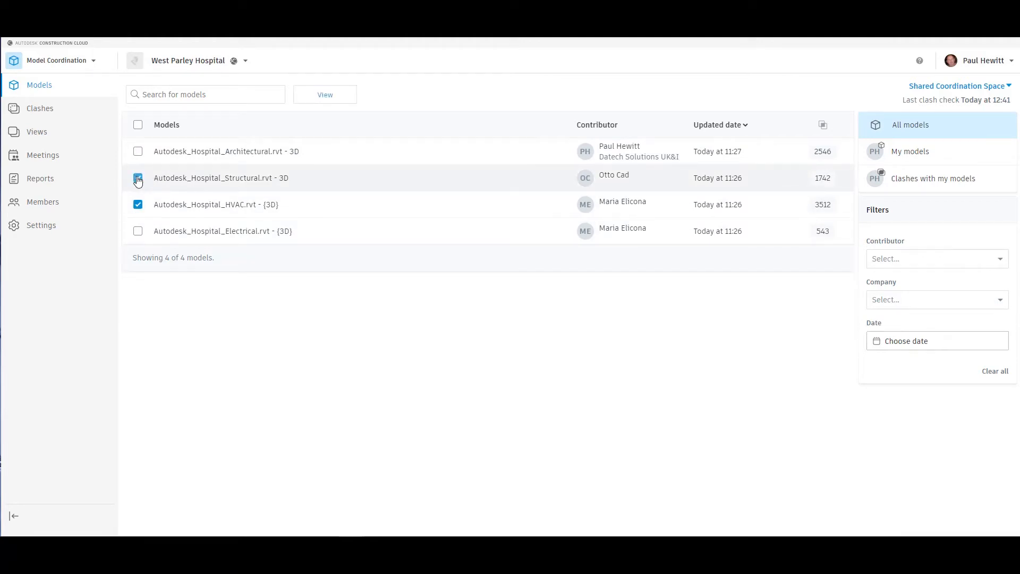
{"action": "left_click", "coordinate": [138, 179]}
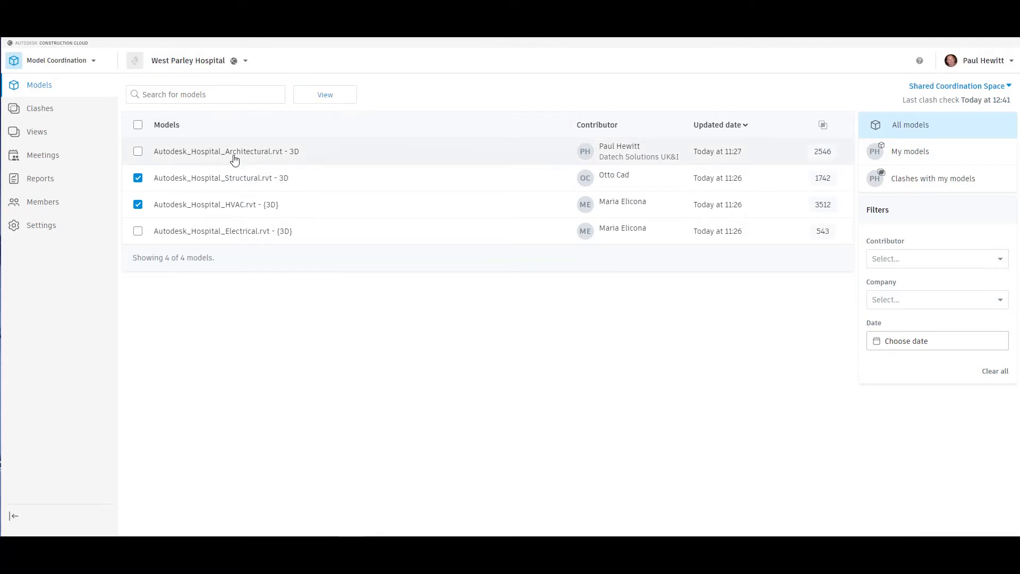
{"action": "mouse_move", "coordinate": [276, 170]}
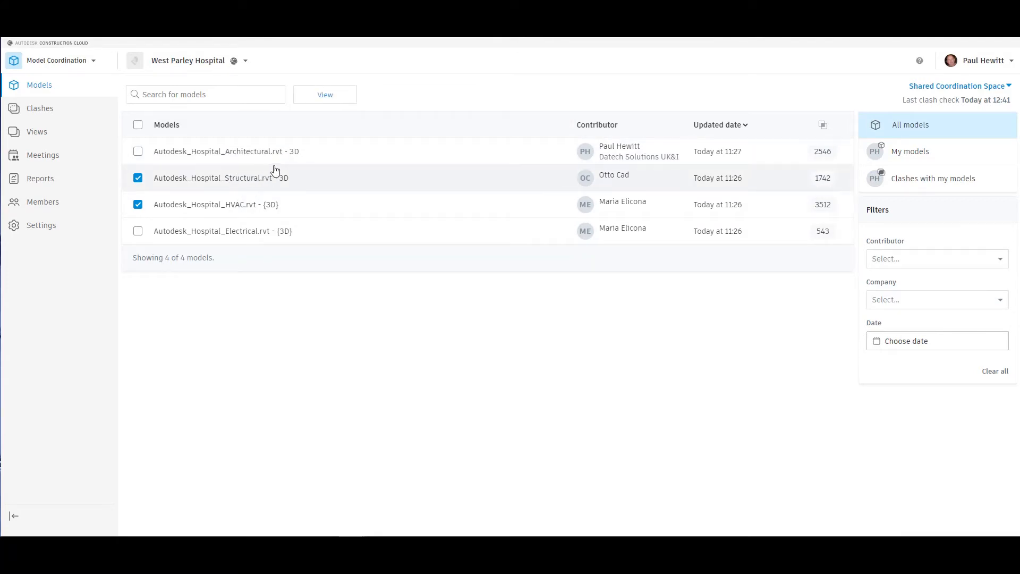
{"action": "left_click", "coordinate": [326, 94]}
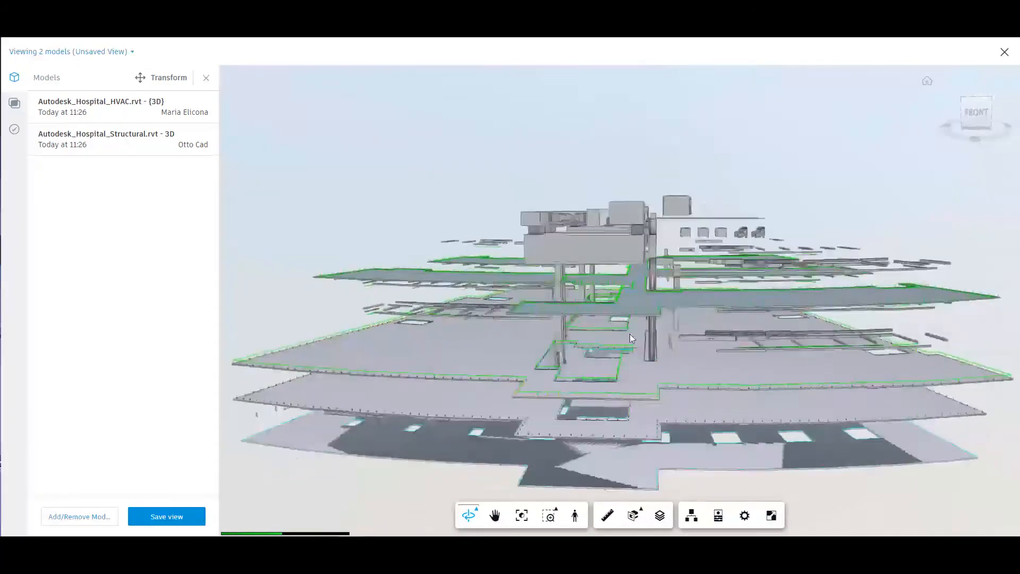
Orbit the building side-on and fit the whole building into the view.
{"action": "left_click_drag", "start_coordinate": [631, 337], "coordinate": [521, 344]}
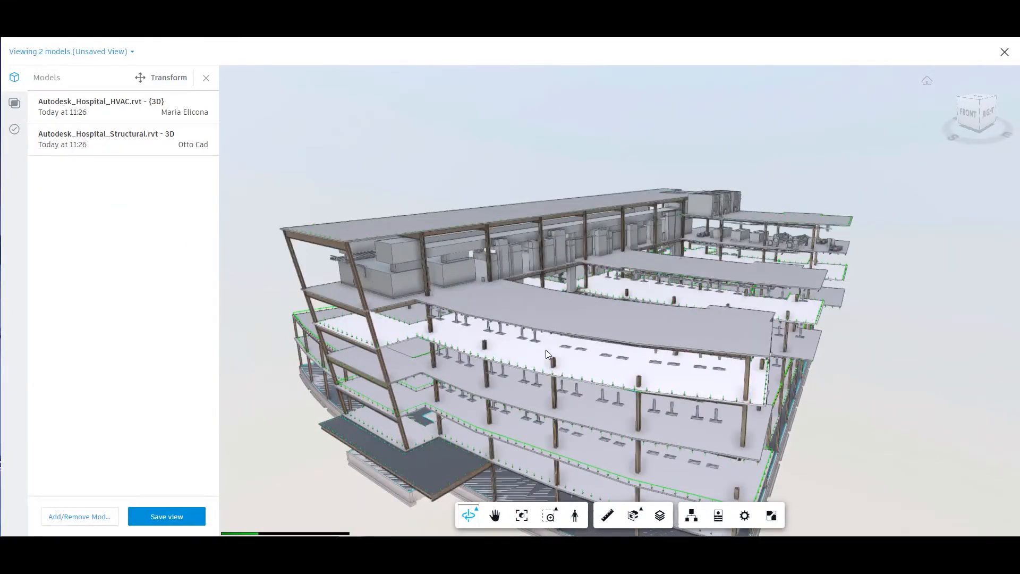
{"action": "left_click_drag", "start_coordinate": [547, 355], "coordinate": [548, 280]}
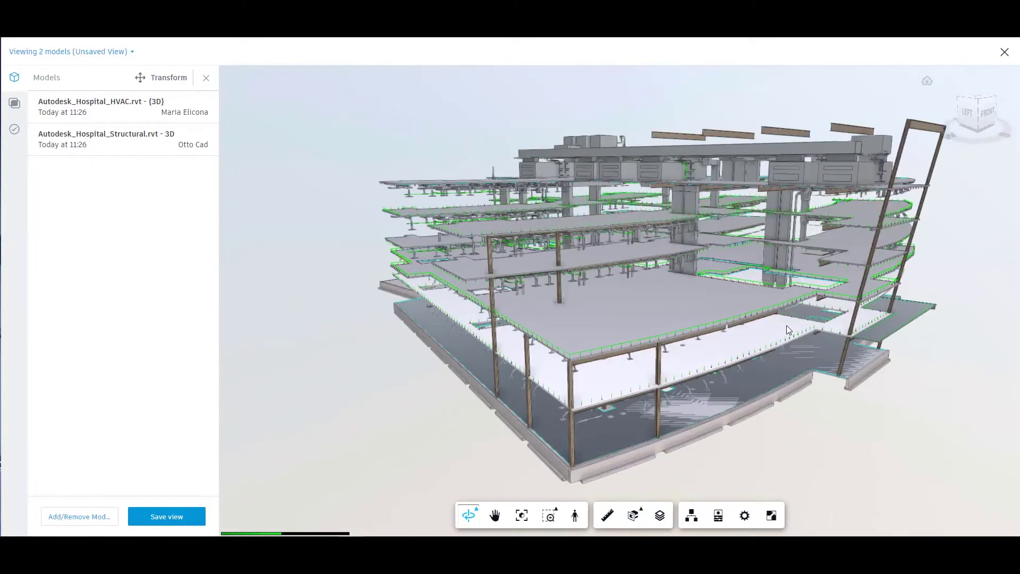
{"action": "left_click", "coordinate": [521, 515]}
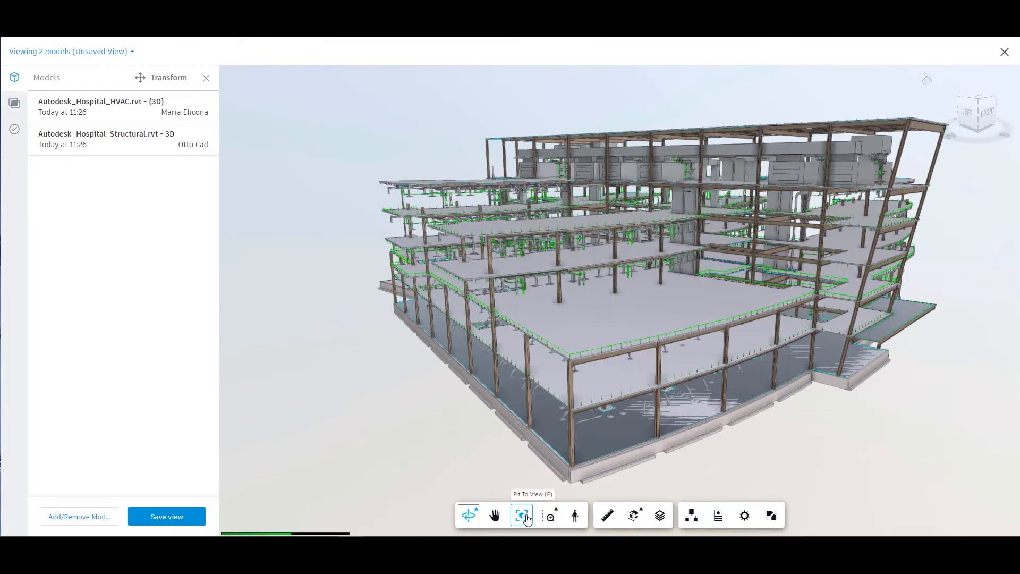
{"action": "mouse_move", "coordinate": [633, 515]}
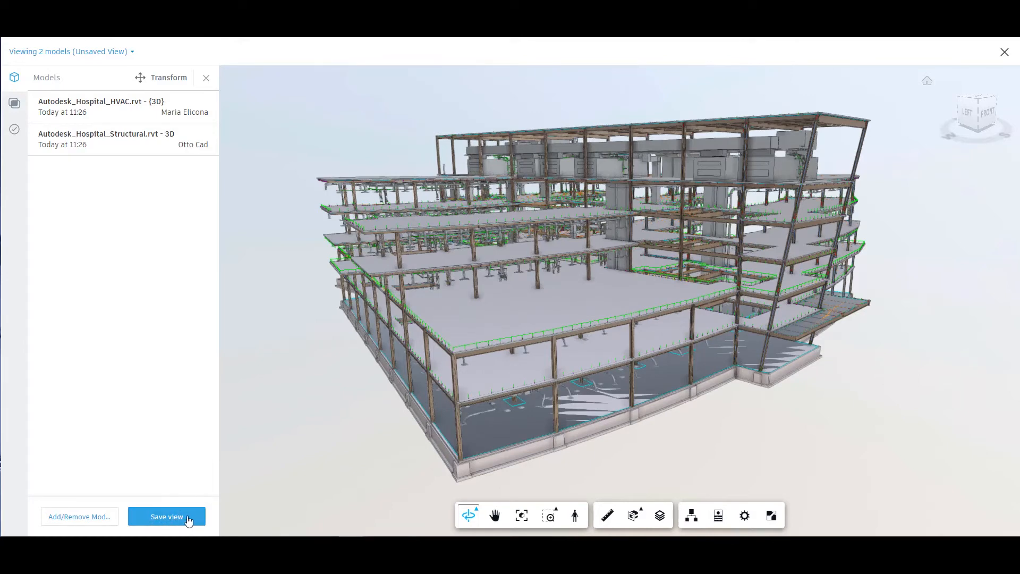
Save the view as 'Structural and HVAC' with description 'HVAC with Structural View'.
{"action": "left_click", "coordinate": [166, 516]}
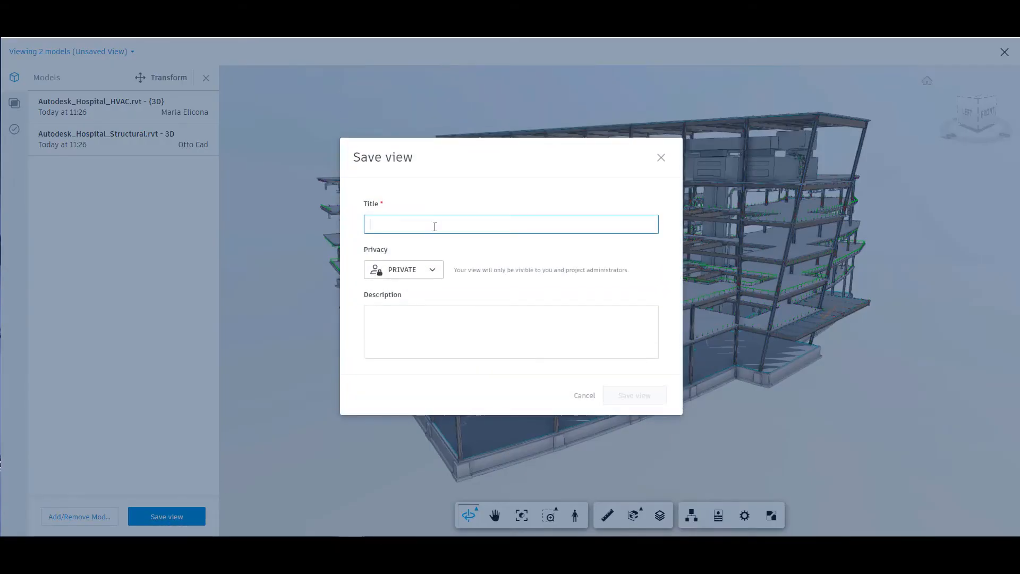
{"action": "type", "text": "Structur"}
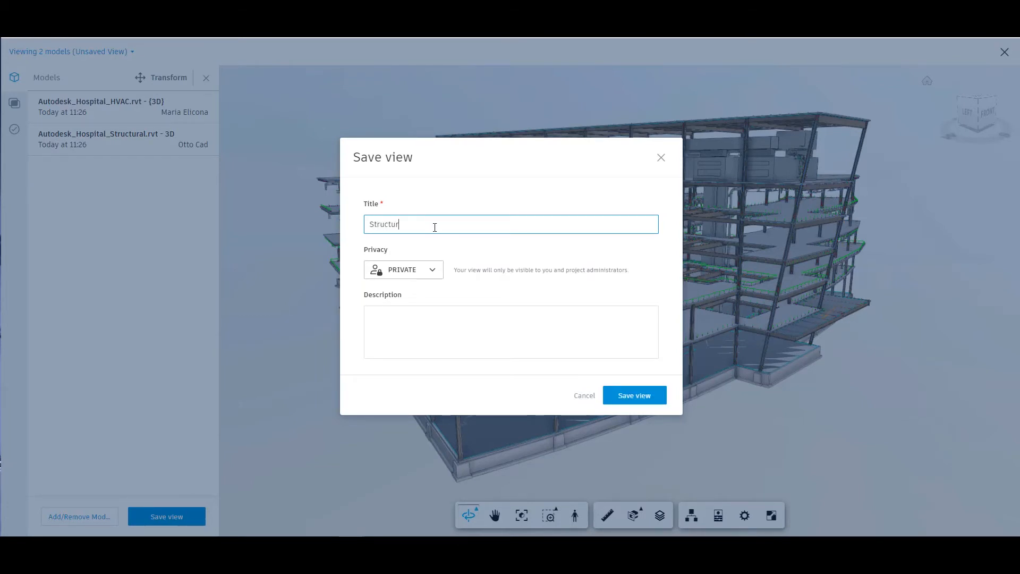
{"action": "type", "text": "al"}
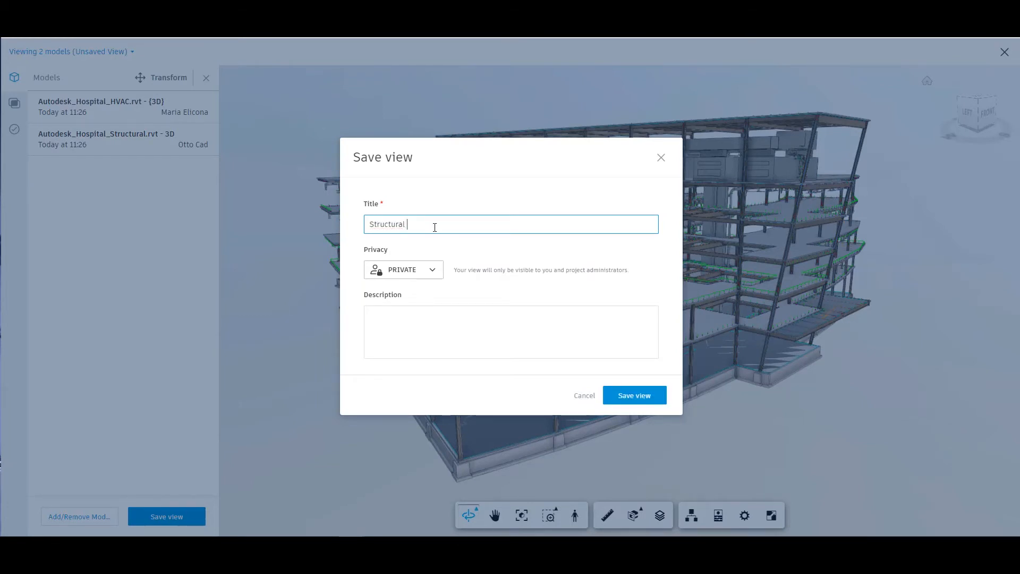
{"action": "type", "text": "an"}
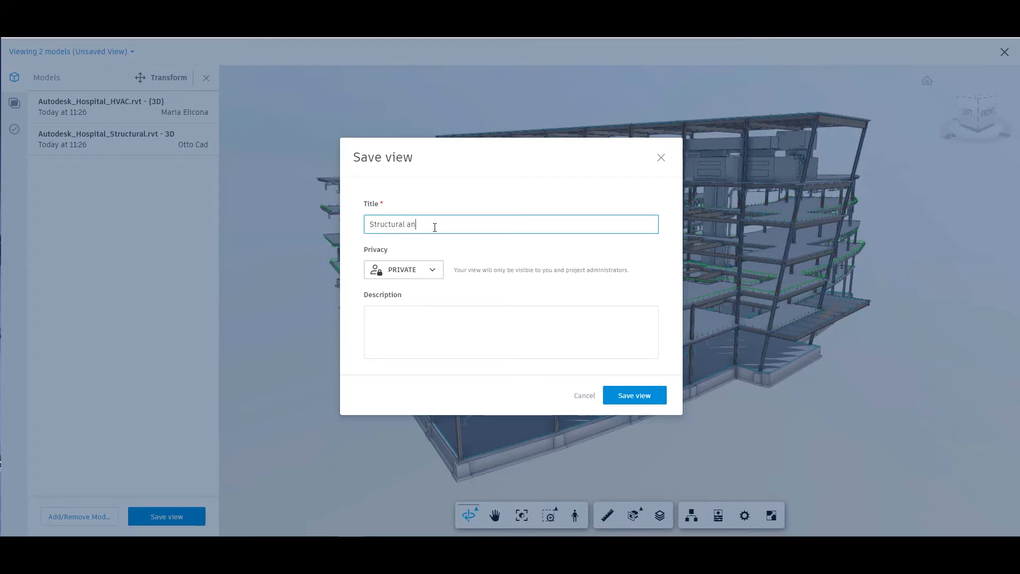
{"action": "type", "text": "d"}
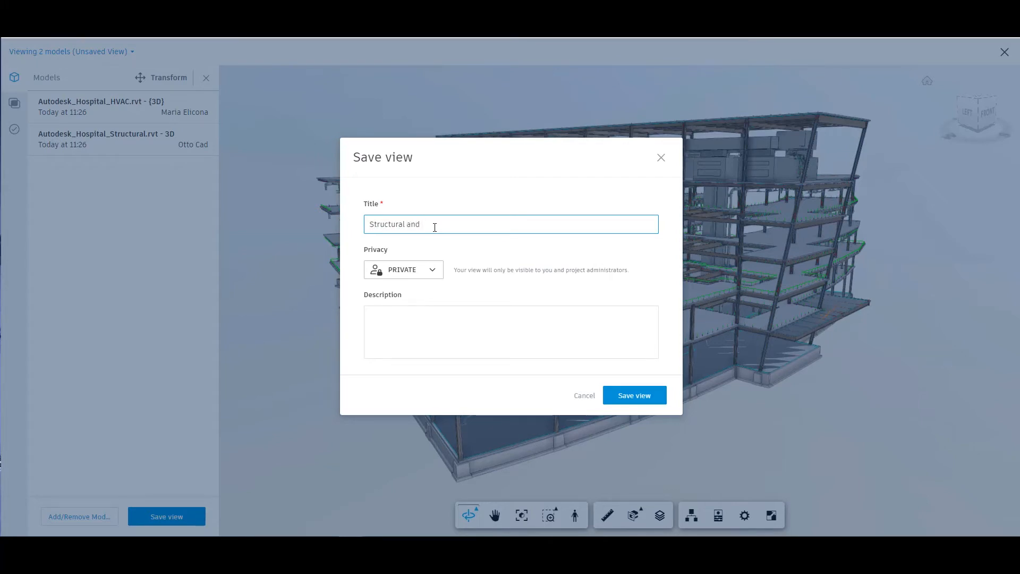
{"action": "type", "text": "HVAC"}
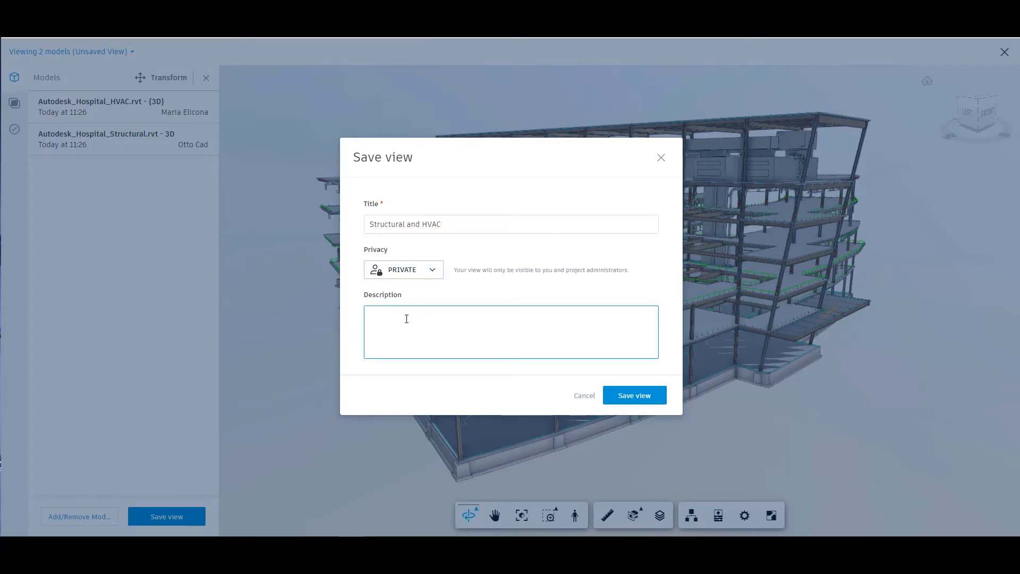
{"action": "type", "text": "HV"}
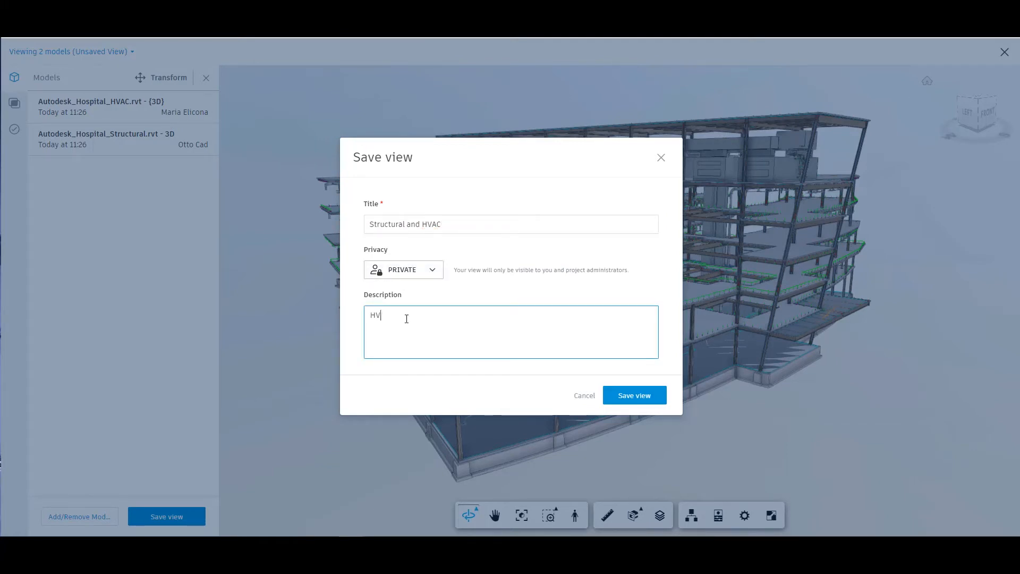
{"action": "type", "text": "AC with Struc"}
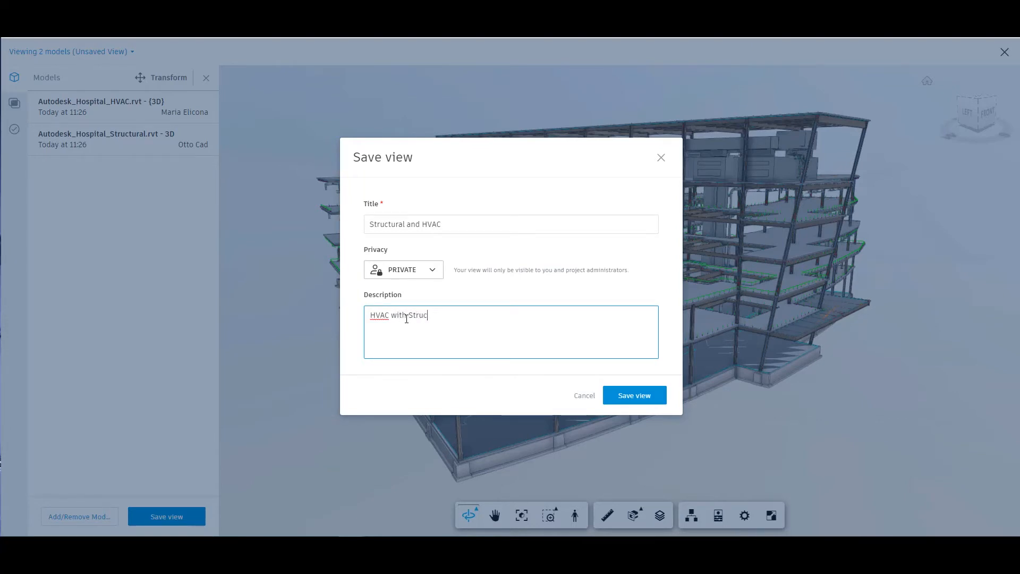
{"action": "type", "text": "tural V"}
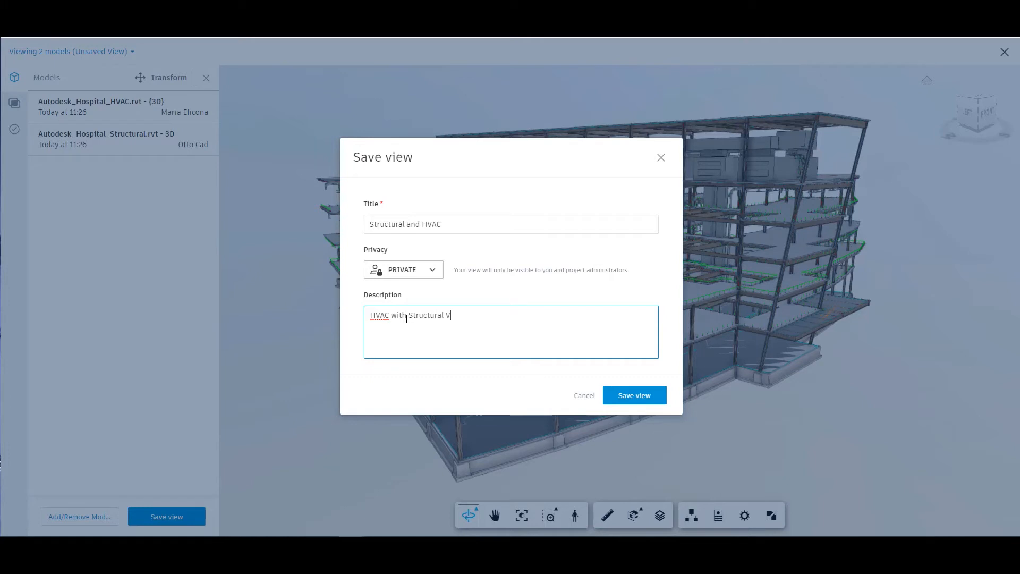
{"action": "type", "text": "iew"}
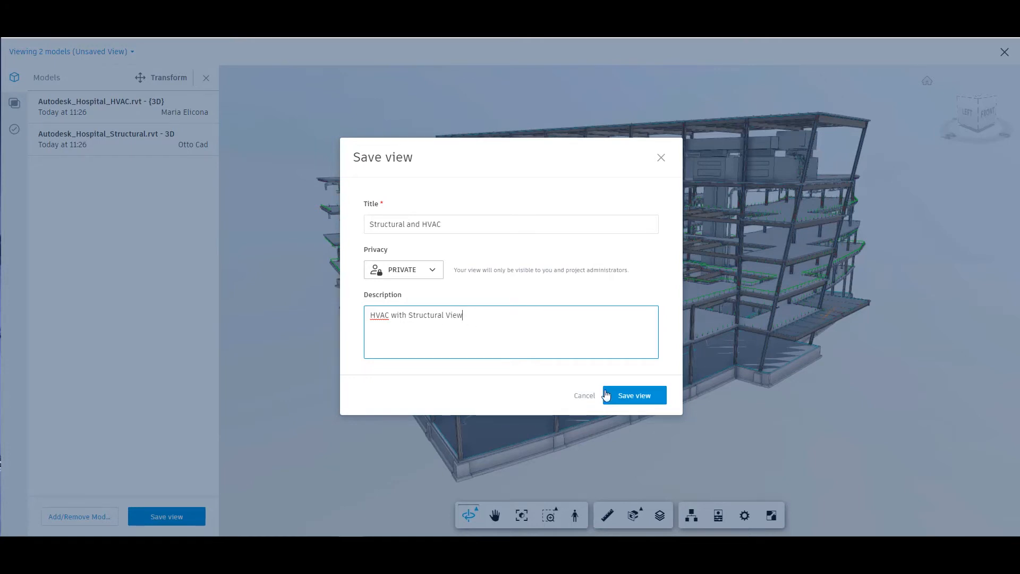
{"action": "left_click", "coordinate": [634, 395]}
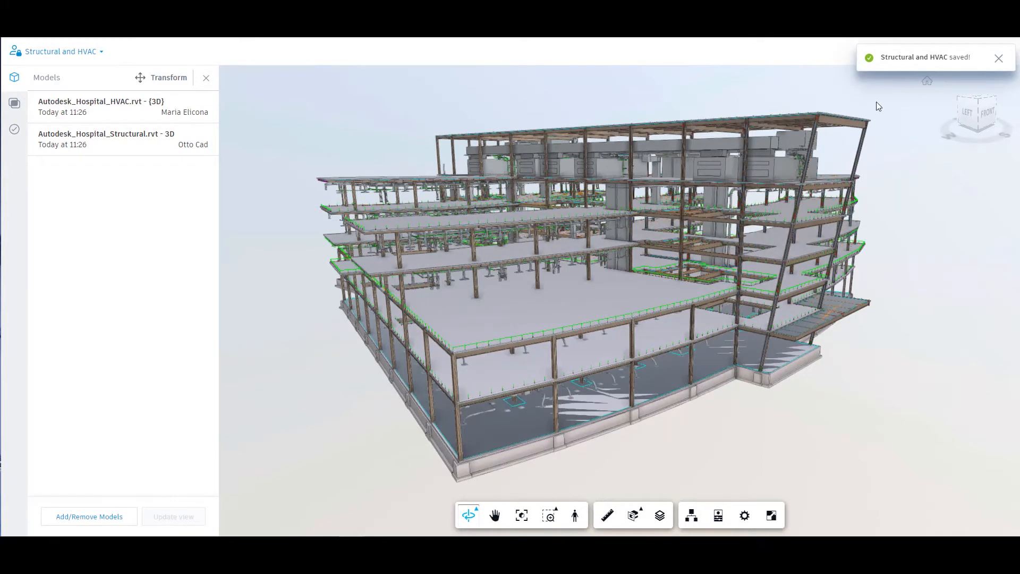
{"action": "mouse_move", "coordinate": [525, 185]}
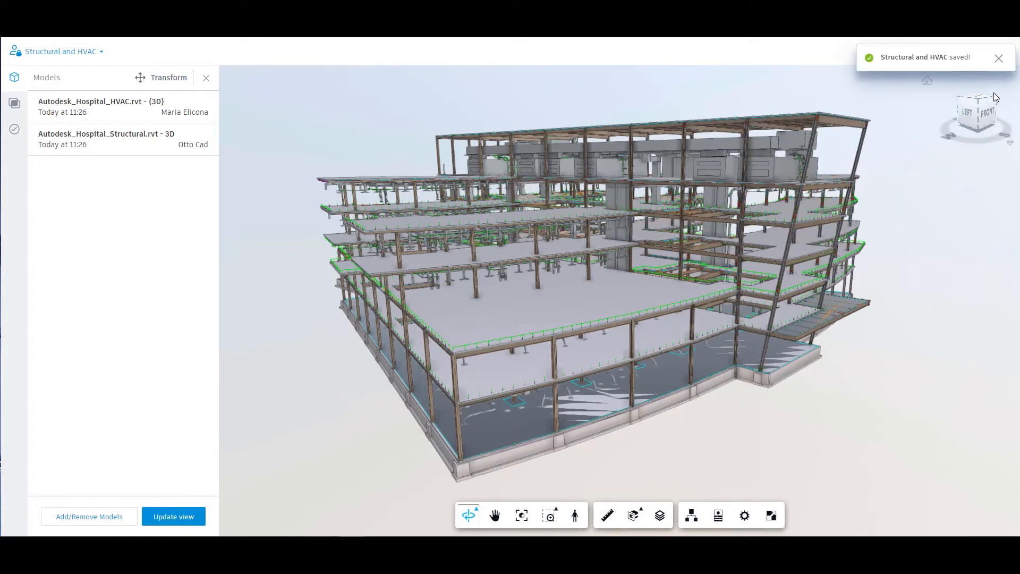
Close the viewer and reopen the Structural and HVAC view from the Views list.
{"action": "left_click", "coordinate": [1005, 55]}
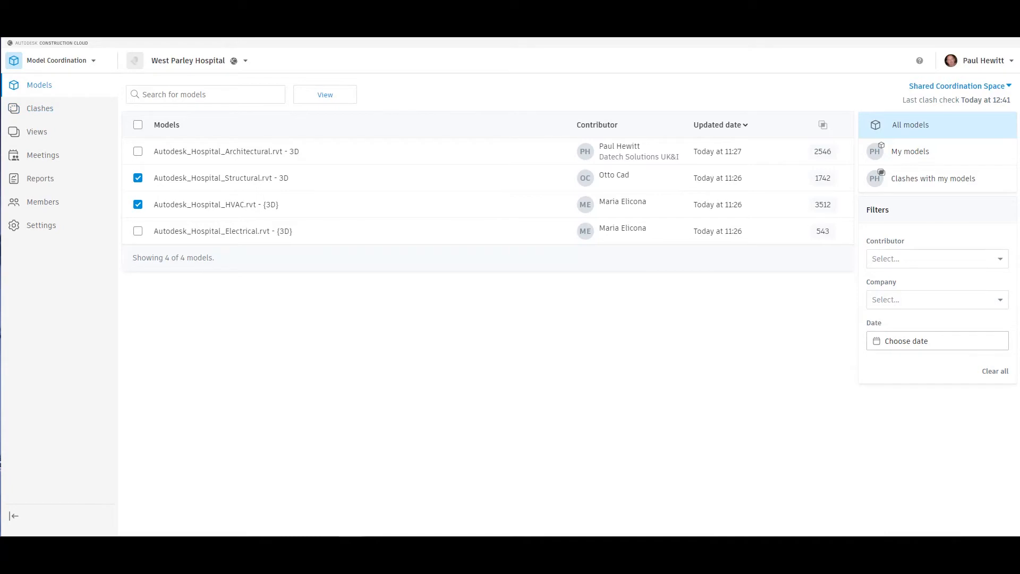
{"action": "mouse_move", "coordinate": [36, 132]}
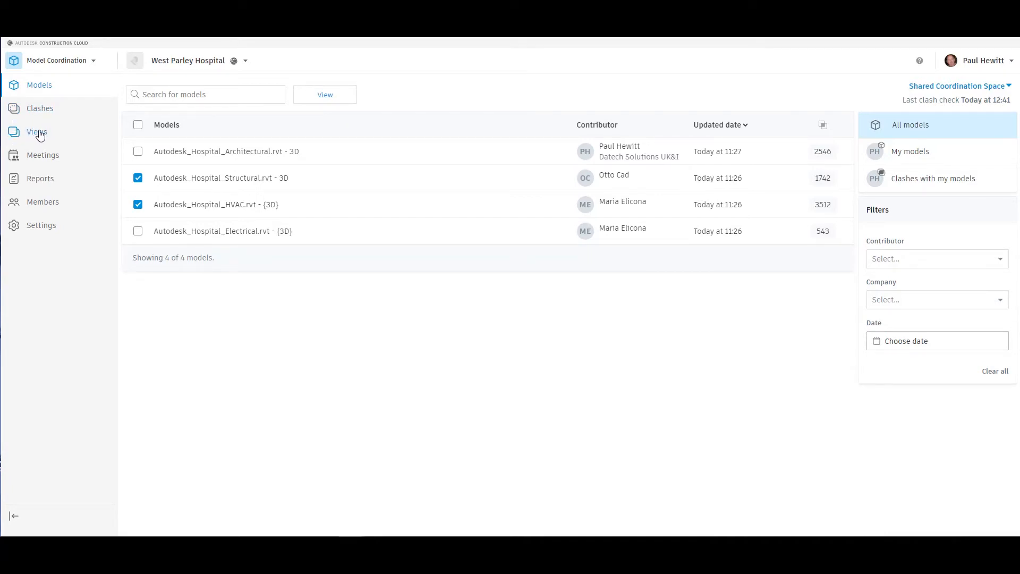
{"action": "left_click", "coordinate": [36, 132]}
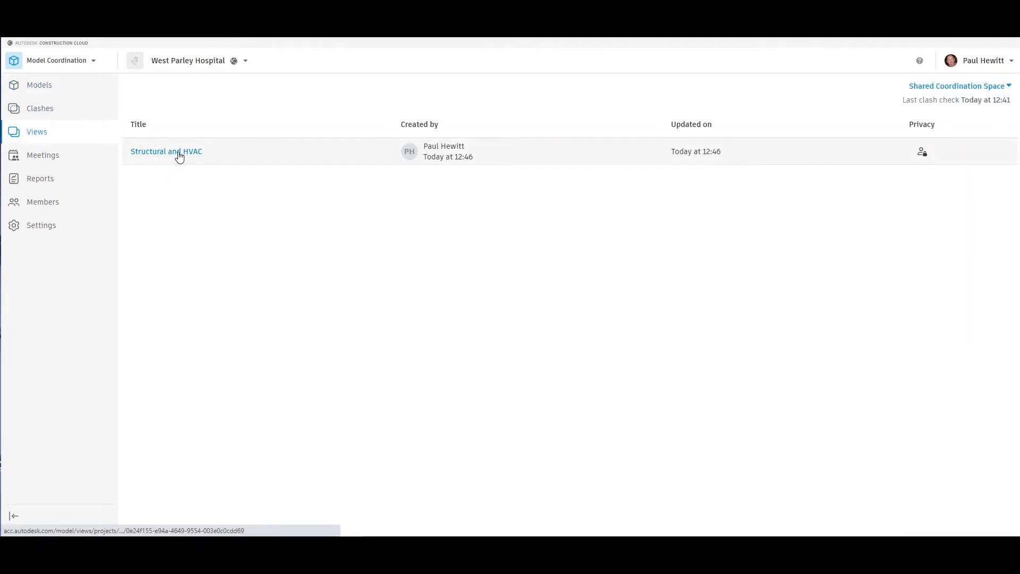
{"action": "mouse_move", "coordinate": [380, 212]}
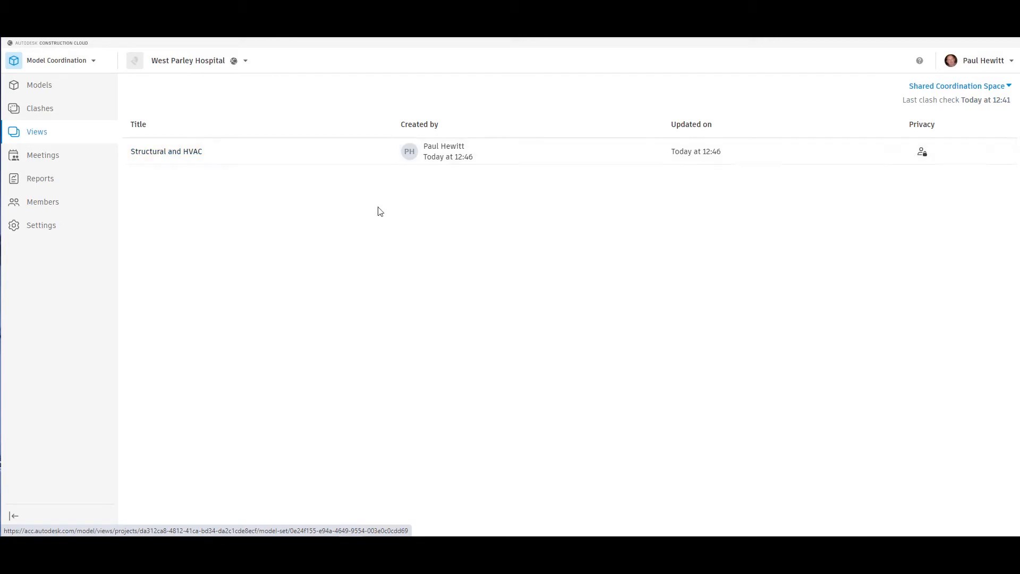
{"action": "mouse_move", "coordinate": [922, 153]}
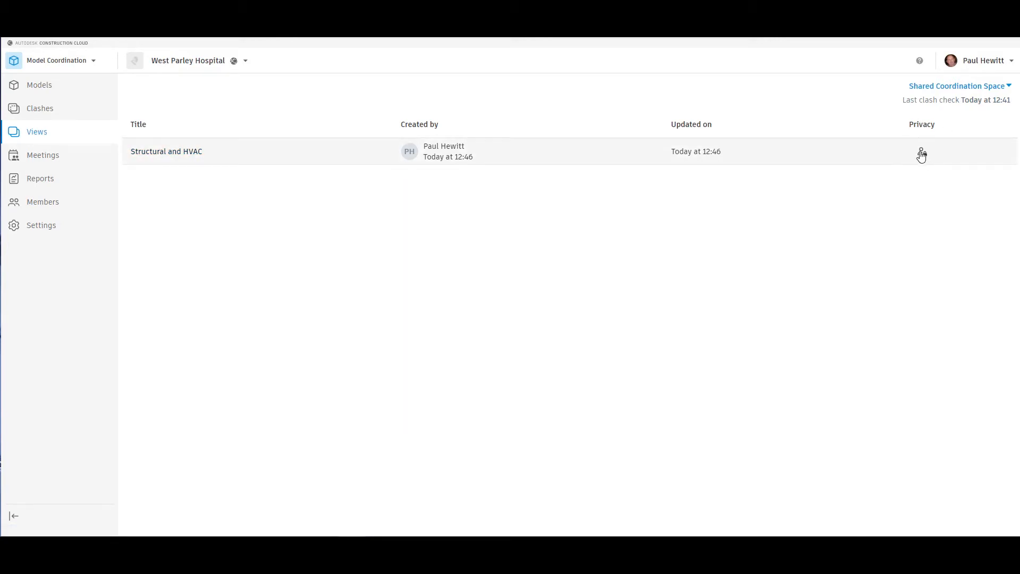
{"action": "left_click", "coordinate": [166, 151]}
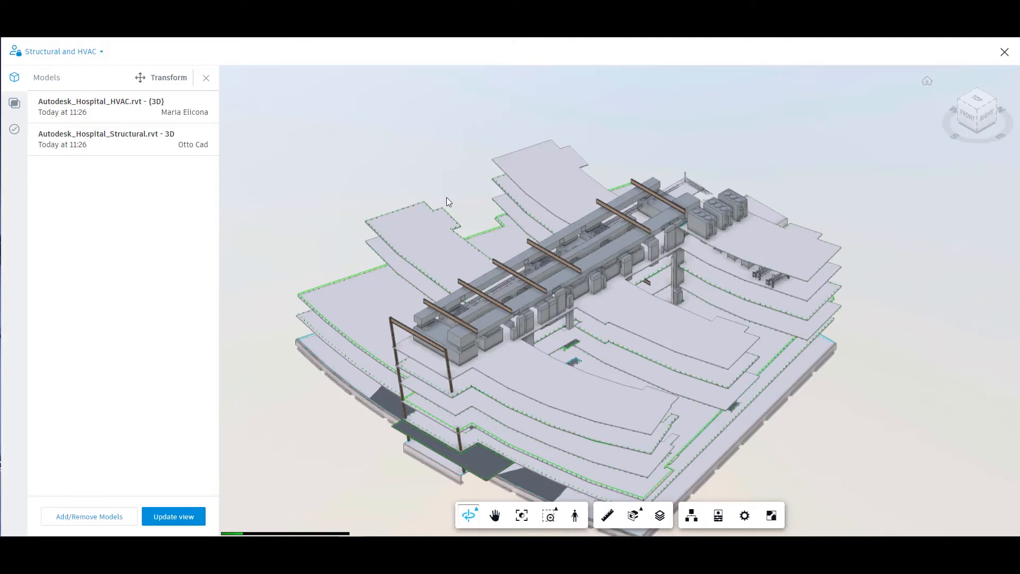
Update the view's Privacy from Private to Published so all project members can see it.
{"action": "left_click", "coordinate": [174, 516]}
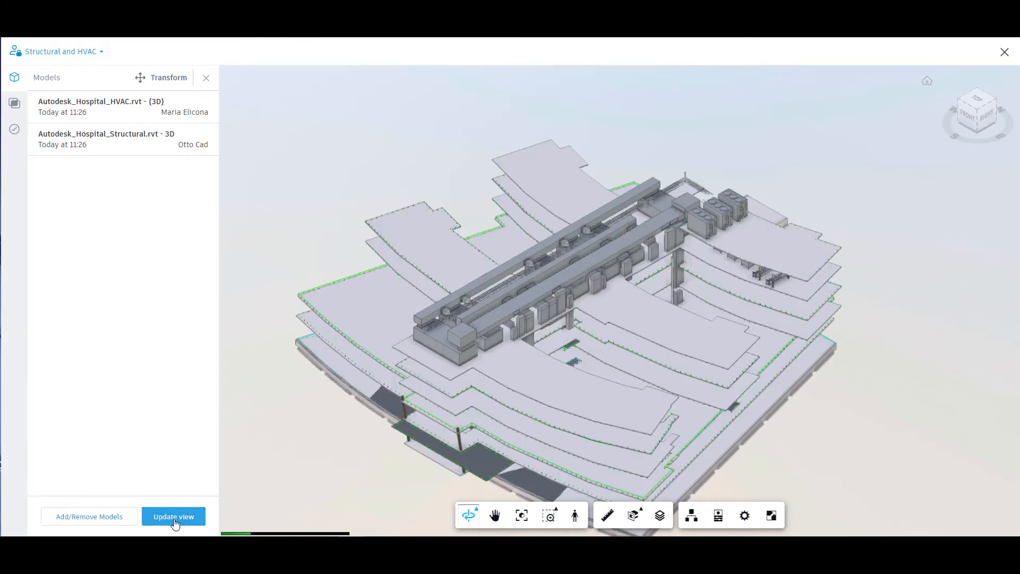
{"action": "left_click", "coordinate": [175, 517]}
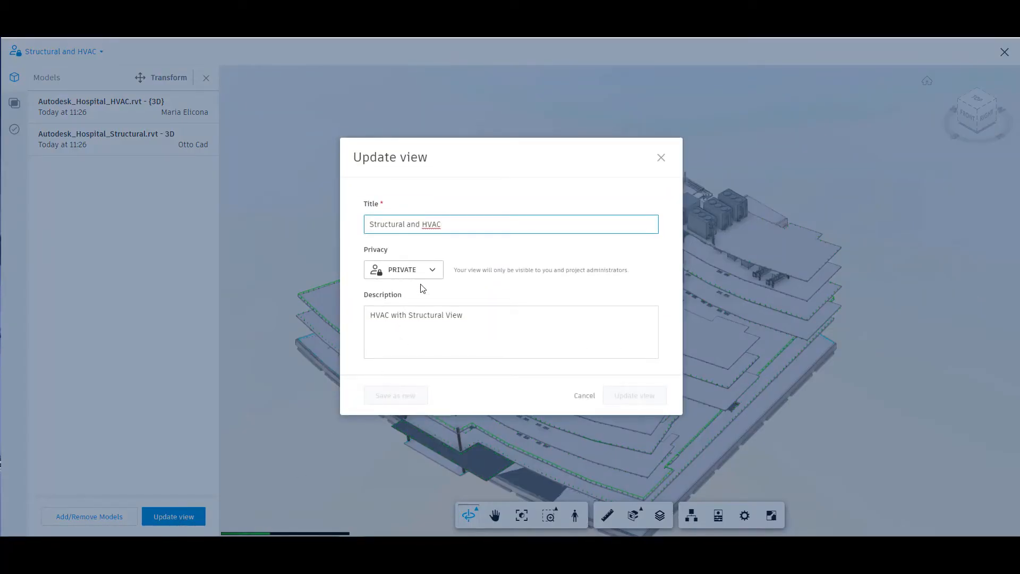
{"action": "left_click", "coordinate": [404, 270]}
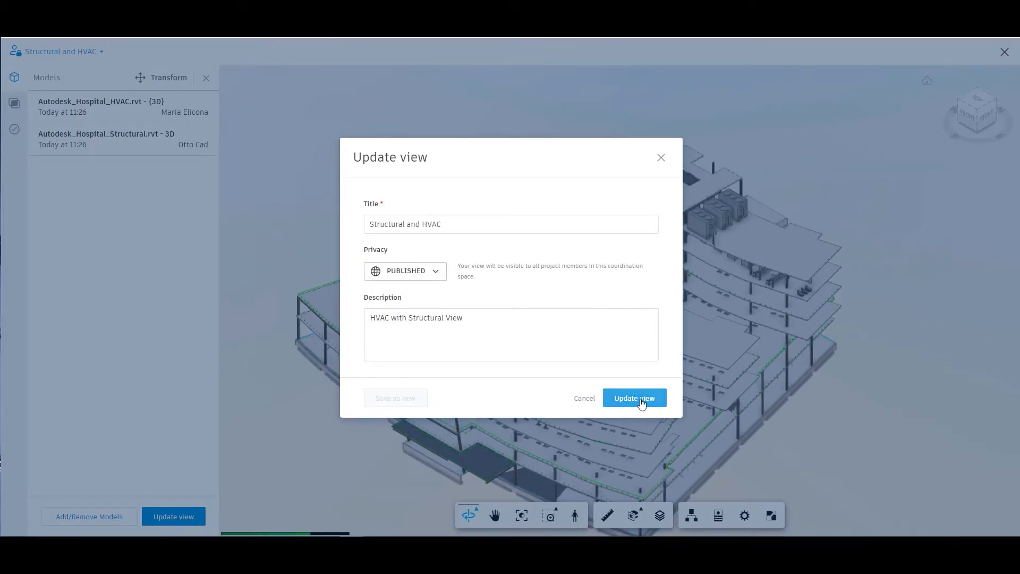
{"action": "left_click", "coordinate": [635, 397]}
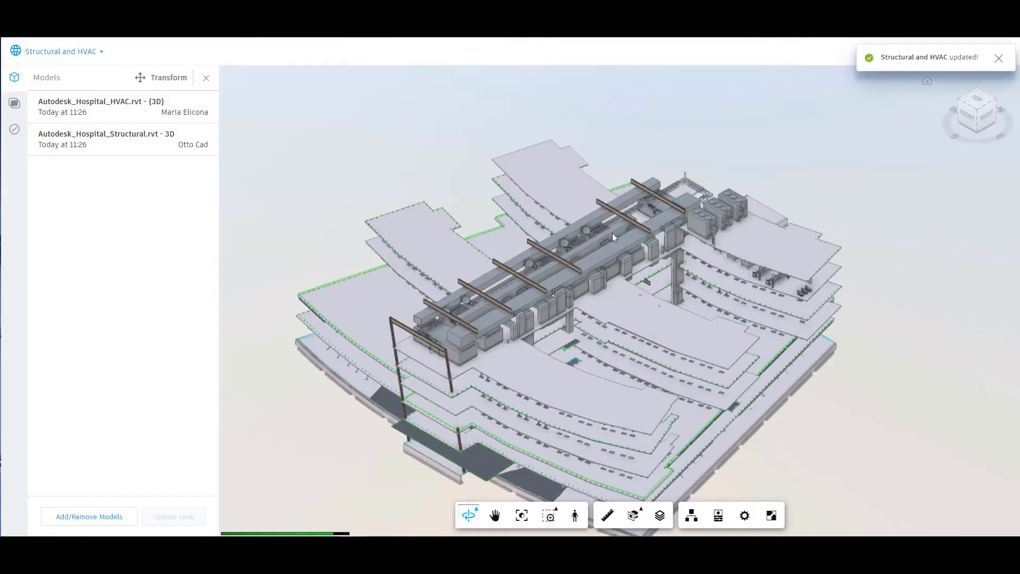
{"action": "left_click_drag", "start_coordinate": [612, 237], "coordinate": [778, 365]}
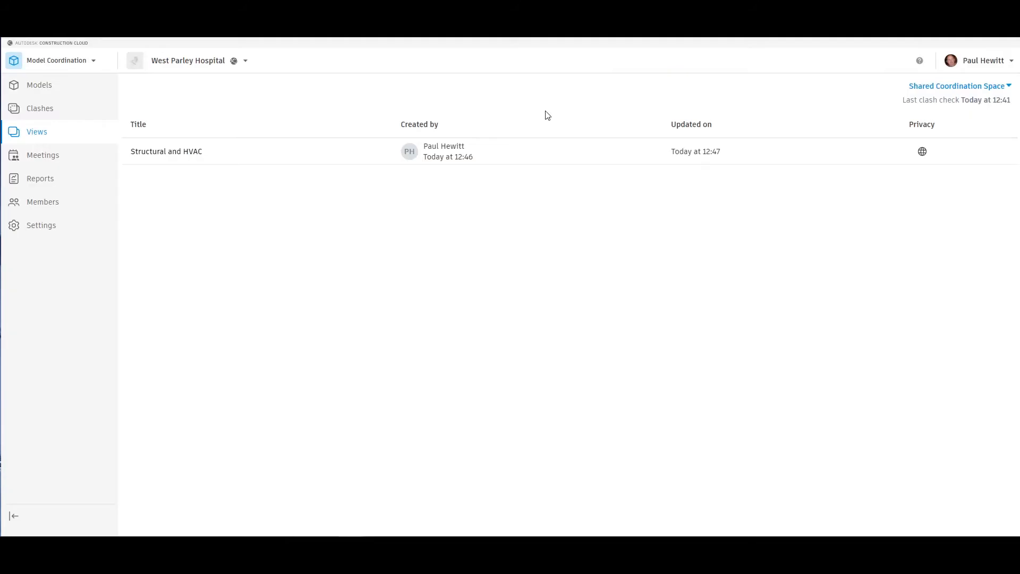
{"action": "mouse_move", "coordinate": [1015, 163]}
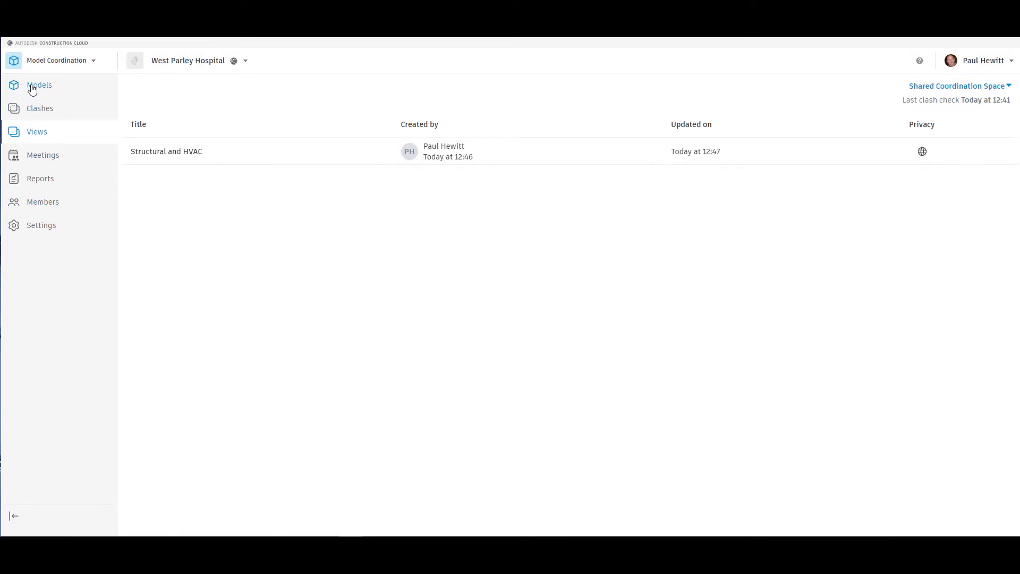
Open the Clashes matrix and the Electrical–HVAC clash pair, listing 86 clashes.
{"action": "left_click", "coordinate": [40, 109]}
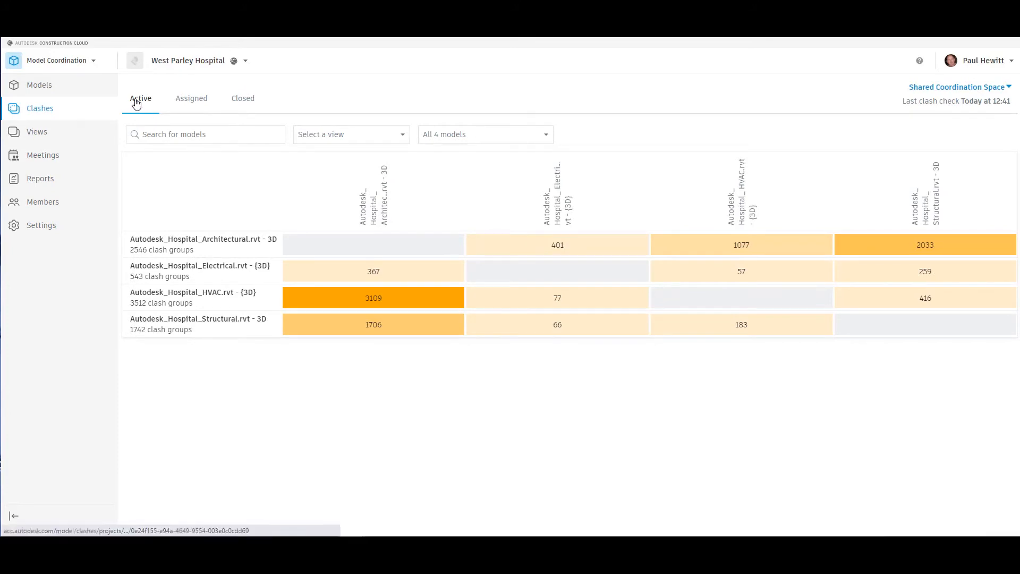
{"action": "mouse_move", "coordinate": [374, 308]}
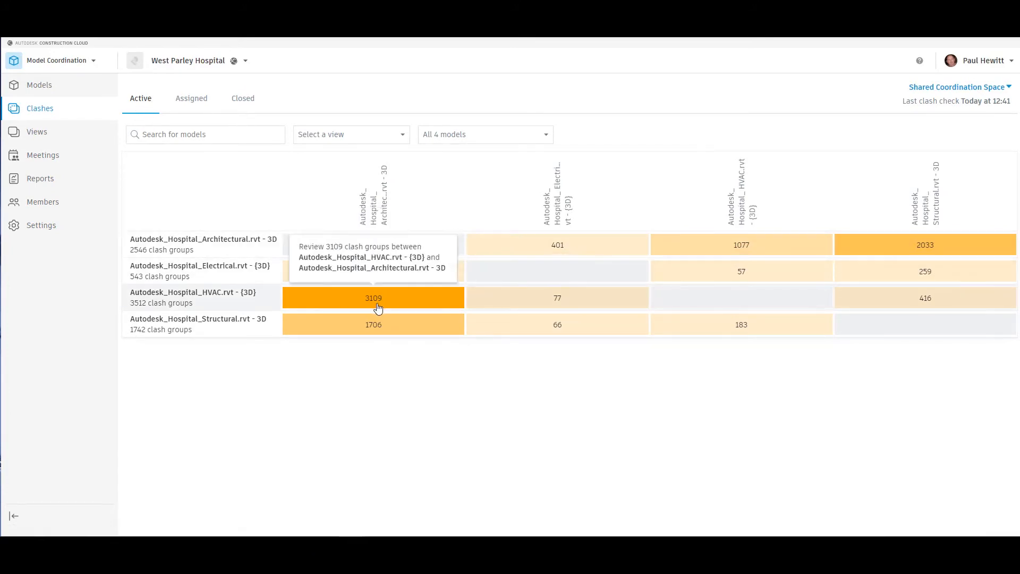
{"action": "mouse_move", "coordinate": [760, 333]}
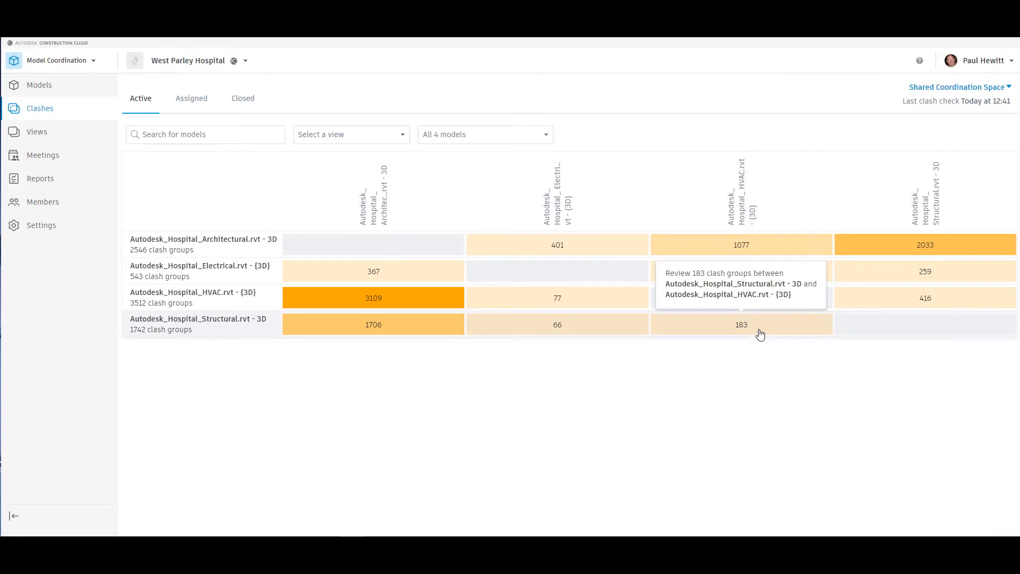
{"action": "mouse_move", "coordinate": [740, 274]}
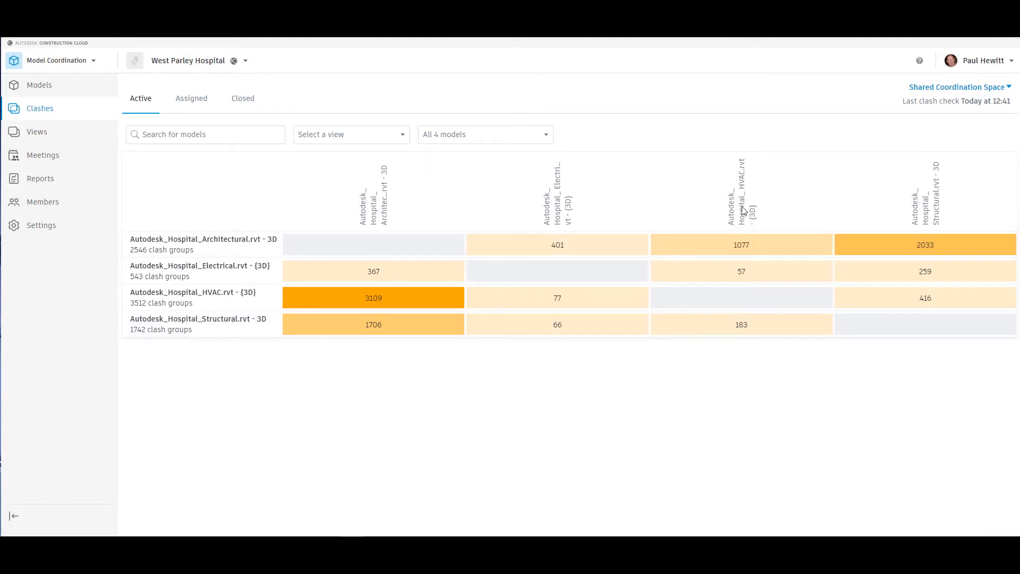
{"action": "left_click", "coordinate": [742, 272]}
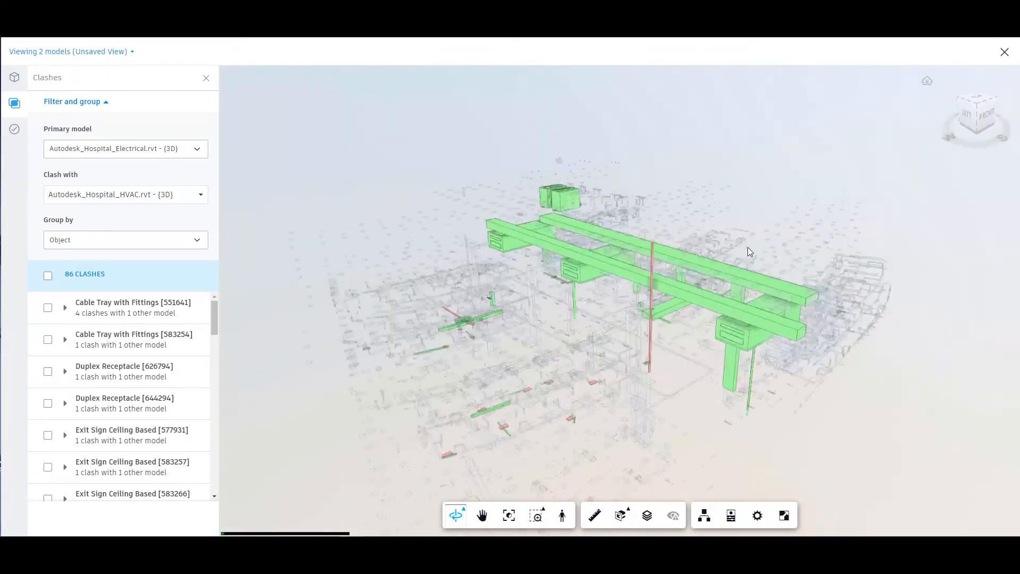
Keep clashes grouped by Object and focus the viewer on the Cable Tray with Fittings [551641] group.
{"action": "left_click_drag", "start_coordinate": [749, 253], "coordinate": [423, 214]}
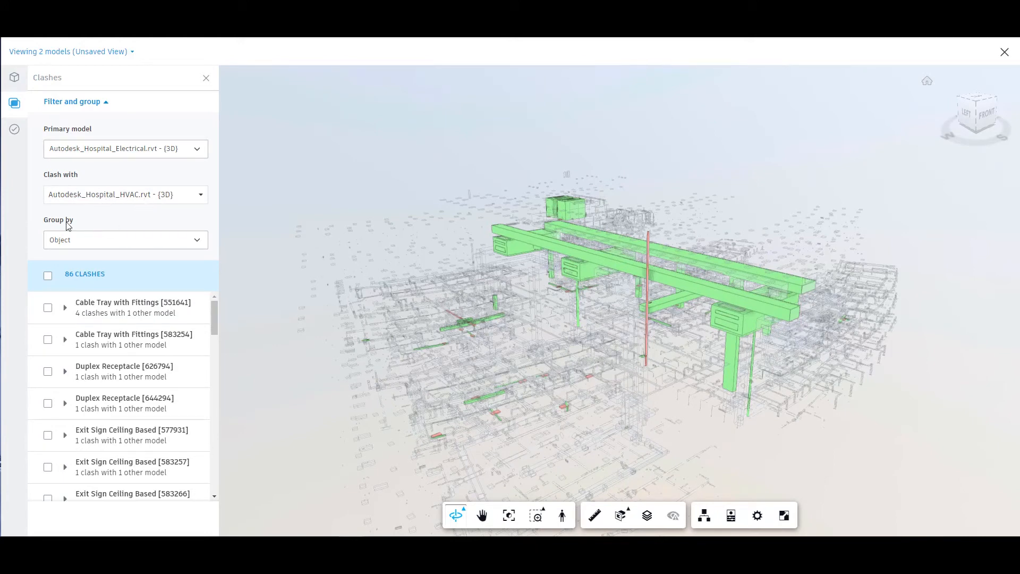
{"action": "left_click", "coordinate": [126, 240]}
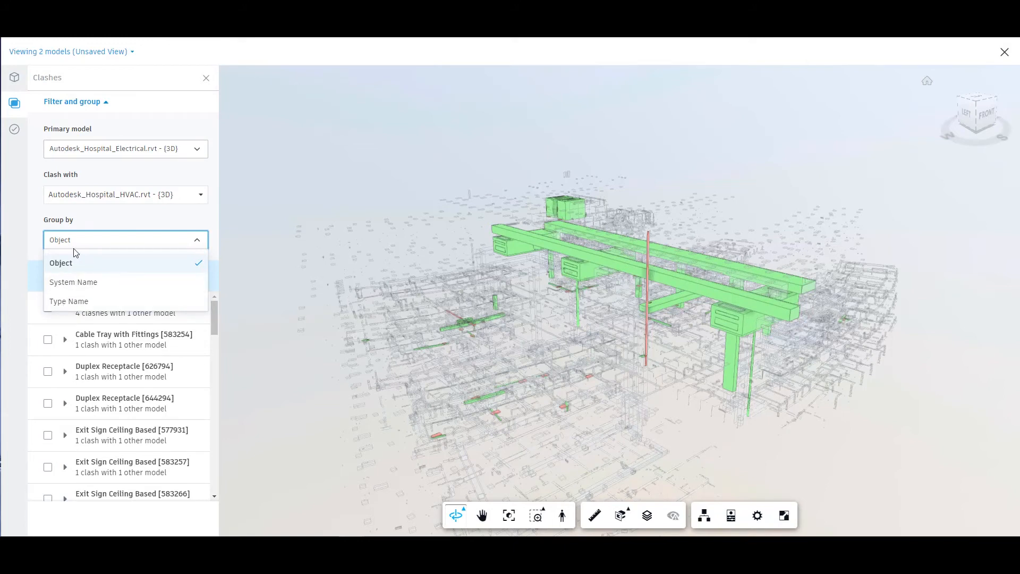
{"action": "left_click", "coordinate": [61, 263]}
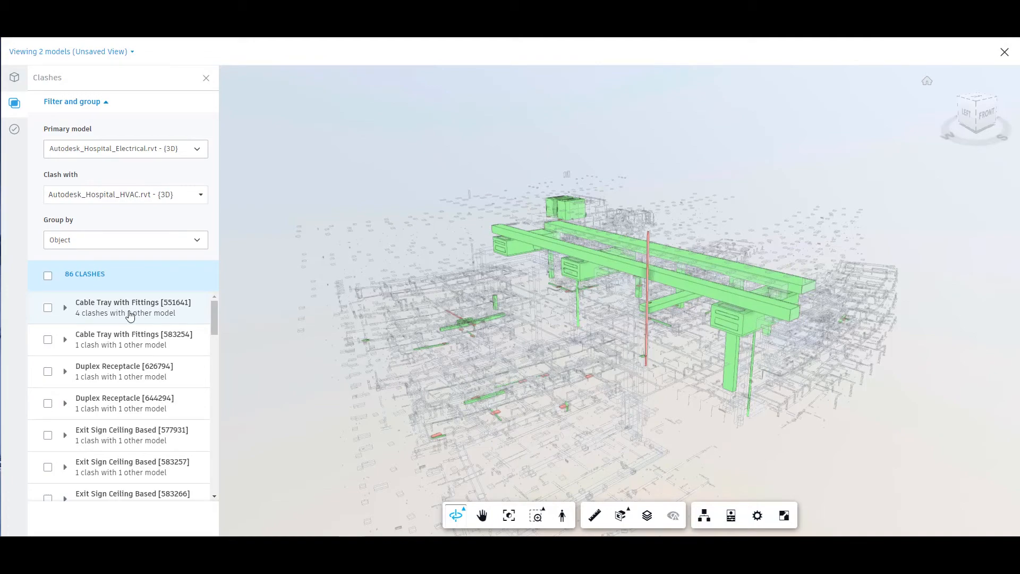
{"action": "left_click", "coordinate": [133, 308]}
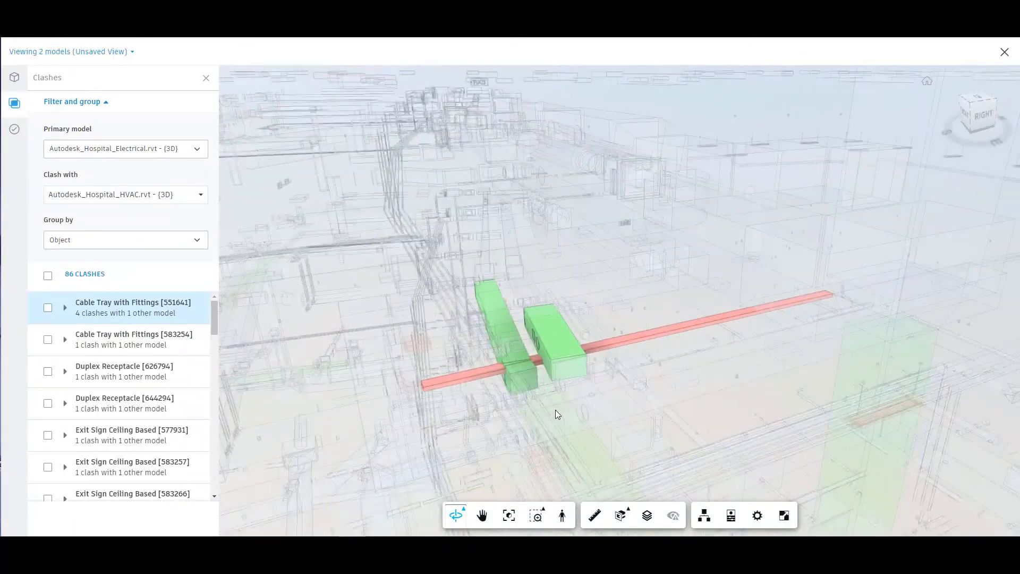
Select the four Cable Tray with Fittings [551641] clashes and begin creating an issue from them.
{"action": "left_click_drag", "start_coordinate": [556, 415], "coordinate": [564, 352]}
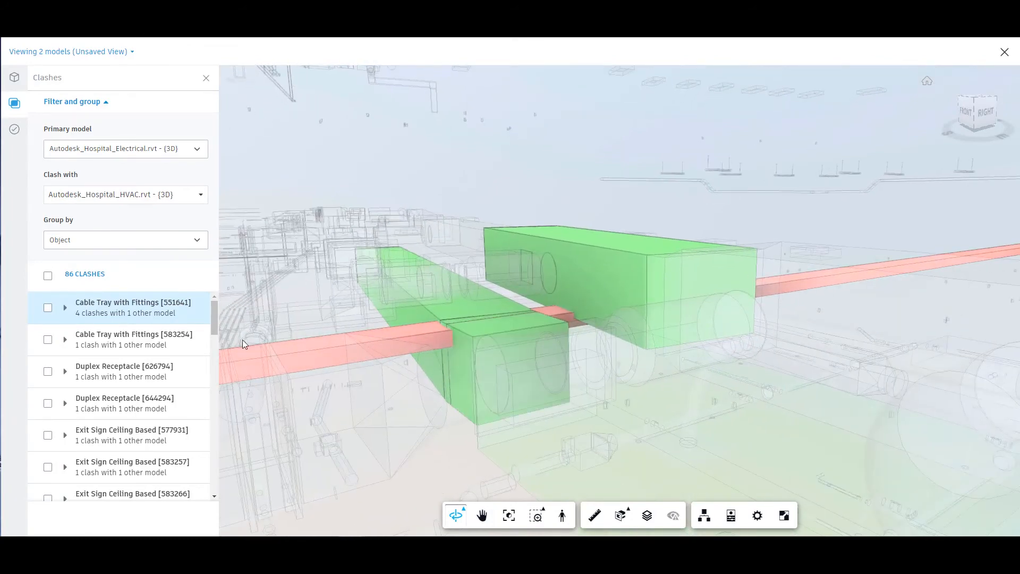
{"action": "mouse_move", "coordinate": [603, 374]}
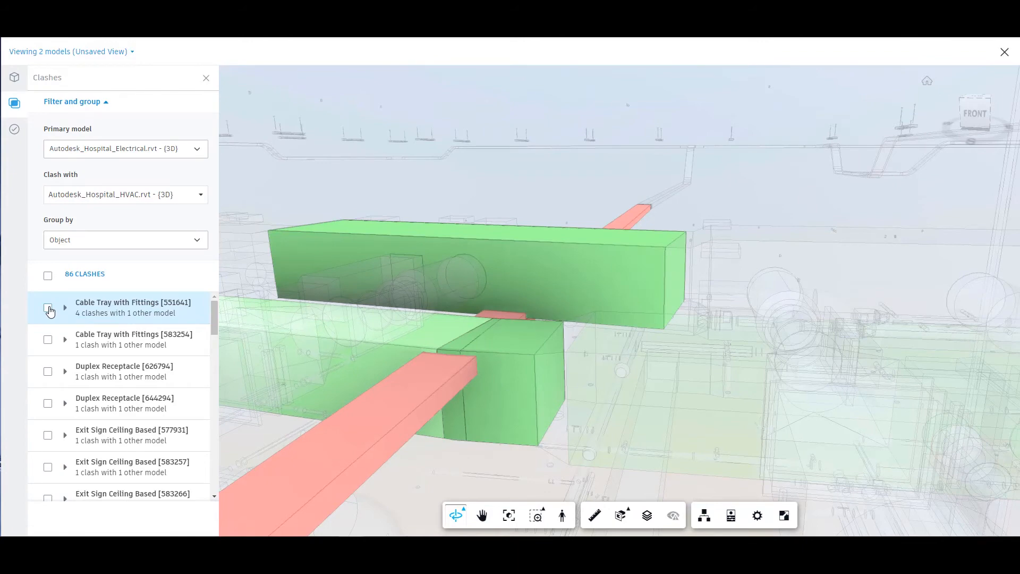
{"action": "left_click", "coordinate": [48, 307]}
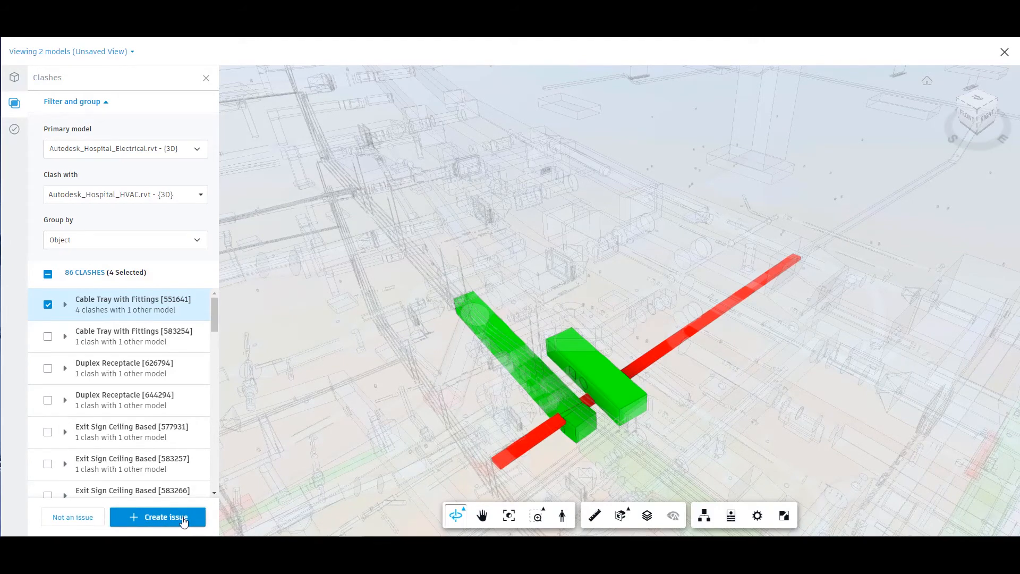
{"action": "left_click", "coordinate": [158, 517]}
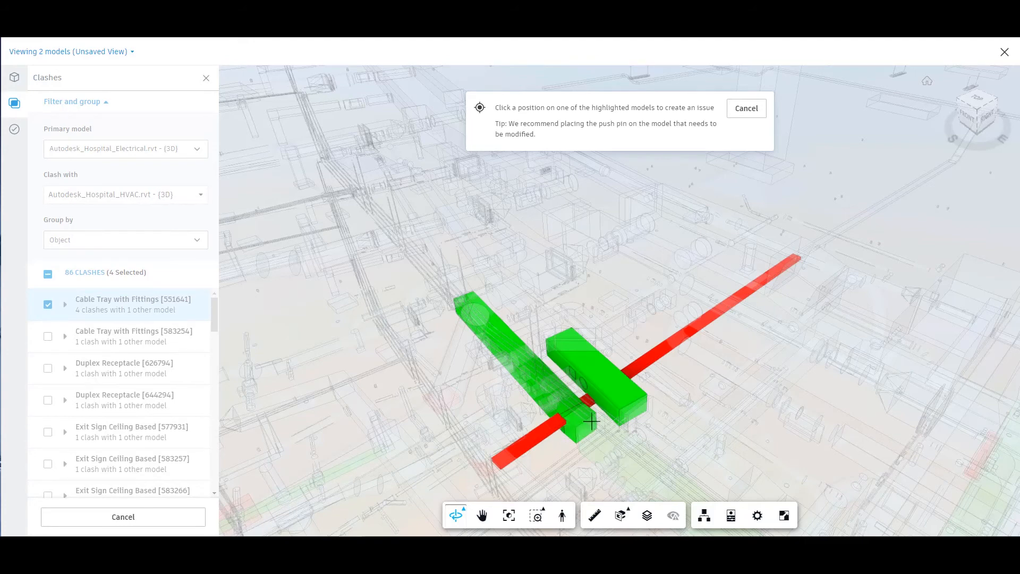
Pin Issue #1 where the red cable tray crosses the green ducts, creating the Coordination > Clash issue.
{"action": "left_click", "coordinate": [589, 418]}
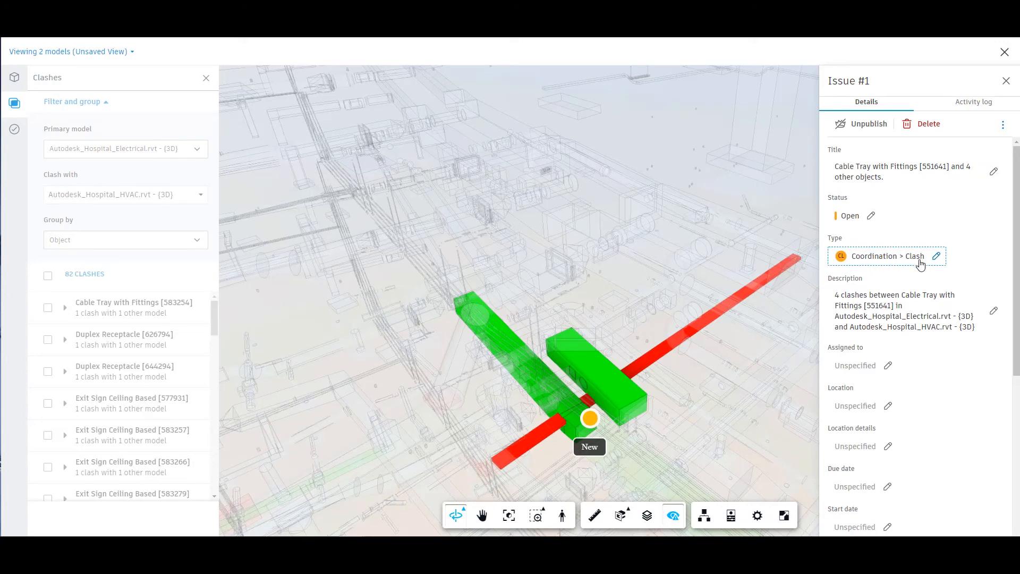
{"action": "scroll", "scroll_direction": "down", "scroll_amount": 3}
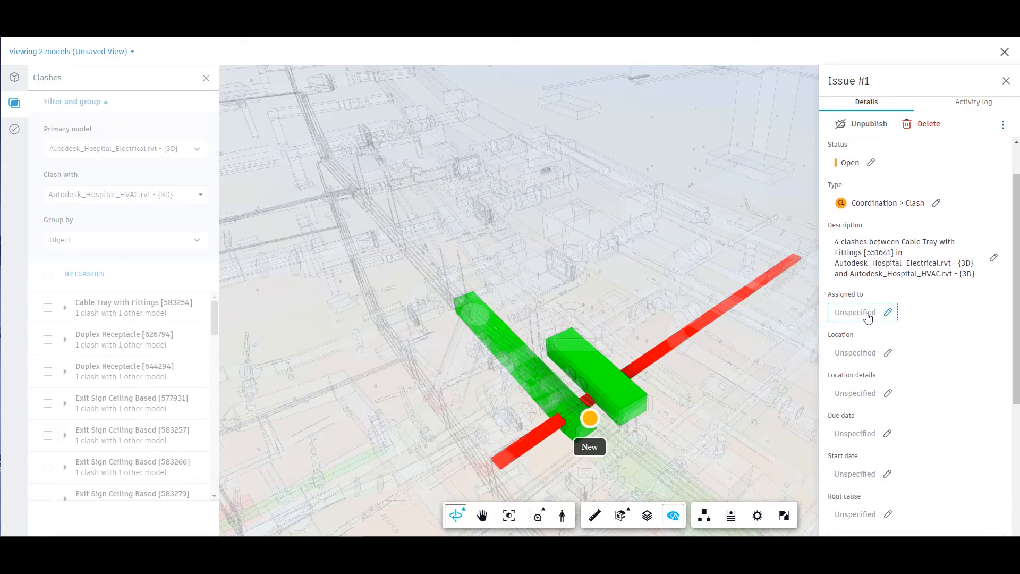
Assign Issue #1 to a project member and set its root cause to Design Coordination.
{"action": "left_click", "coordinate": [862, 312]}
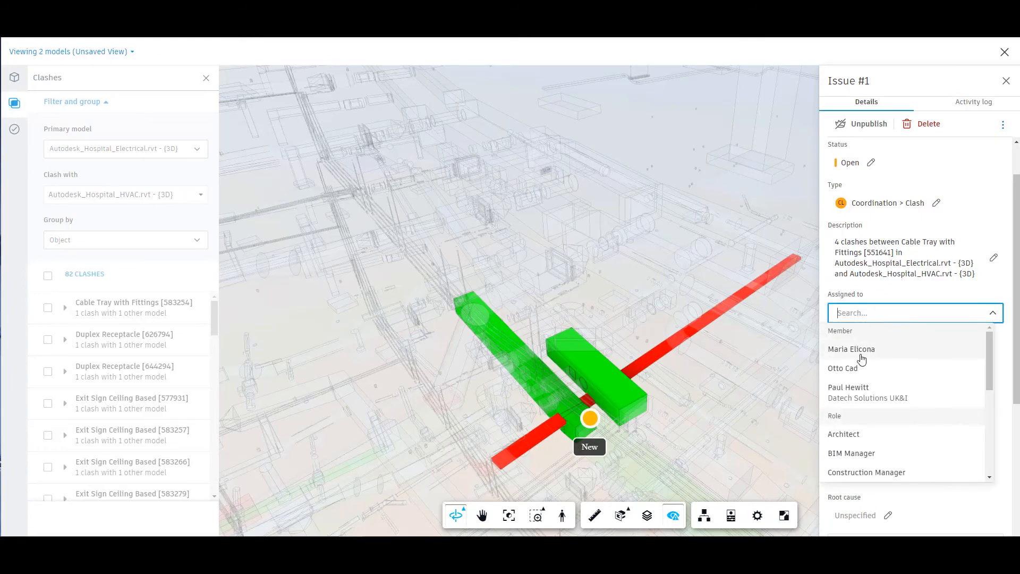
{"action": "left_click", "coordinate": [851, 349]}
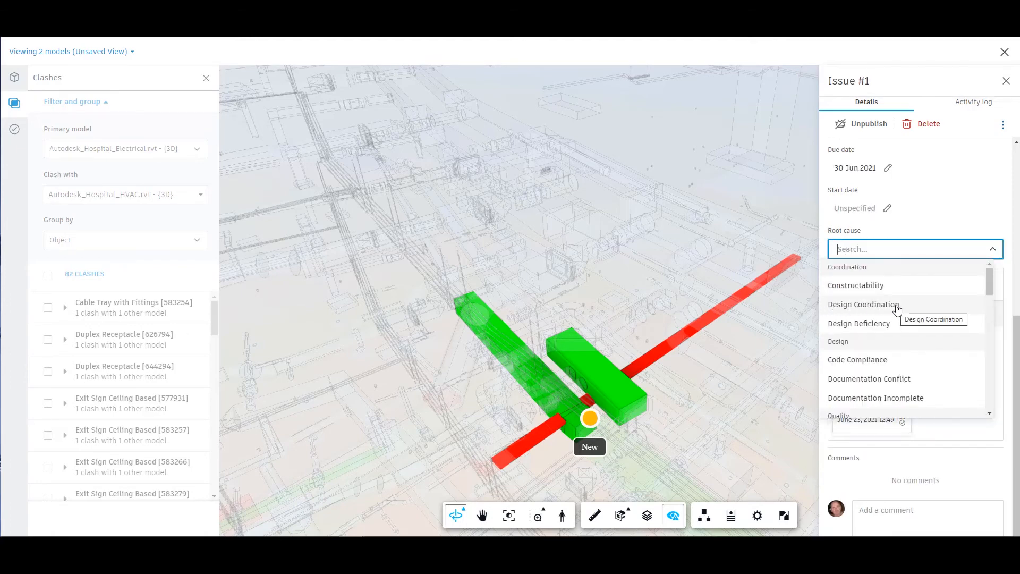
{"action": "left_click", "coordinate": [861, 304]}
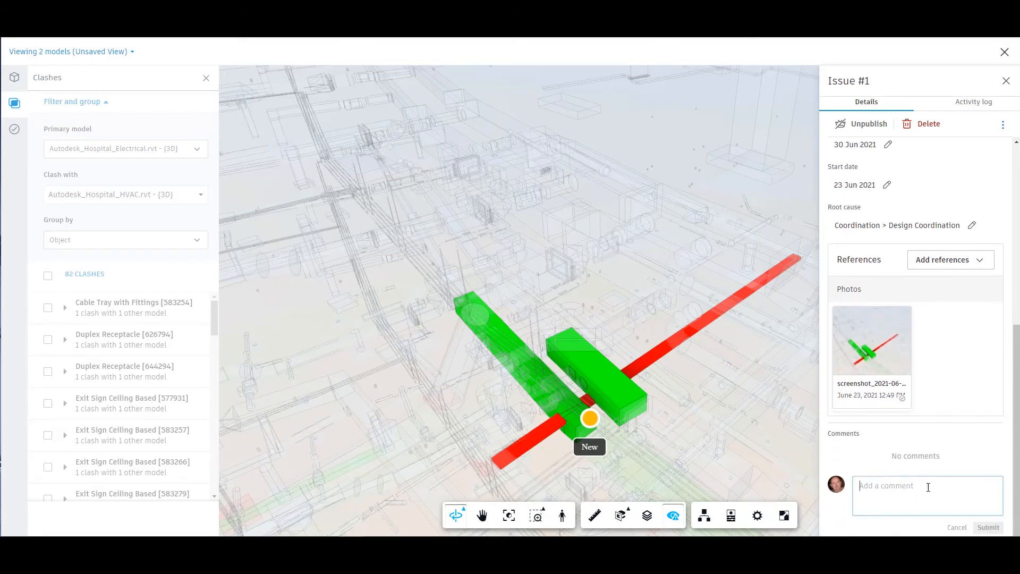
Post the comment 'Please check this out and update as needed.' on Issue #1.
{"action": "type", "text": "Please check this o"}
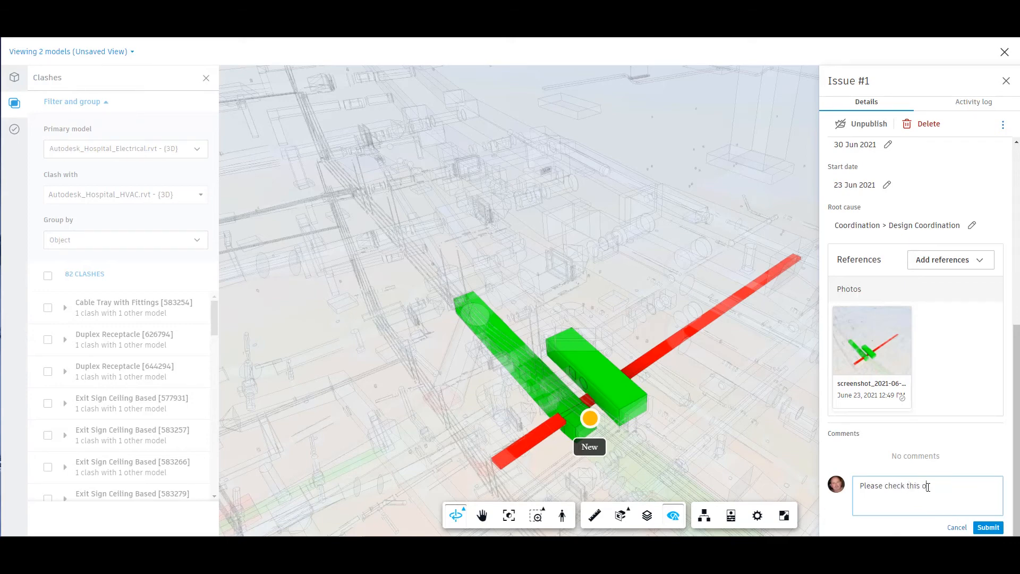
{"action": "type", "text": "ut and"}
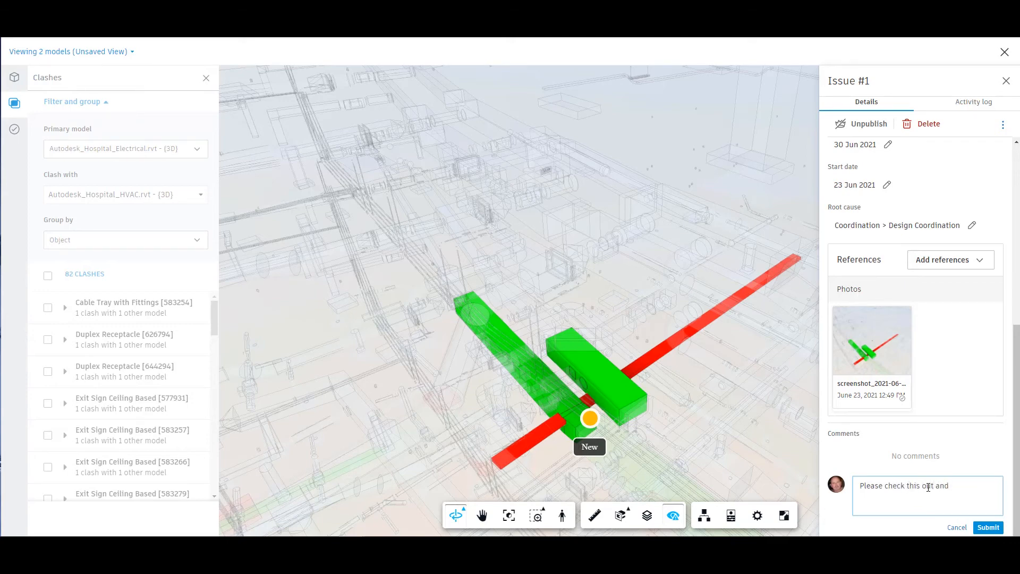
{"action": "type", "text": "update as"}
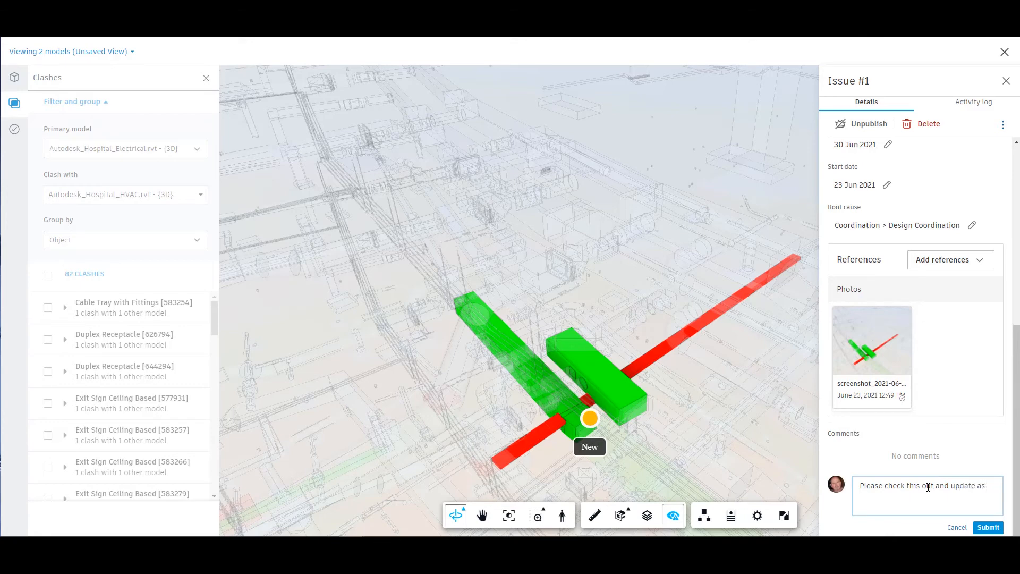
{"action": "type", "text": "needed."}
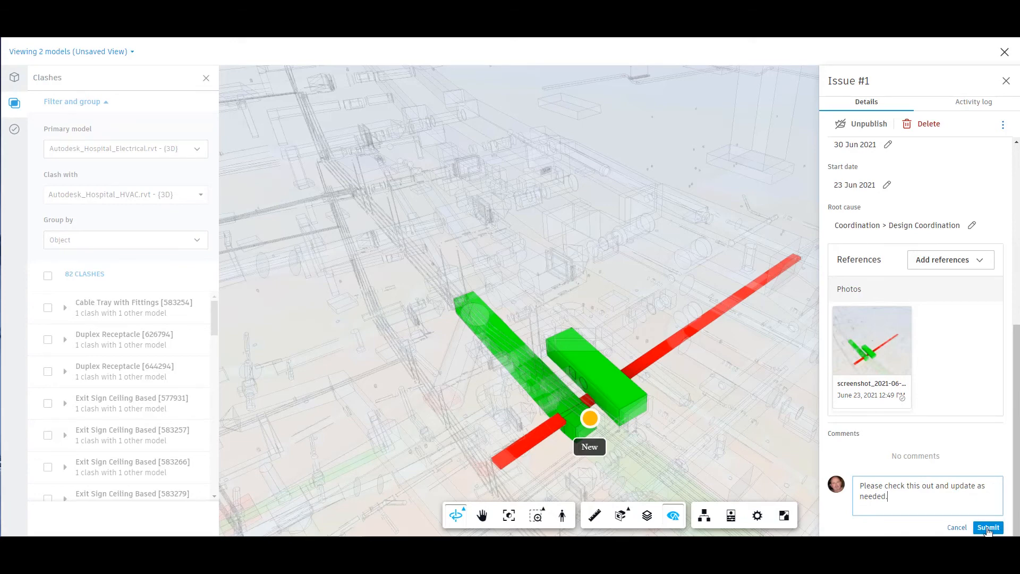
{"action": "left_click", "coordinate": [989, 527]}
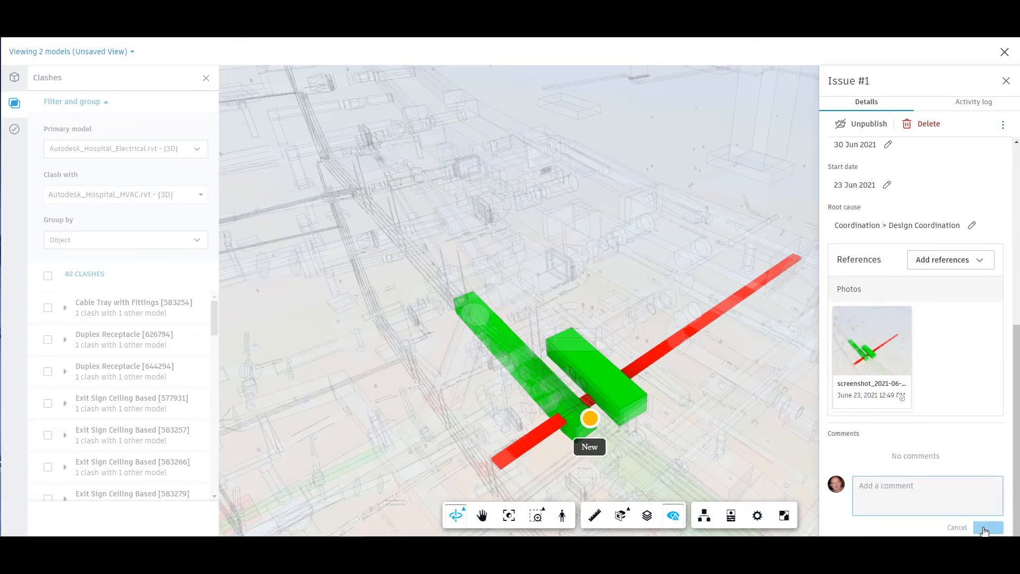
{"action": "mouse_move", "coordinate": [737, 477]}
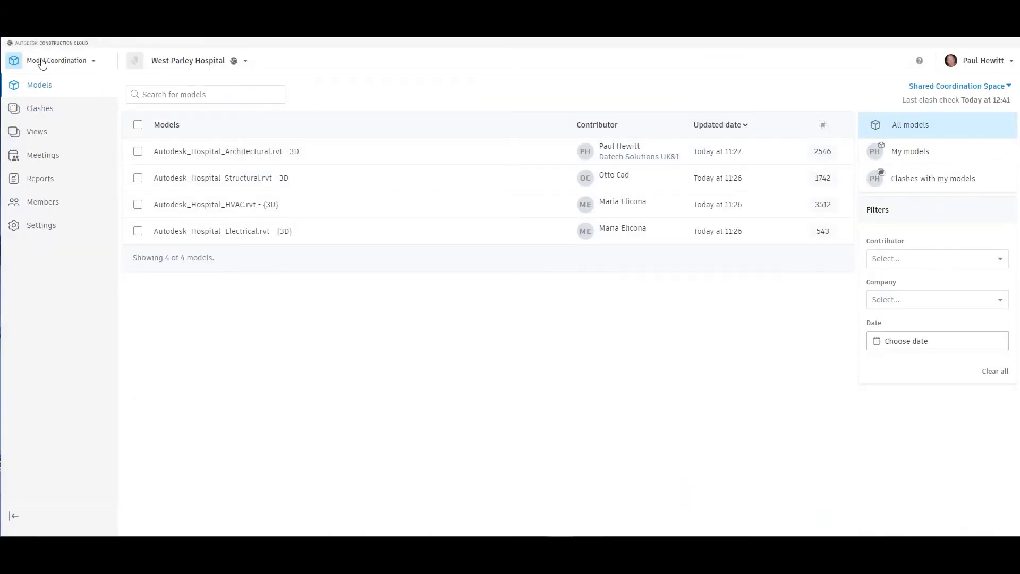
In Docs > Issues, review Issue #1's clash type, assignee, dates, screenshot and comment.
{"action": "left_click", "coordinate": [59, 59]}
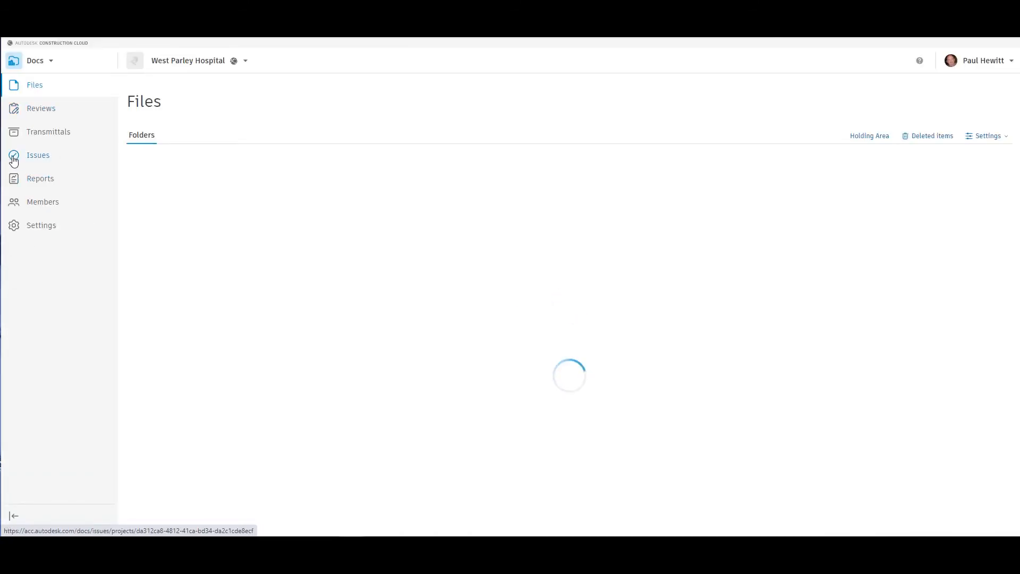
{"action": "left_click", "coordinate": [38, 156]}
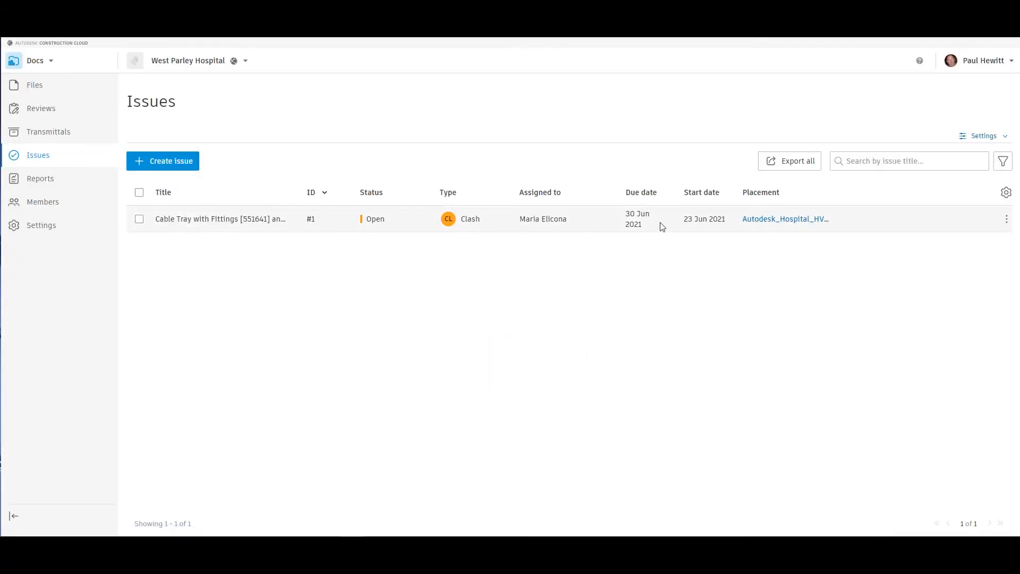
{"action": "left_click", "coordinate": [219, 219]}
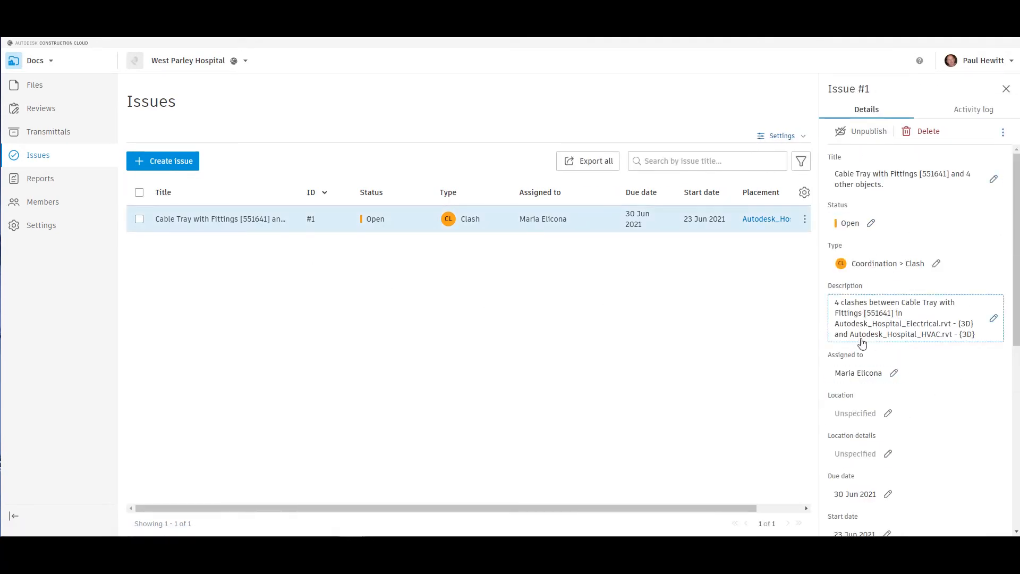
{"action": "scroll", "scroll_direction": "down", "scroll_amount": 3}
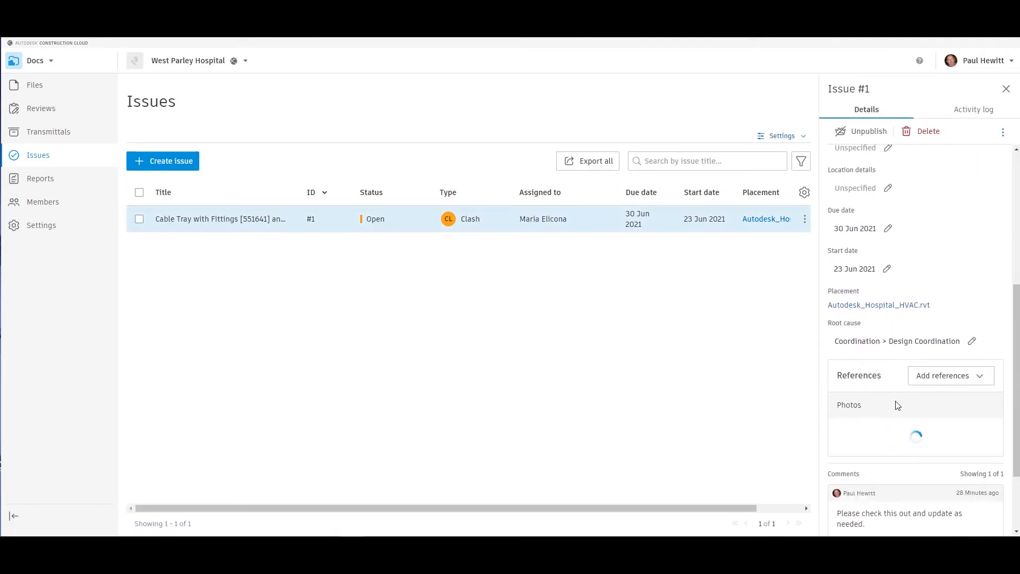
{"action": "scroll", "scroll_direction": "down", "scroll_amount": 3}
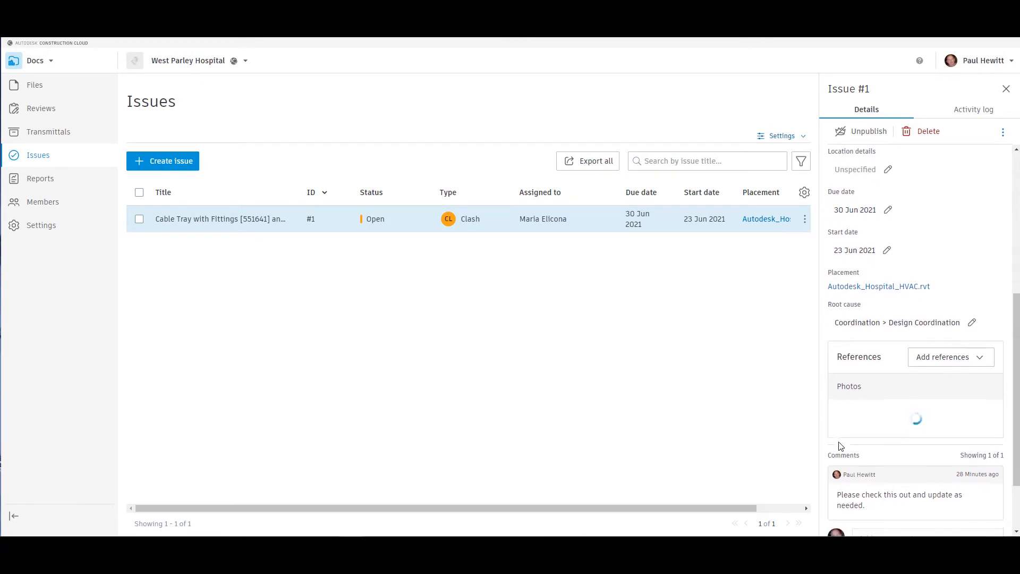
{"action": "scroll", "scroll_direction": "down", "scroll_amount": 3}
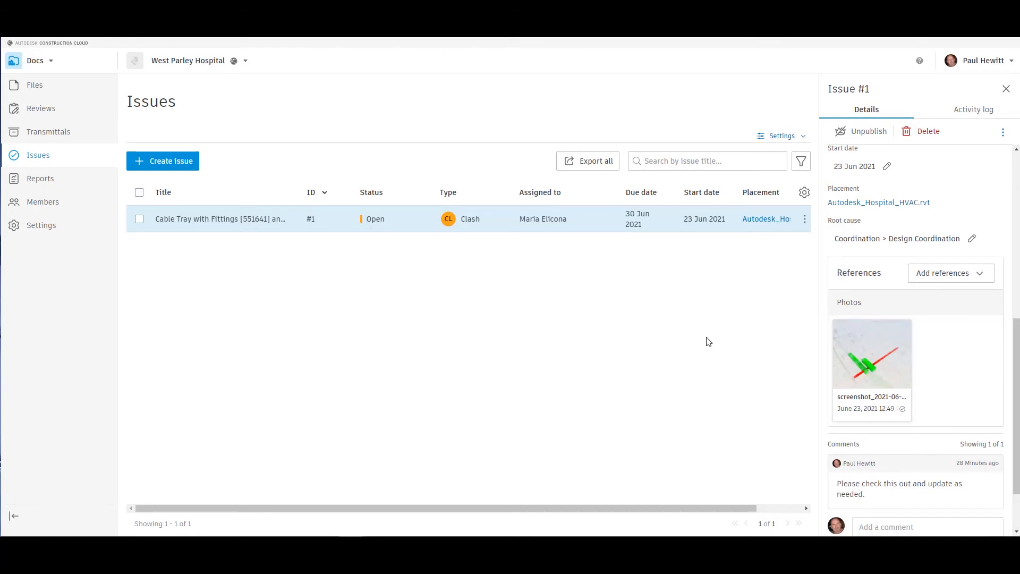
{"action": "mouse_move", "coordinate": [686, 340]}
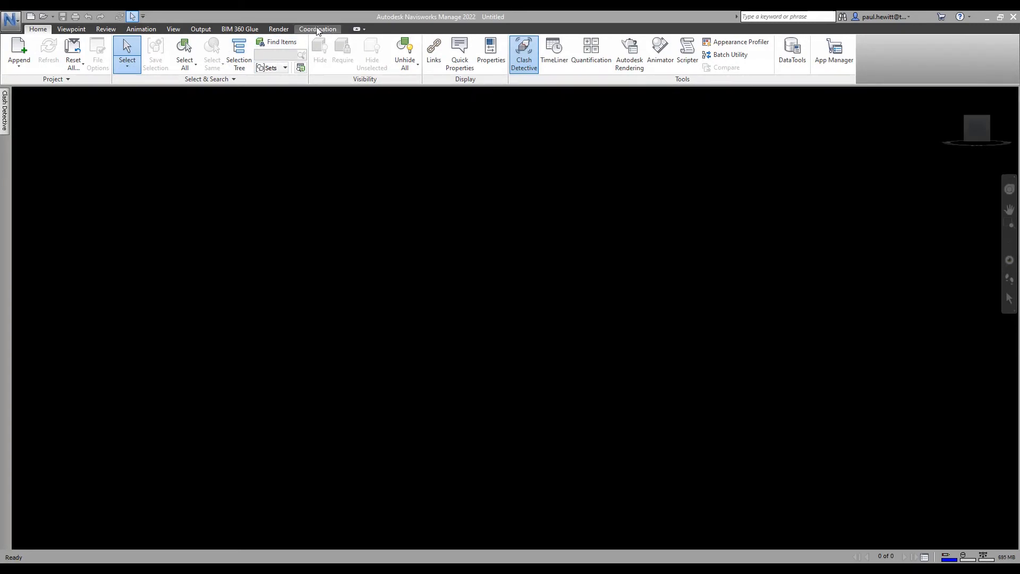
Via Coordination > Open Models, choose Datech Solutions UK&I, West Parley Hospital and its Shared Coordination Space.
{"action": "left_click", "coordinate": [318, 29]}
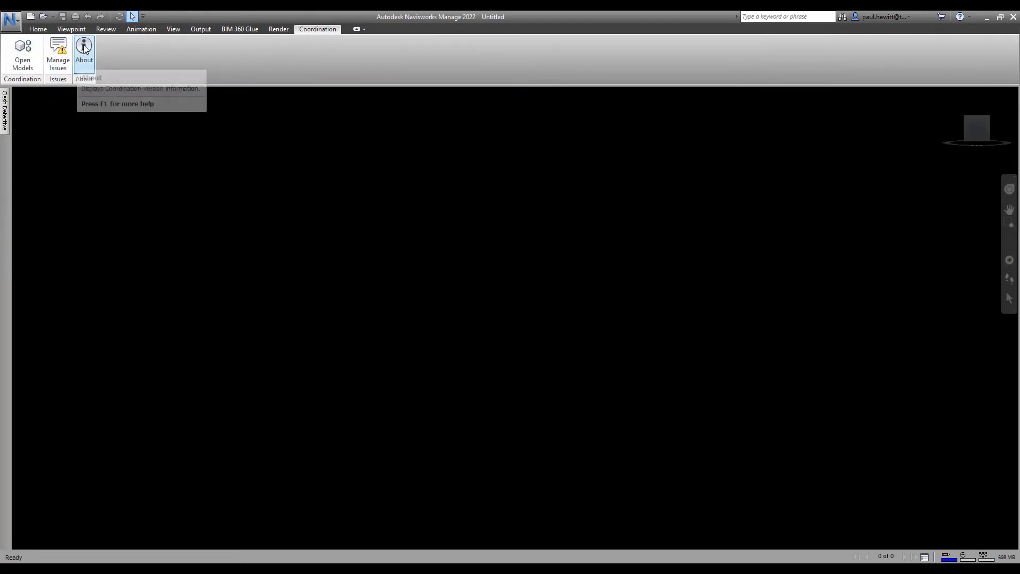
{"action": "left_click", "coordinate": [82, 49]}
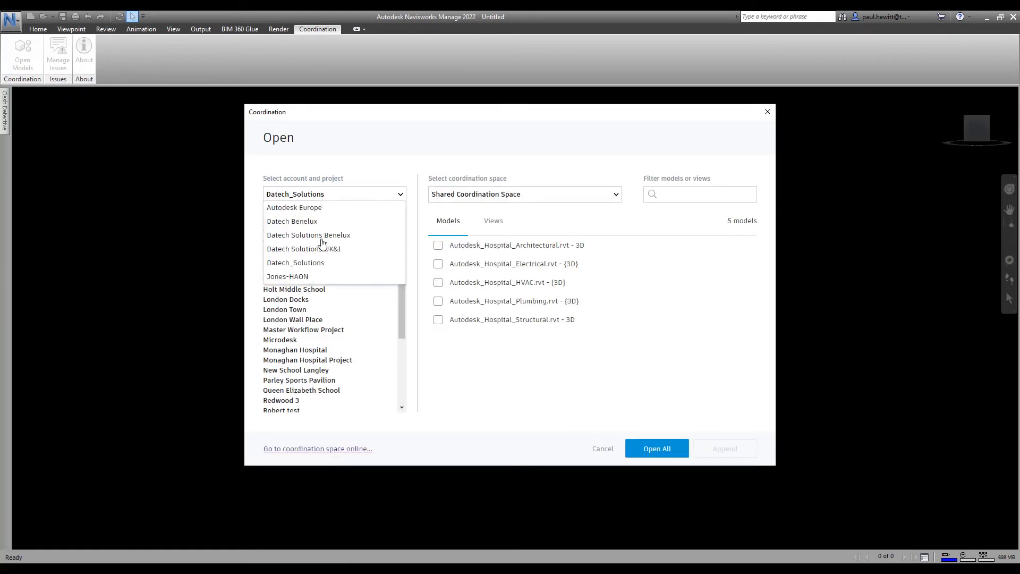
{"action": "left_click", "coordinate": [304, 249]}
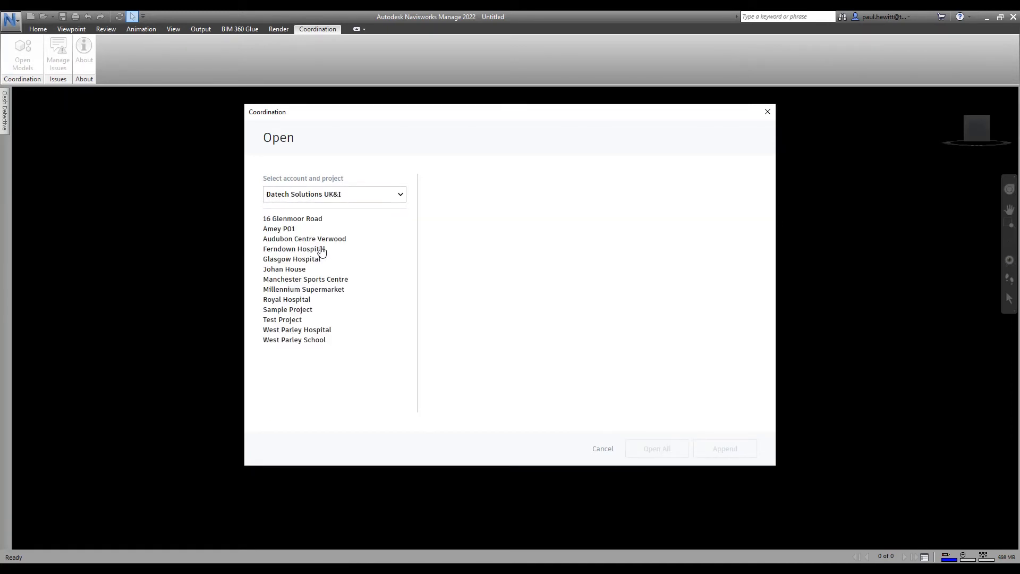
{"action": "mouse_move", "coordinate": [315, 251]}
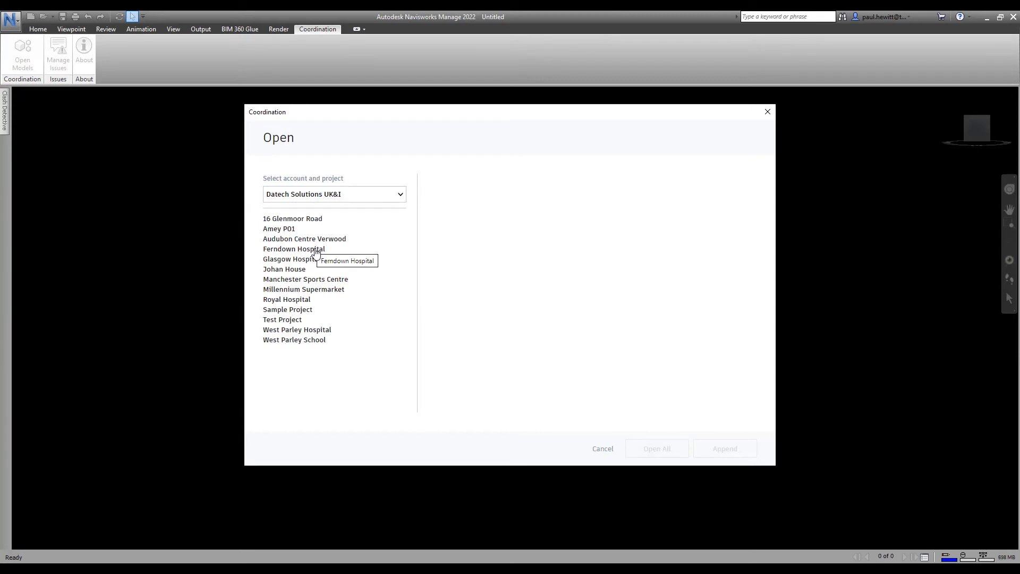
{"action": "mouse_move", "coordinate": [301, 330]}
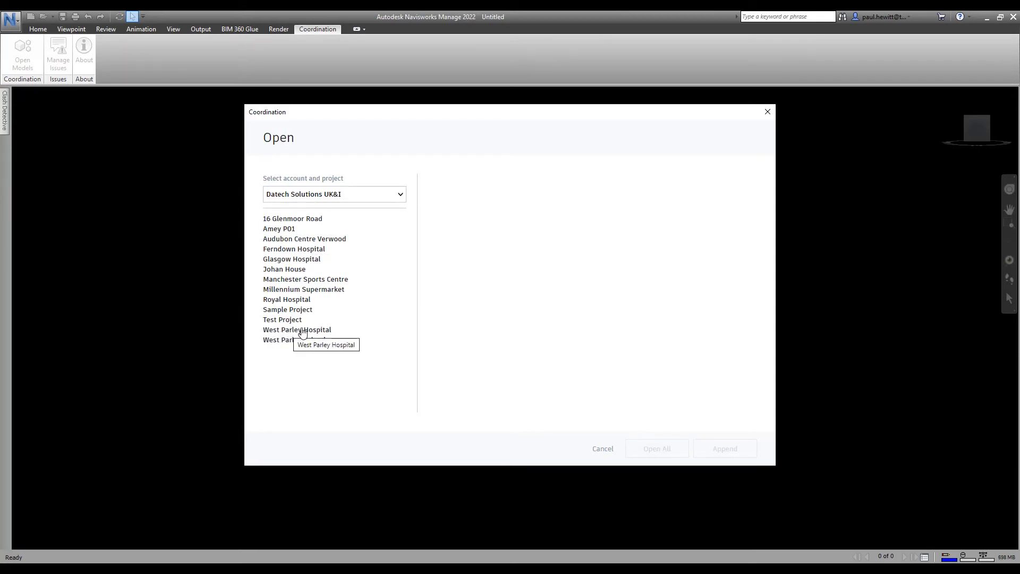
{"action": "left_click", "coordinate": [297, 330]}
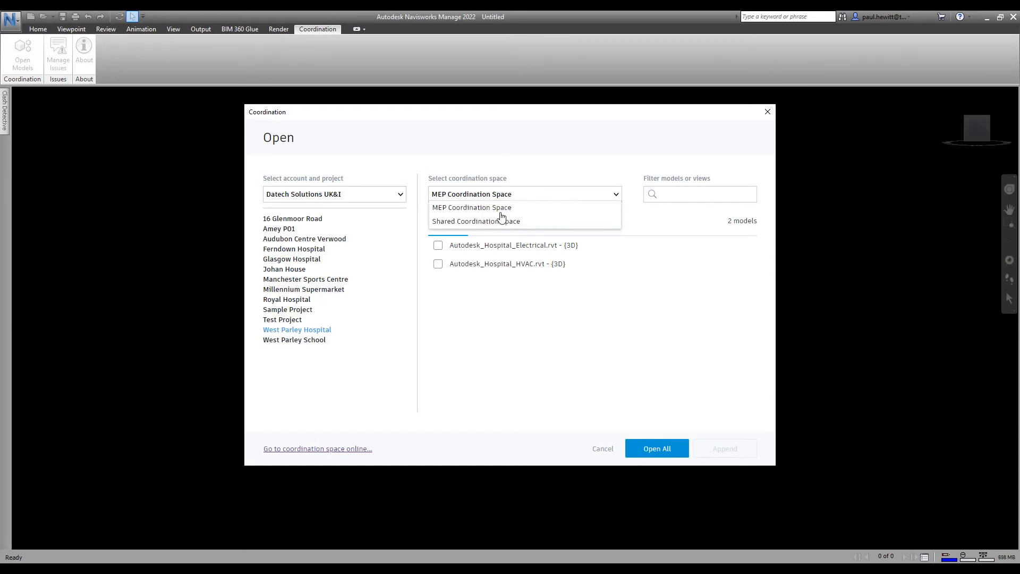
{"action": "left_click", "coordinate": [476, 221]}
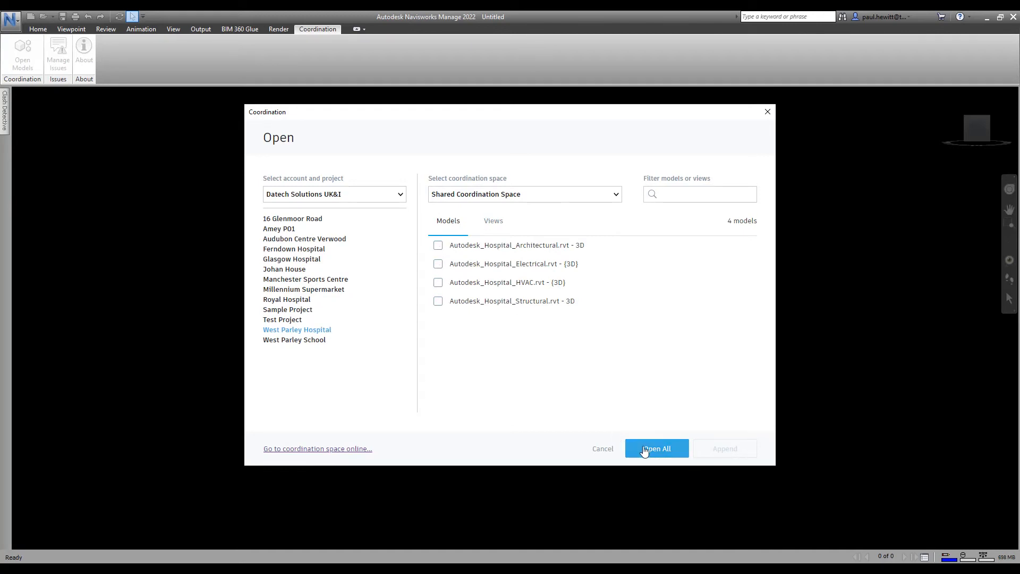
{"action": "mouse_move", "coordinate": [676, 452]}
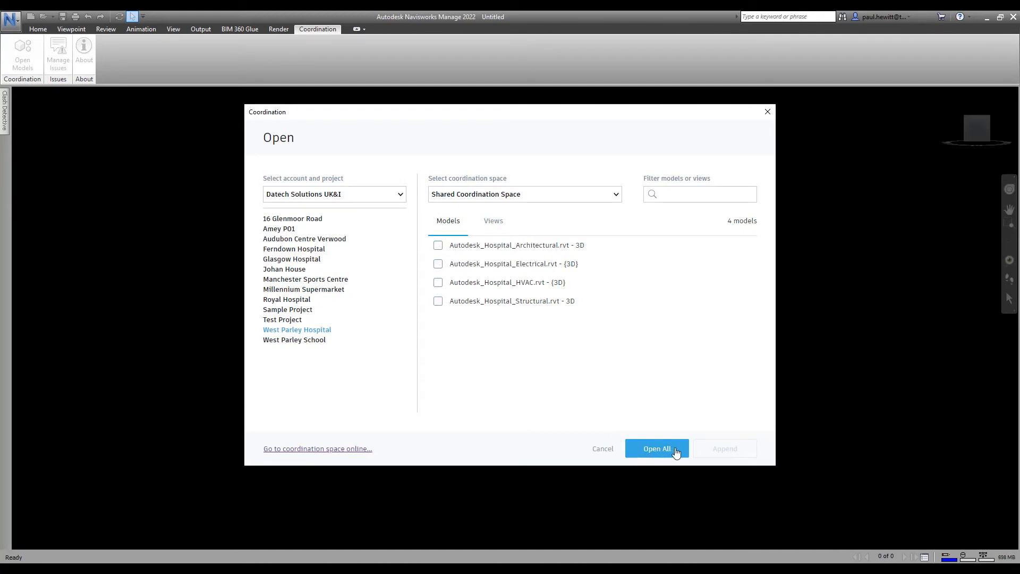
Load all four hospital models into the scene and inspect the combined building from above.
{"action": "left_click", "coordinate": [657, 448]}
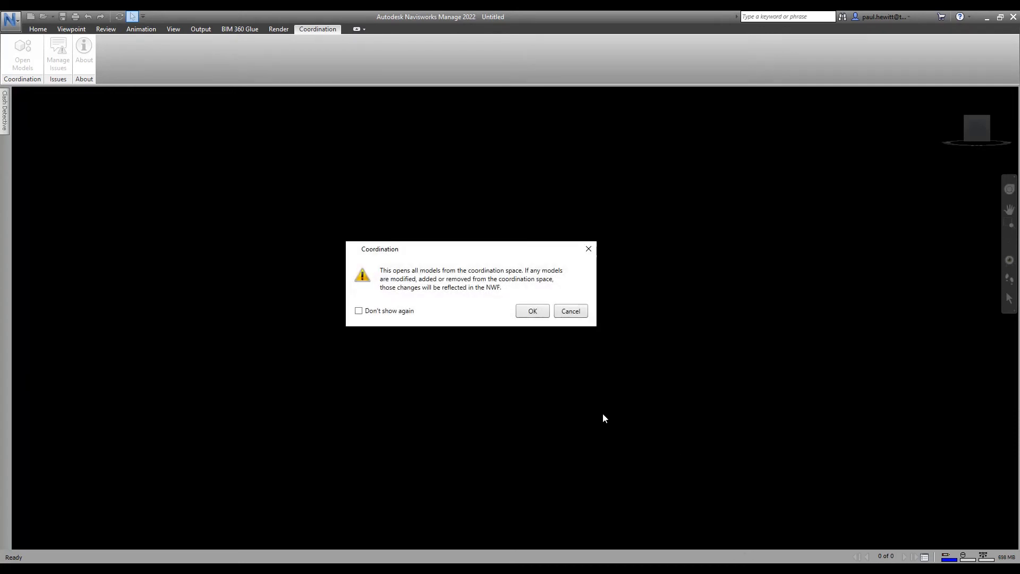
{"action": "left_click", "coordinate": [533, 310]}
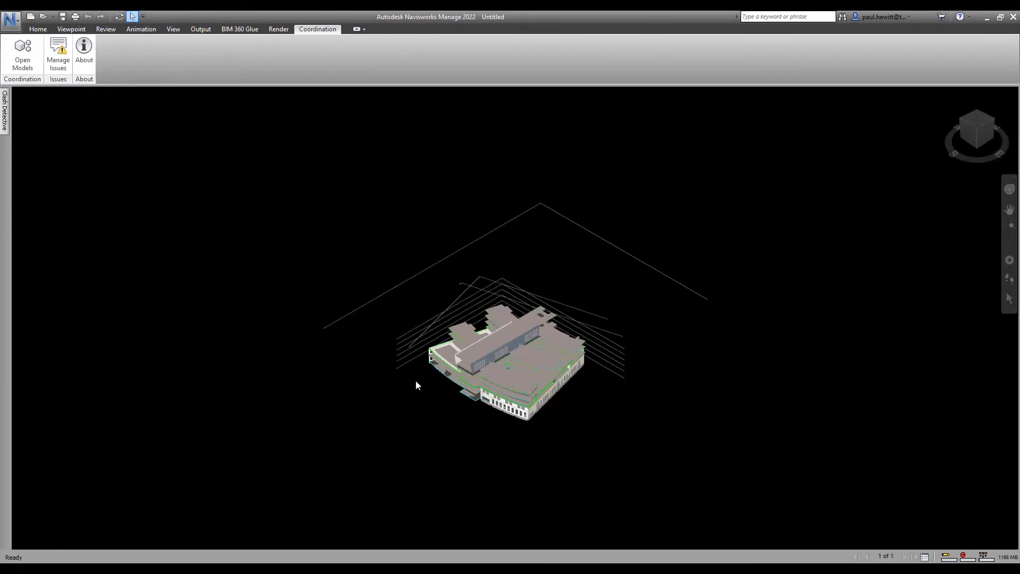
{"action": "left_click", "coordinate": [541, 398]}
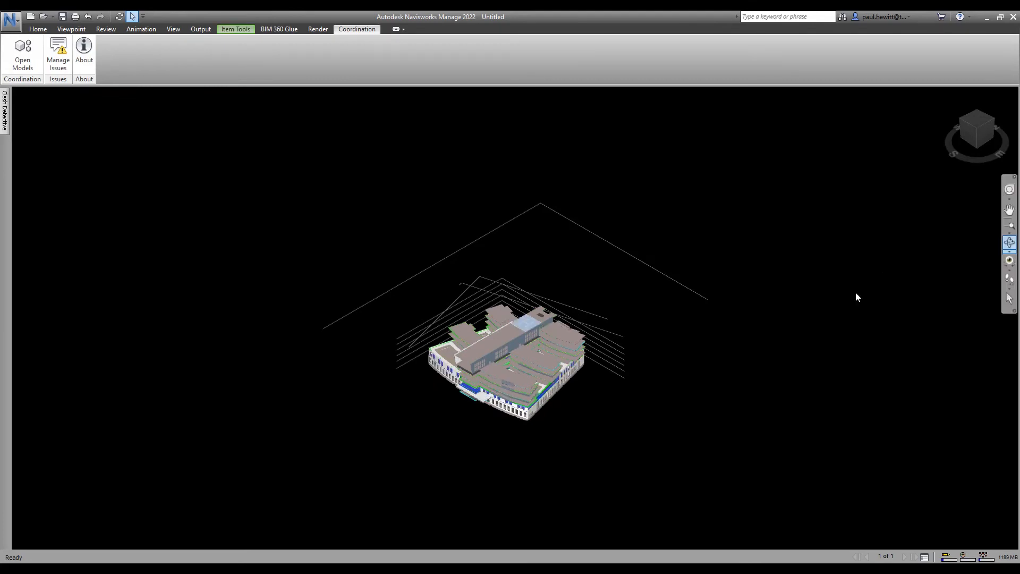
{"action": "left_click_drag", "start_coordinate": [857, 298], "coordinate": [635, 370]}
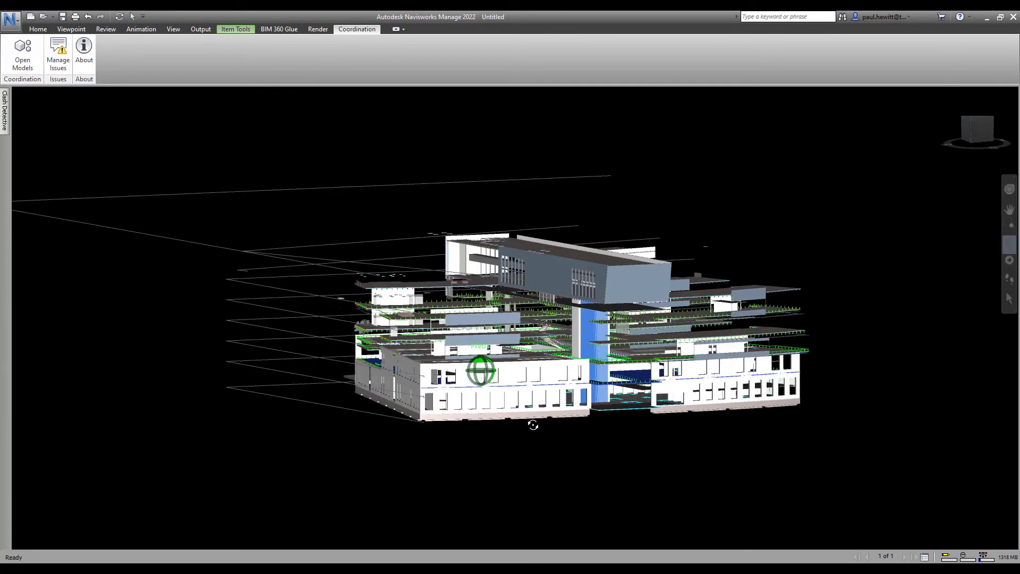
{"action": "left_click_drag", "start_coordinate": [532, 425], "coordinate": [618, 472]}
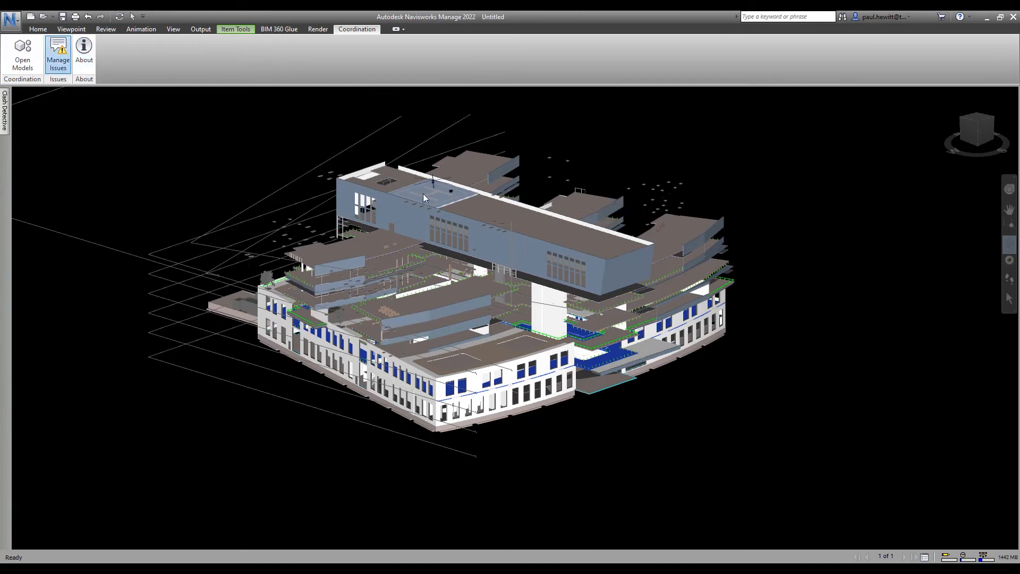
Review issue #1's details, dates and comment in the Issues panel, then dismiss the panel.
{"action": "left_click", "coordinate": [59, 53]}
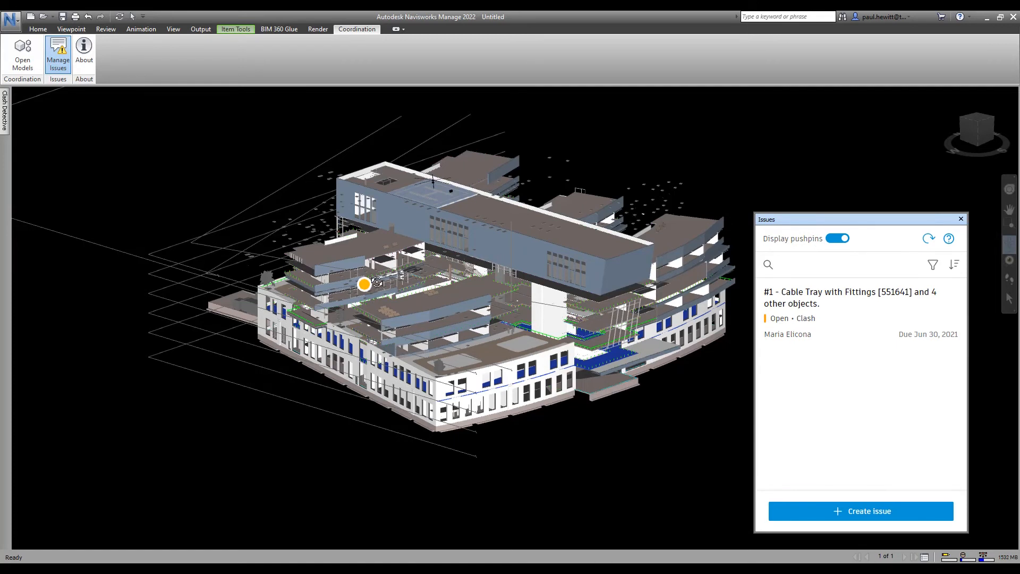
{"action": "left_click", "coordinate": [850, 298]}
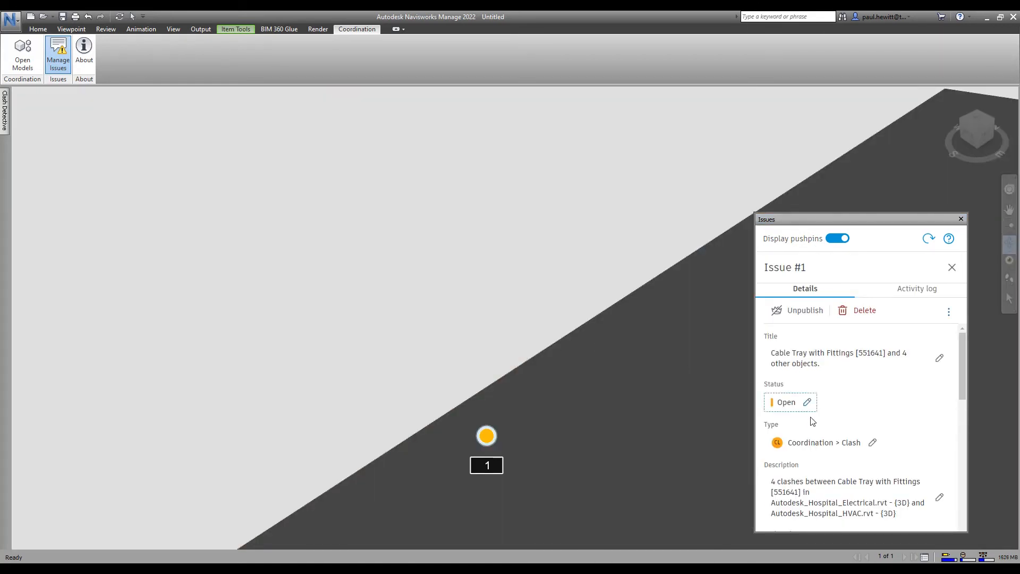
{"action": "scroll", "scroll_direction": "down", "scroll_amount": 3}
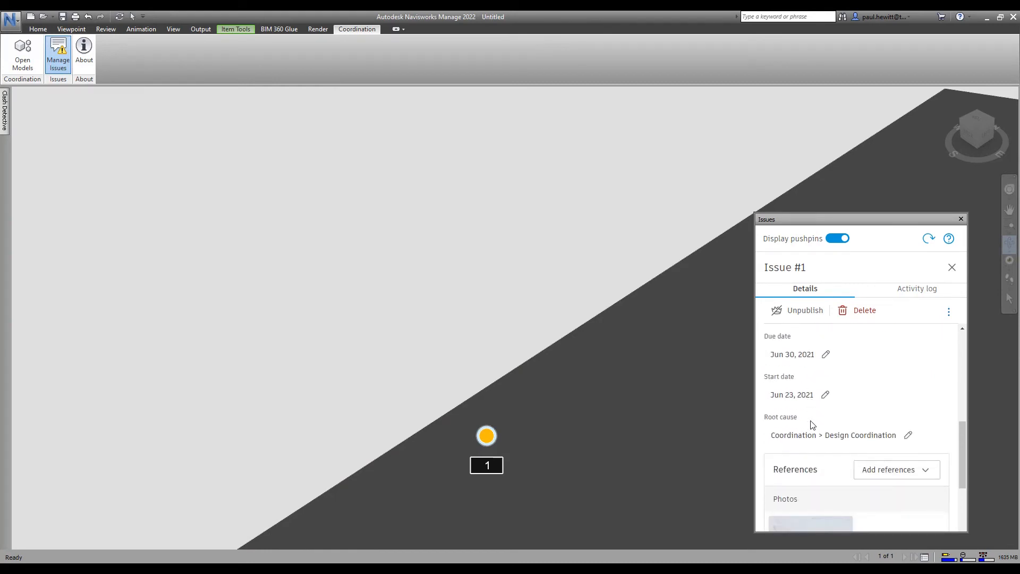
{"action": "scroll", "scroll_direction": "down", "scroll_amount": 3}
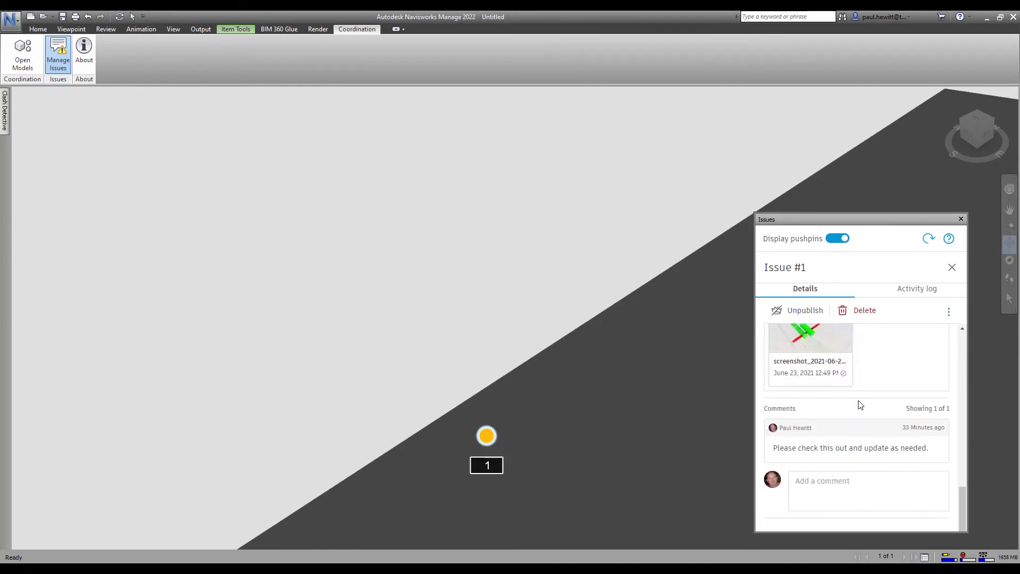
{"action": "mouse_move", "coordinate": [961, 219]}
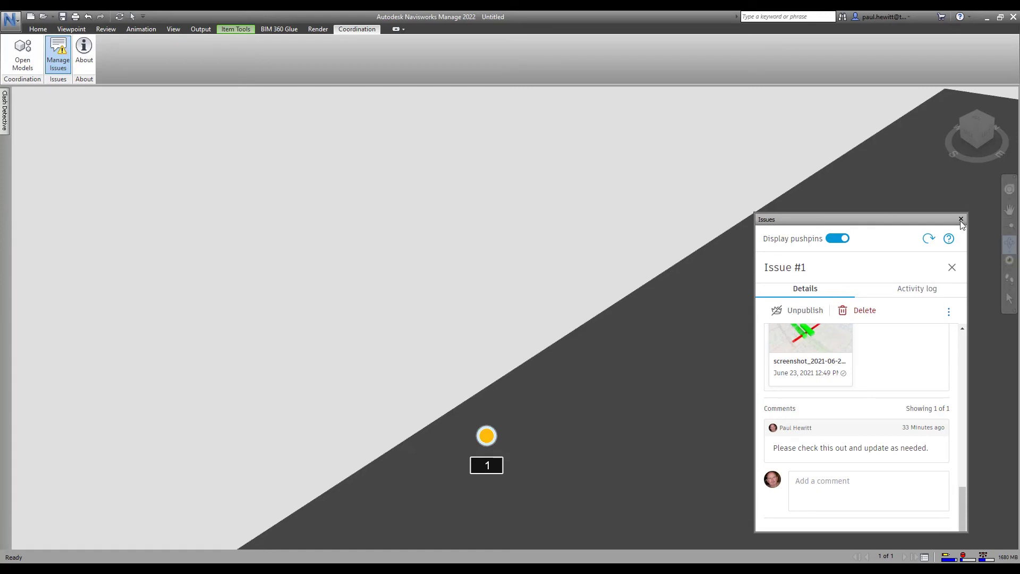
{"action": "left_click", "coordinate": [961, 219]}
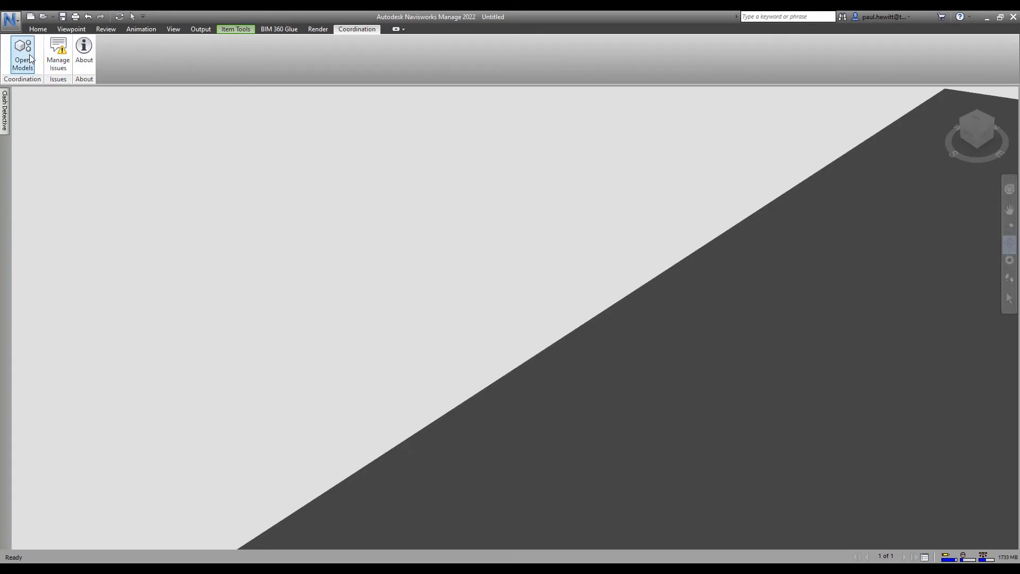
In Clash Detective, add a new clash test named Elect v Struct.
{"action": "left_click", "coordinate": [4, 122]}
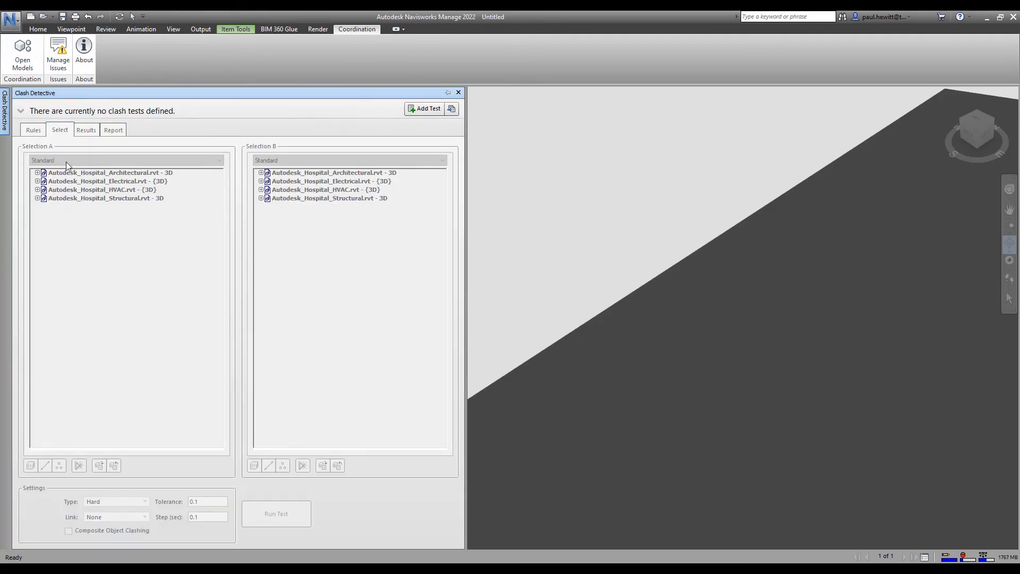
{"action": "left_click", "coordinate": [425, 108]}
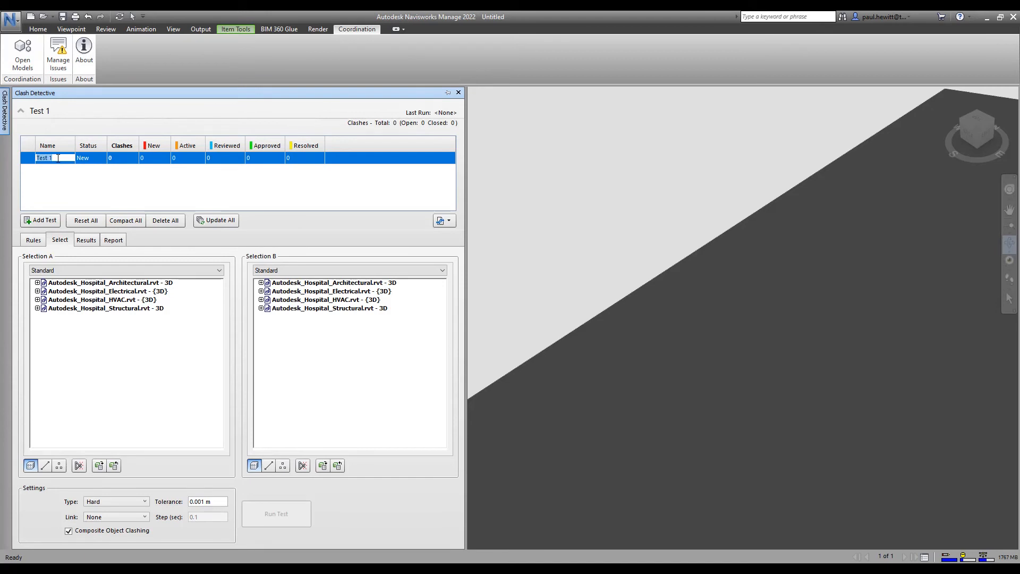
{"action": "type", "text": "E"}
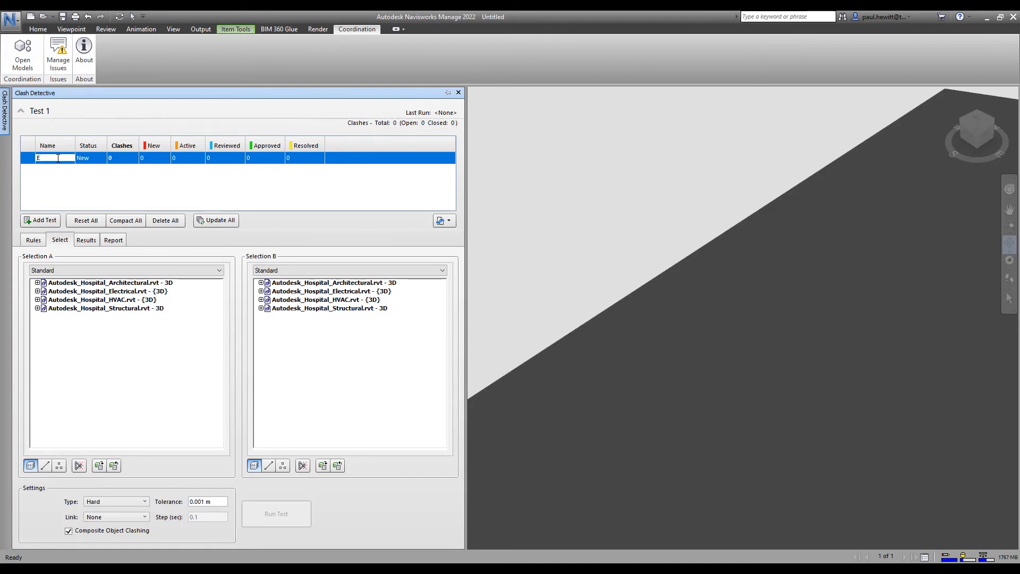
{"action": "type", "text": "lect v Struct"}
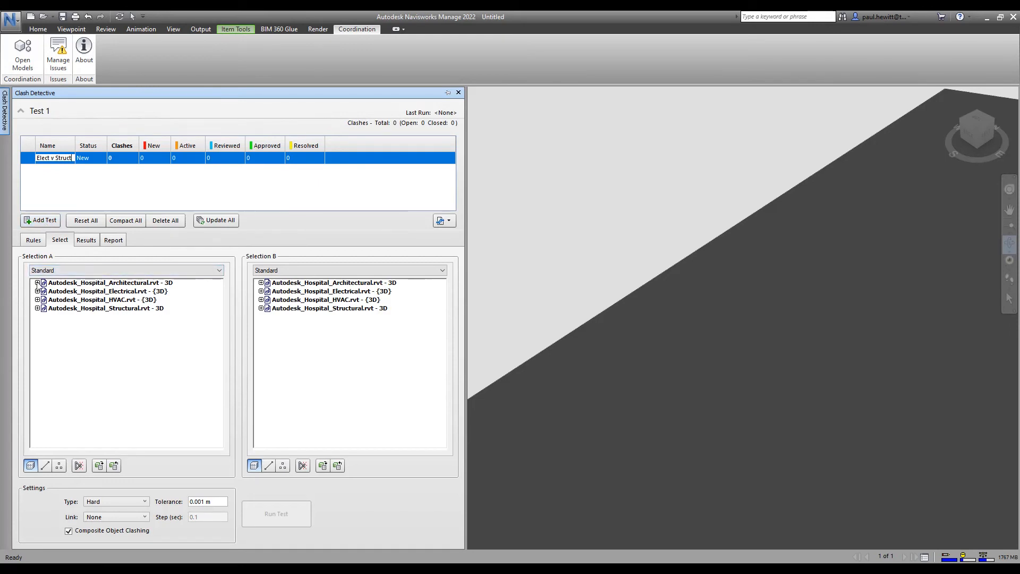
{"action": "left_click", "coordinate": [106, 309]}
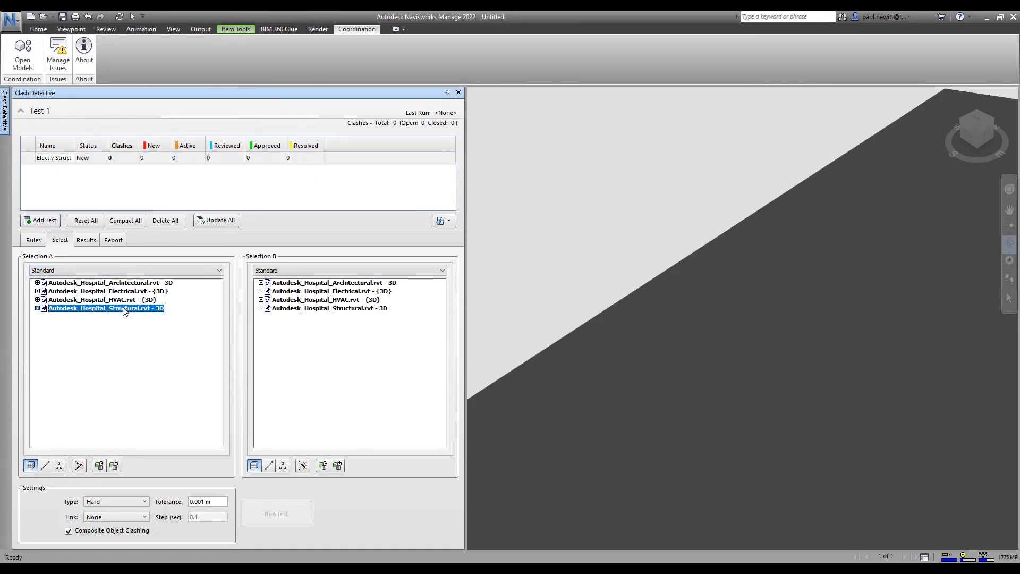
Set Selection A to the Structural model and Selection B to the electrical Cable Trays.
{"action": "left_click", "coordinate": [37, 308]}
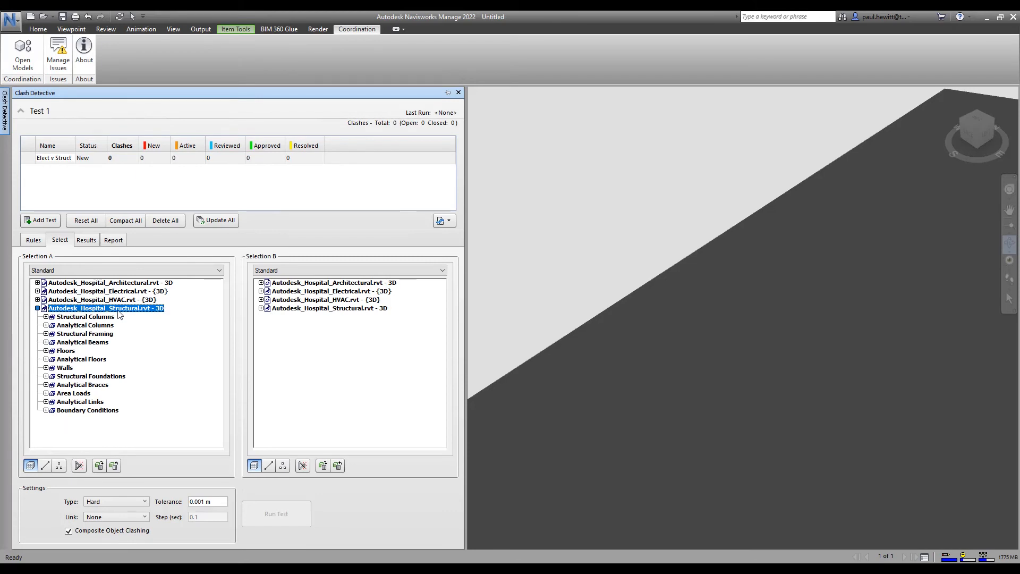
{"action": "left_click", "coordinate": [261, 290]}
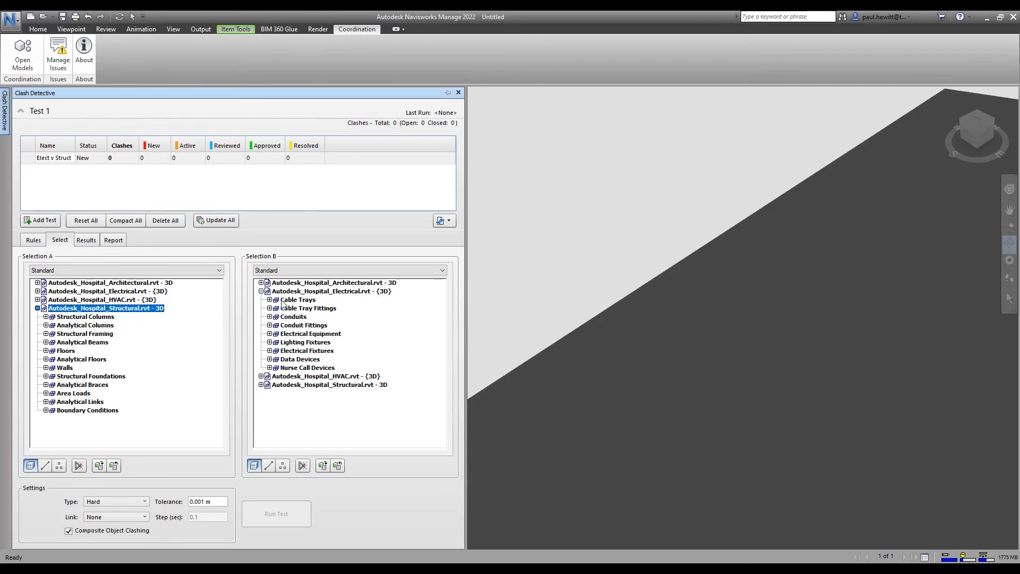
{"action": "left_click", "coordinate": [298, 300]}
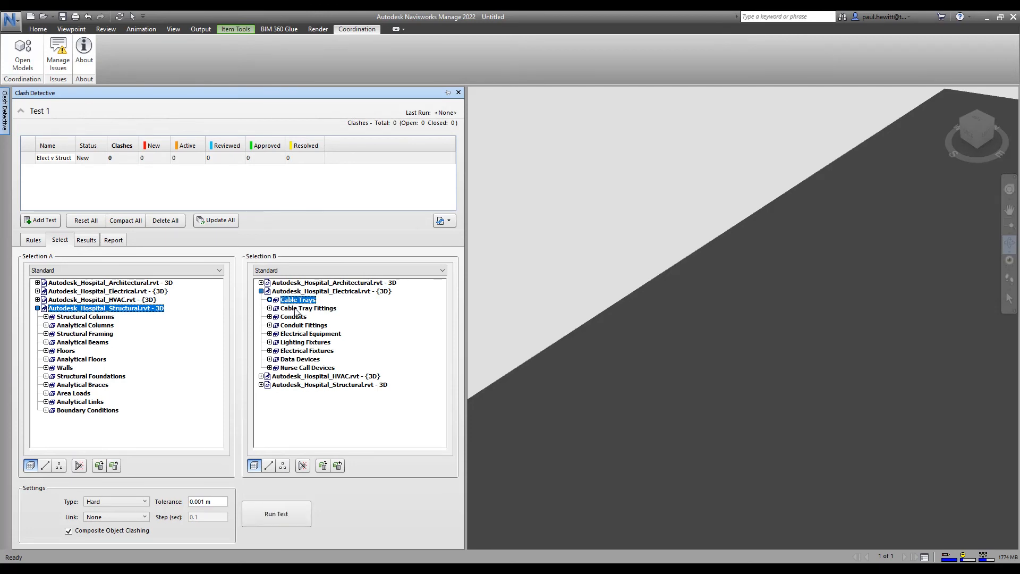
{"action": "left_click", "coordinate": [308, 308]}
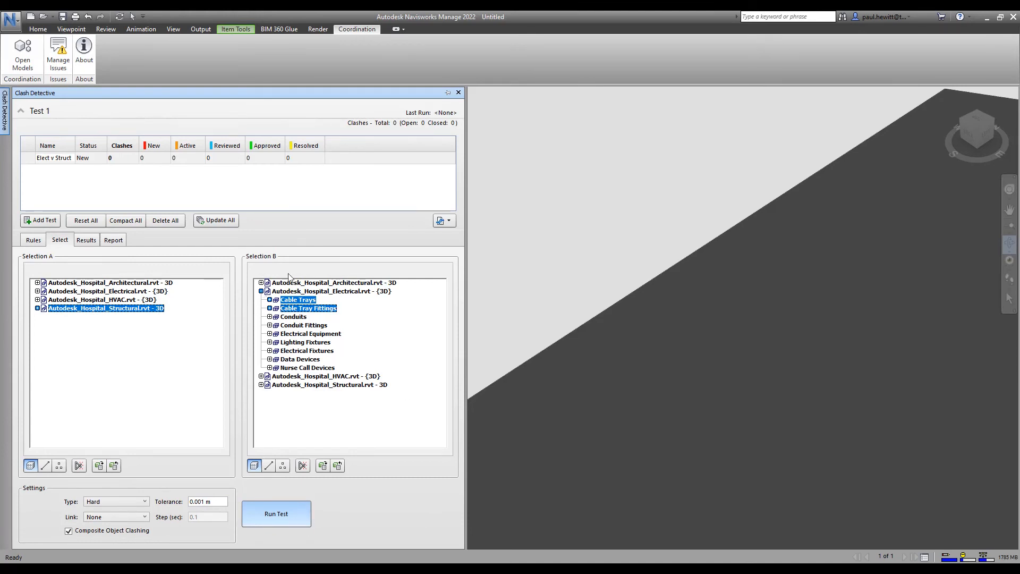
Run the Elect v Struct clash test and review Clash2 and Clash3 in the results.
{"action": "left_click", "coordinate": [276, 514]}
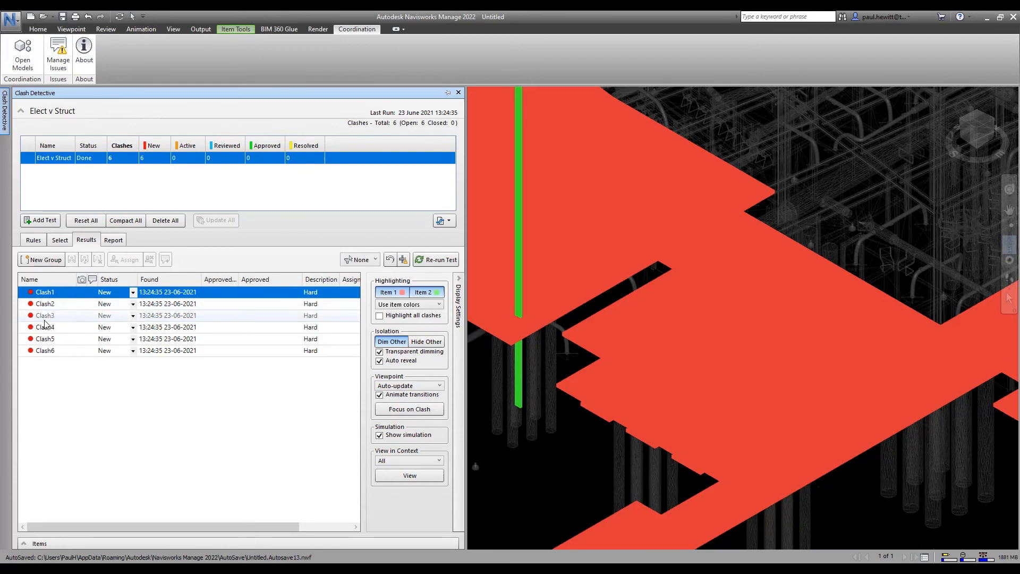
{"action": "left_click", "coordinate": [45, 304]}
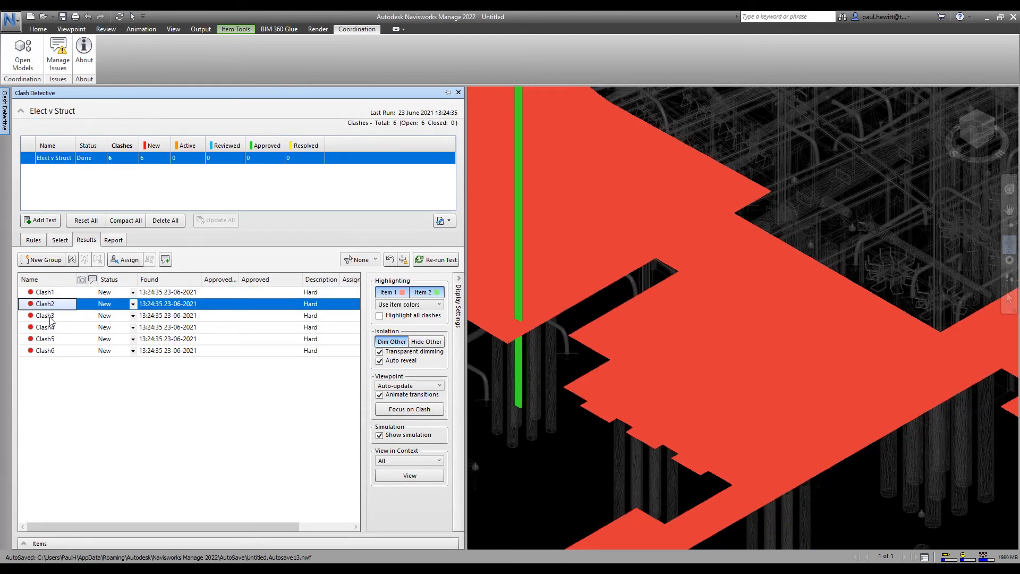
{"action": "left_click", "coordinate": [45, 315]}
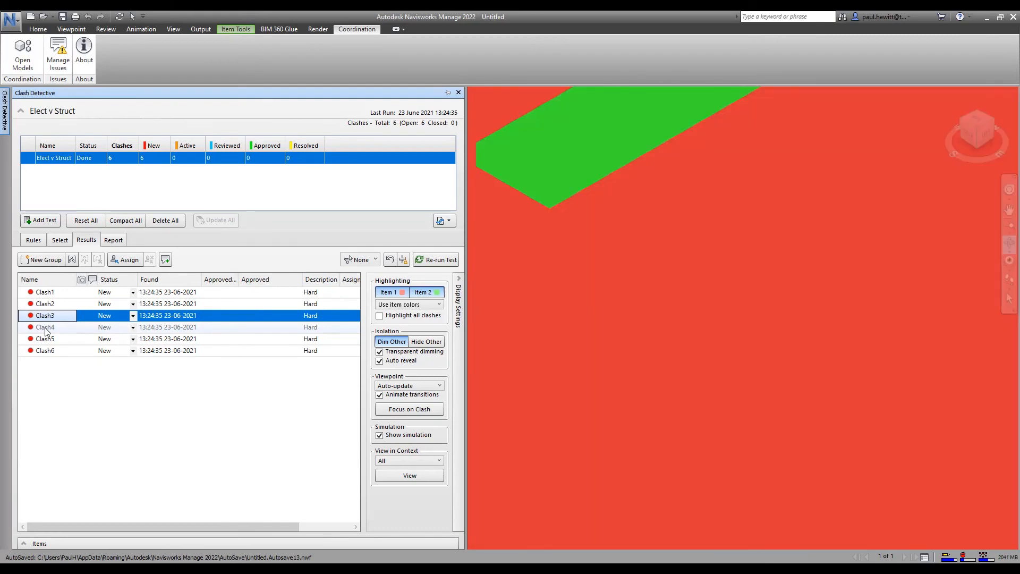
{"action": "mouse_move", "coordinate": [37, 342]}
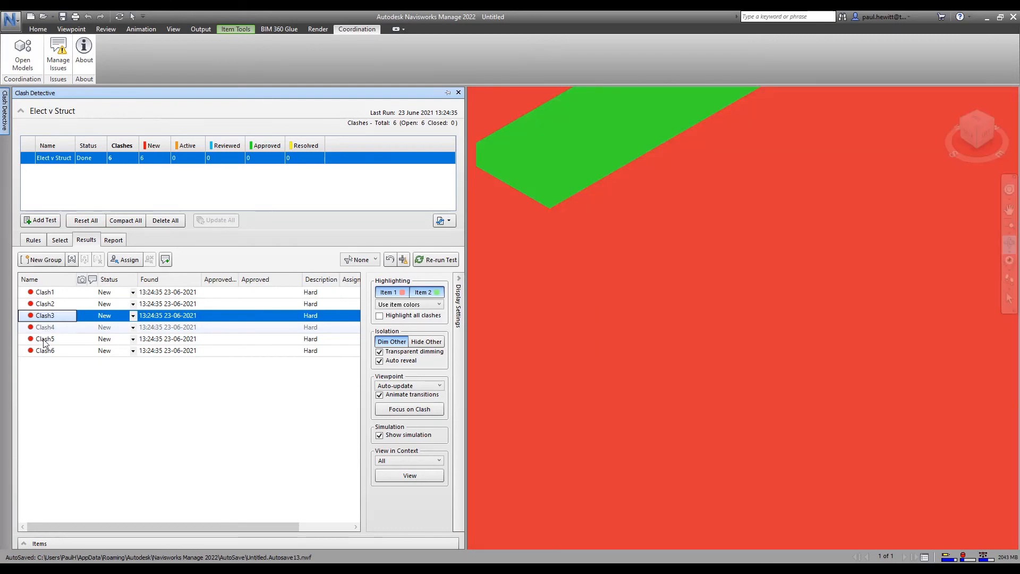
{"action": "mouse_move", "coordinate": [696, 244]}
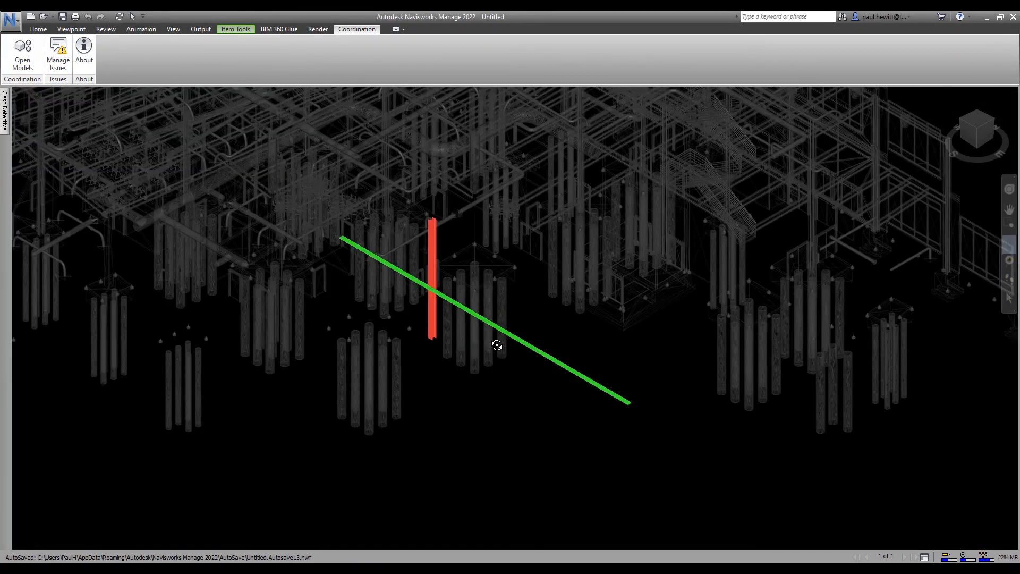
From the issues list, leave Issue #1 and start new Issue #2 pinned at the clash location.
{"action": "left_click", "coordinate": [56, 47]}
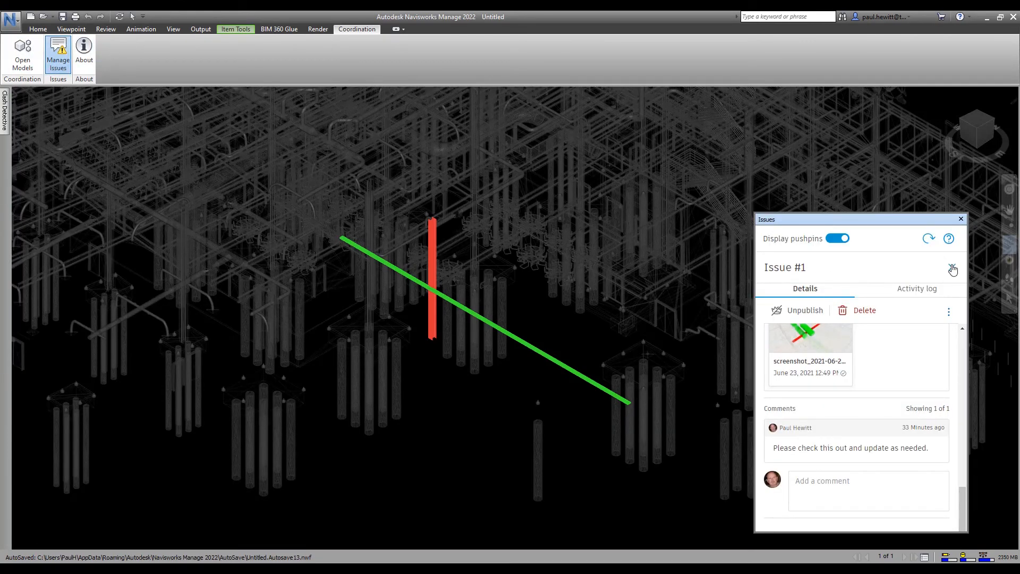
{"action": "left_click", "coordinate": [952, 268]}
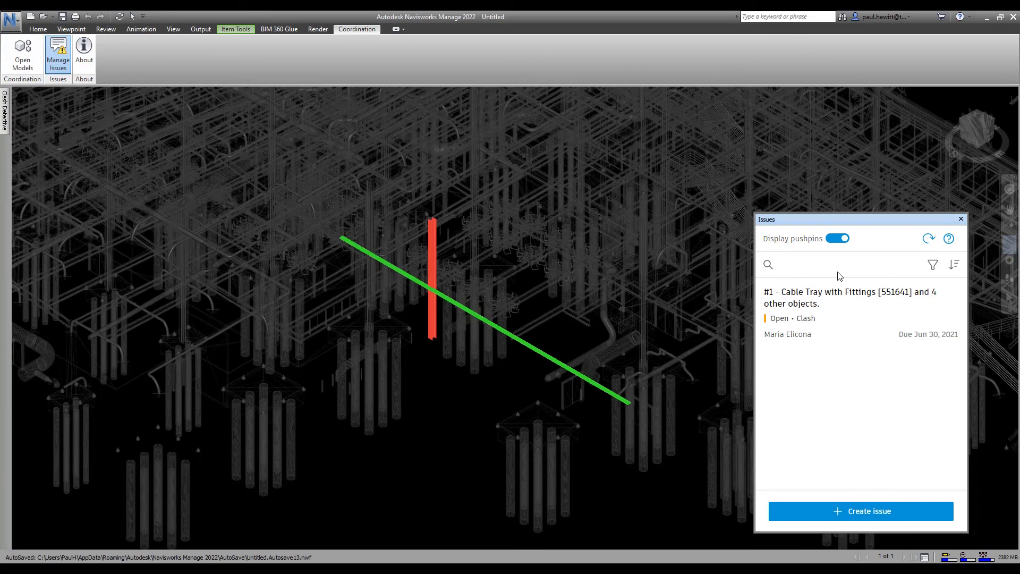
{"action": "mouse_move", "coordinate": [885, 514]}
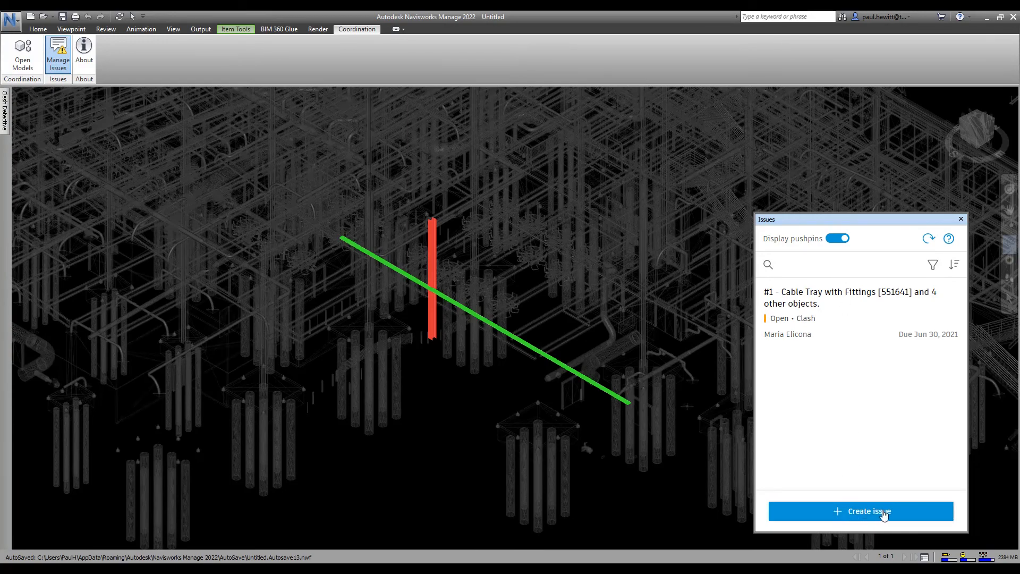
{"action": "left_click", "coordinate": [861, 511]}
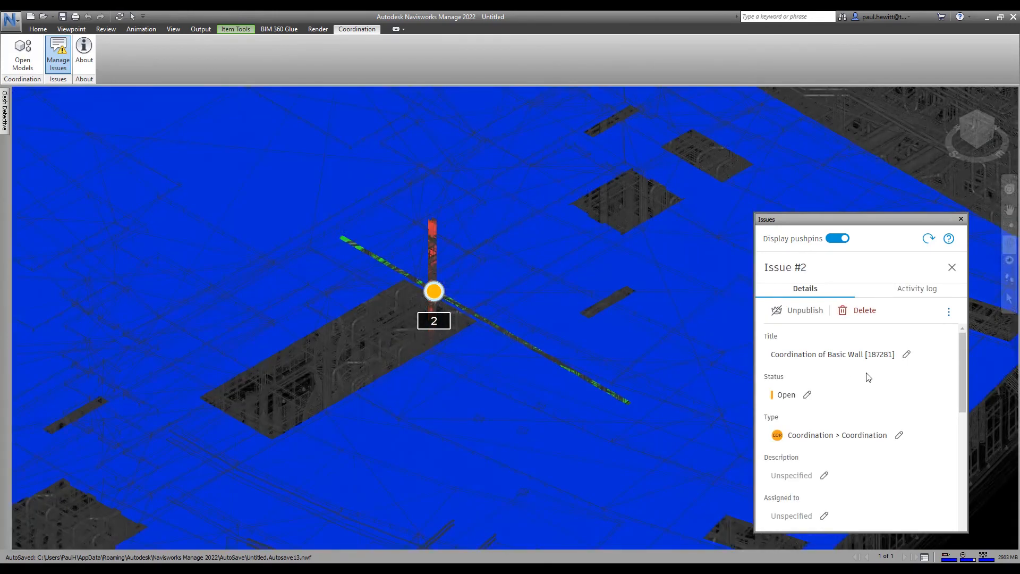
Give Issue #2 the description 'Please check the clash as per view.'.
{"action": "scroll", "scroll_direction": "down", "scroll_amount": 3}
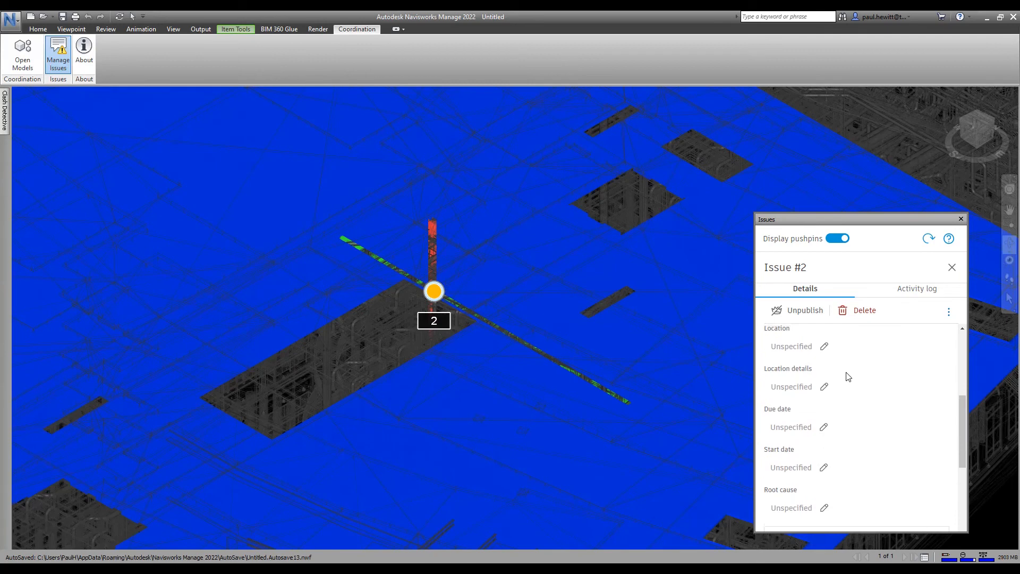
{"action": "scroll", "scroll_direction": "up", "scroll_amount": 3}
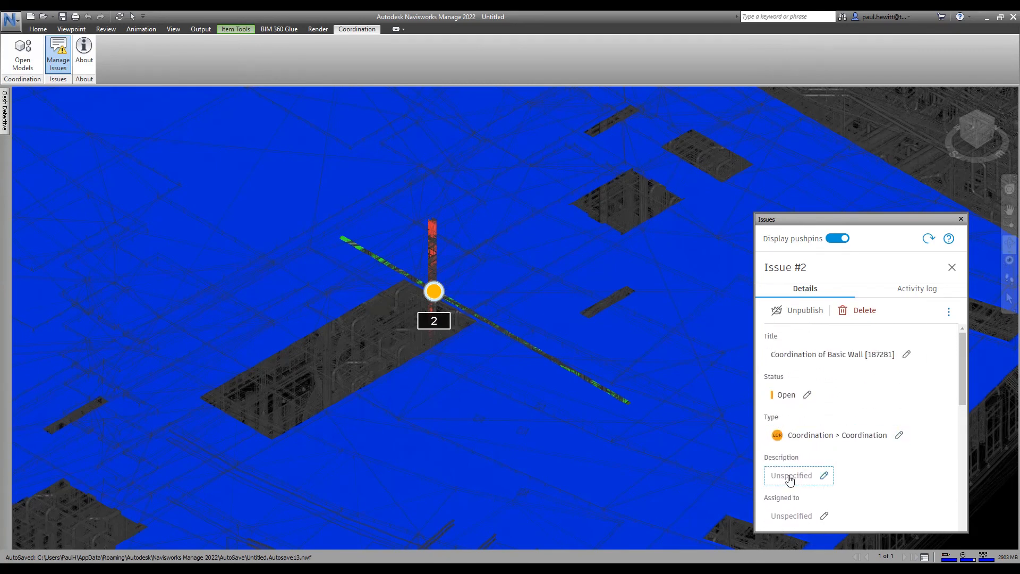
{"action": "left_click", "coordinate": [791, 475]}
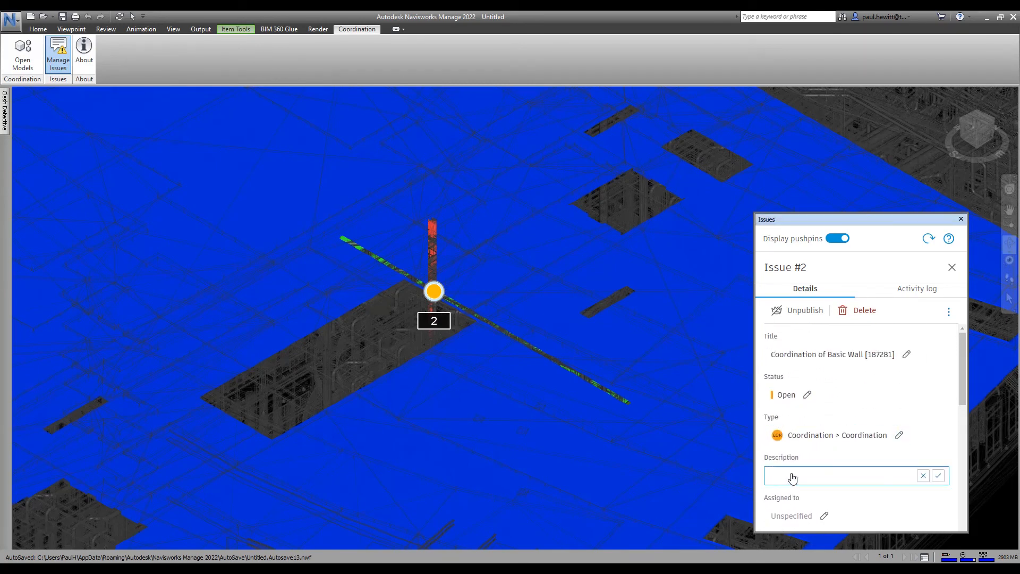
{"action": "type", "text": "Please"}
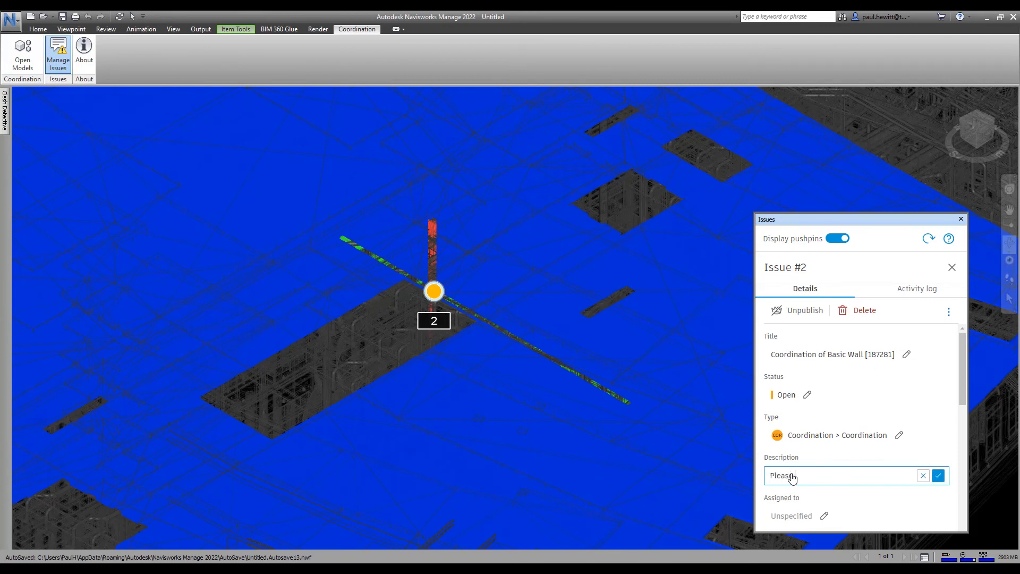
{"action": "type", "text": "check the"}
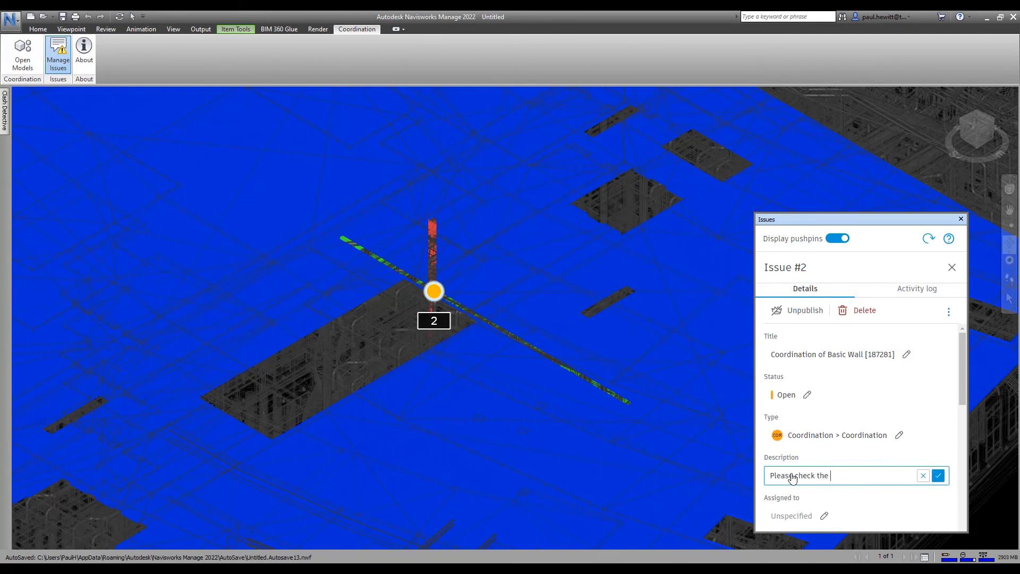
{"action": "type", "text": "clash a"}
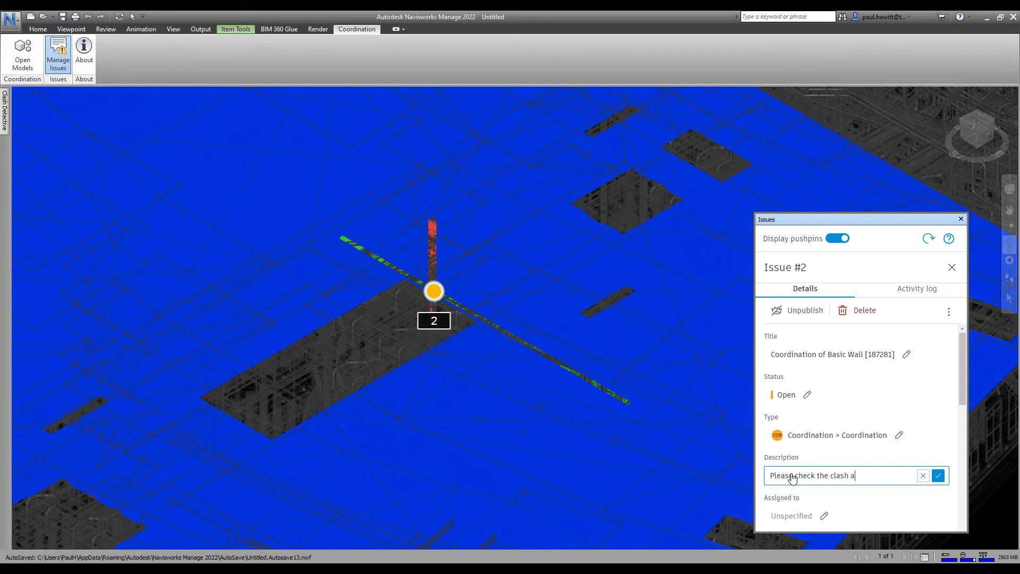
{"action": "type", "text": "s per vi"}
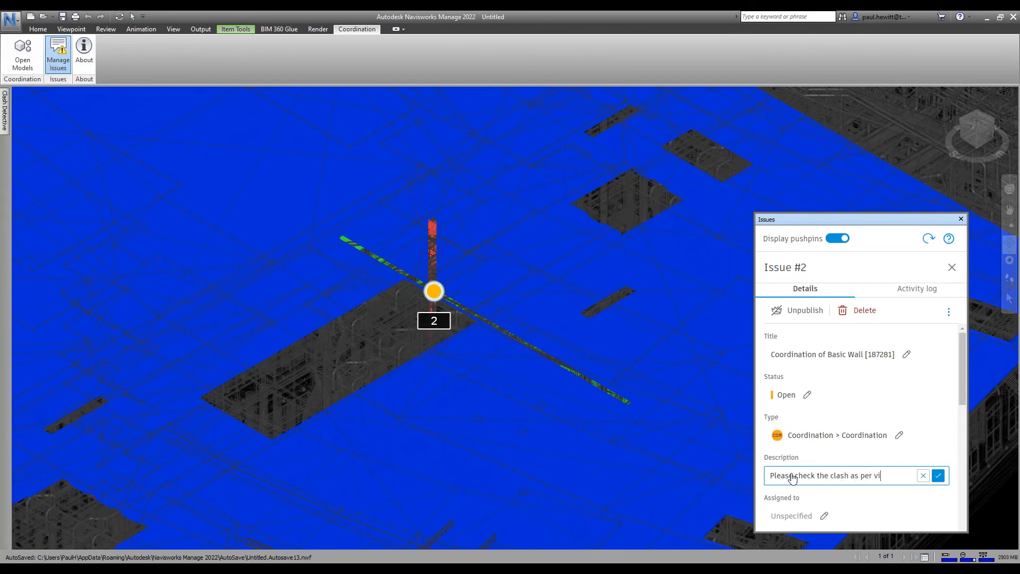
{"action": "type", "text": "ew."}
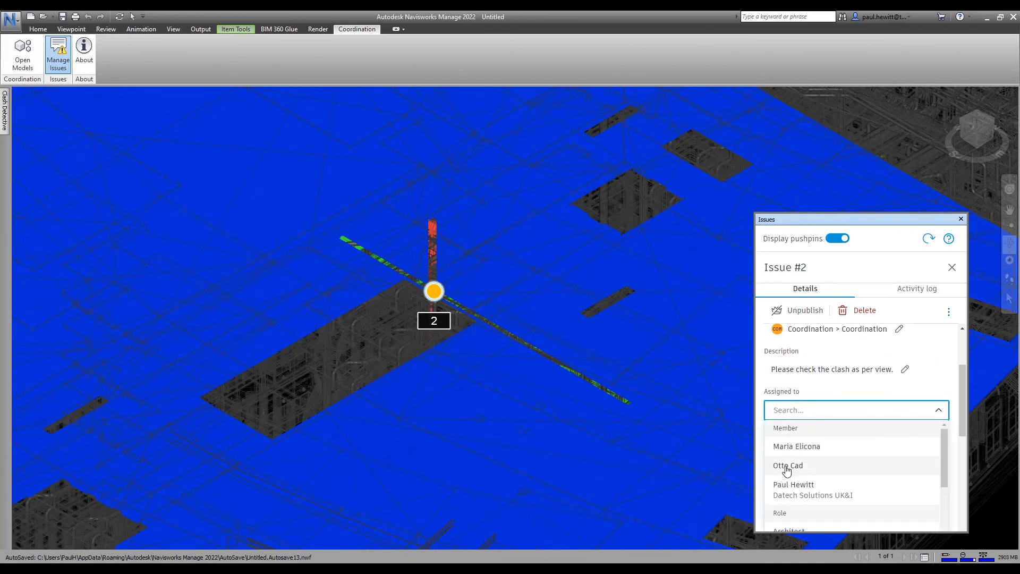
Assign Issue #2 to Otto Cad, review the remaining fields and close its details.
{"action": "left_click", "coordinate": [788, 466]}
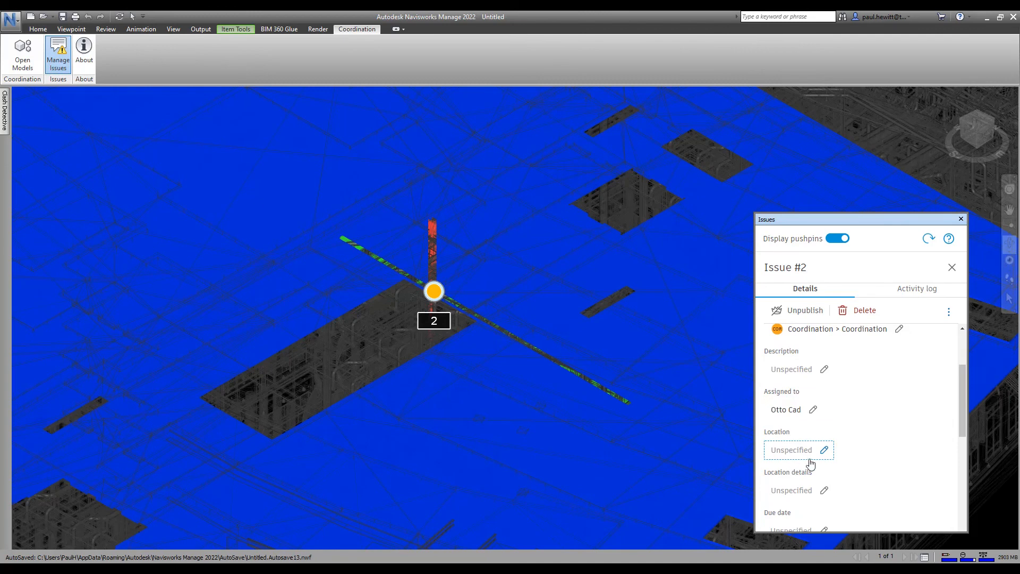
{"action": "left_click", "coordinate": [808, 426]}
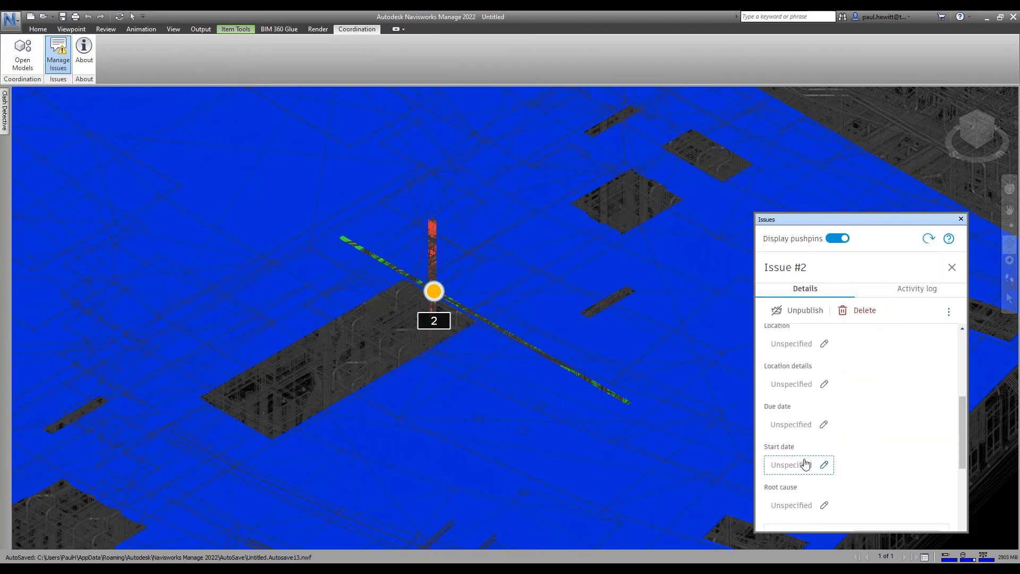
{"action": "left_click", "coordinate": [800, 465]}
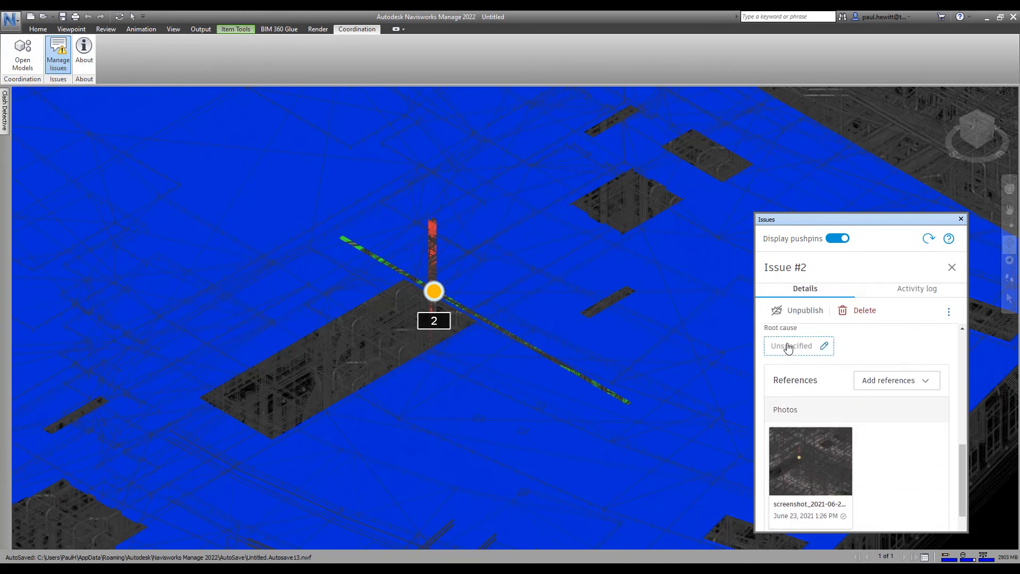
{"action": "left_click", "coordinate": [792, 347]}
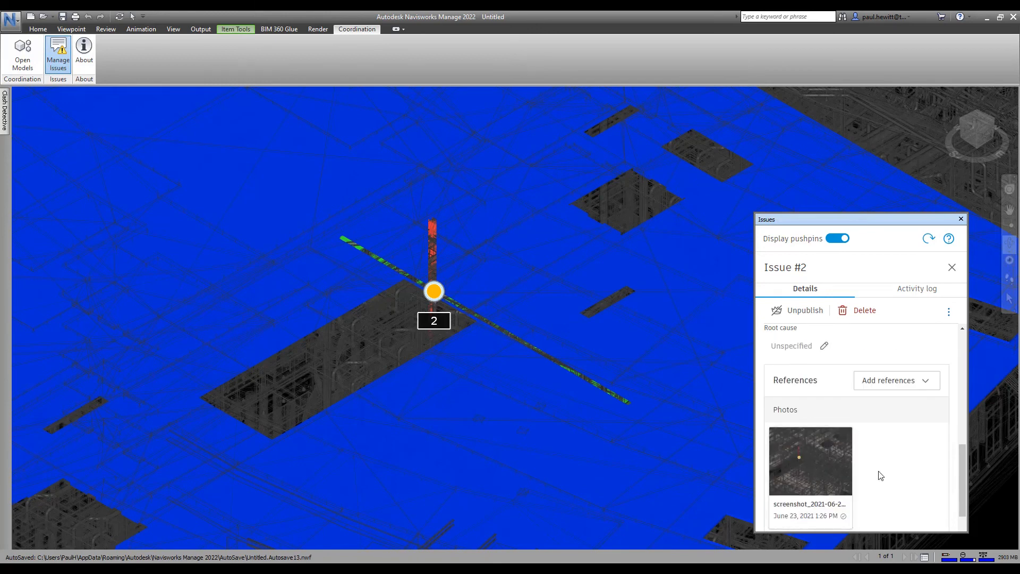
{"action": "scroll", "scroll_direction": "down", "scroll_amount": 3}
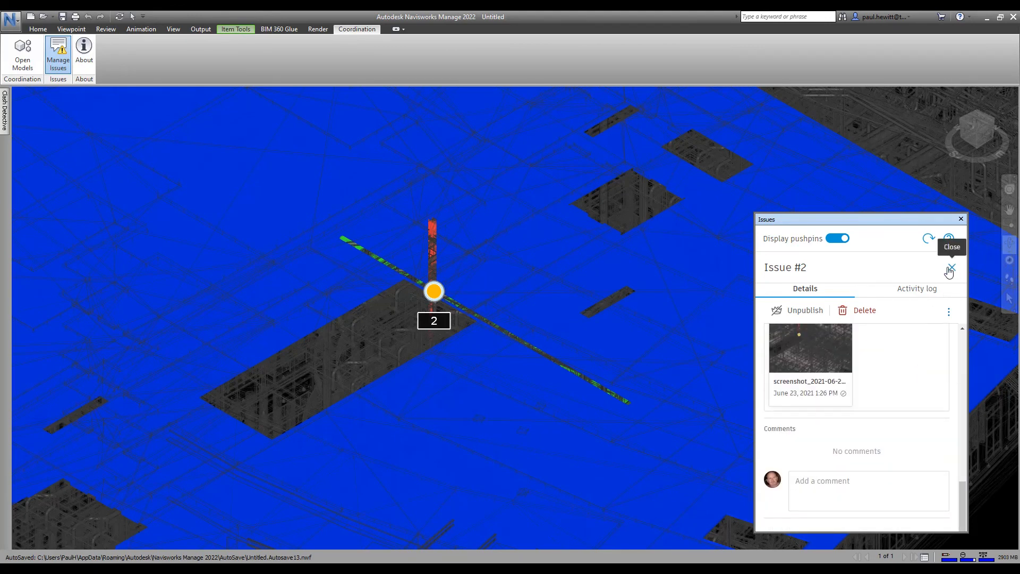
{"action": "left_click", "coordinate": [951, 268]}
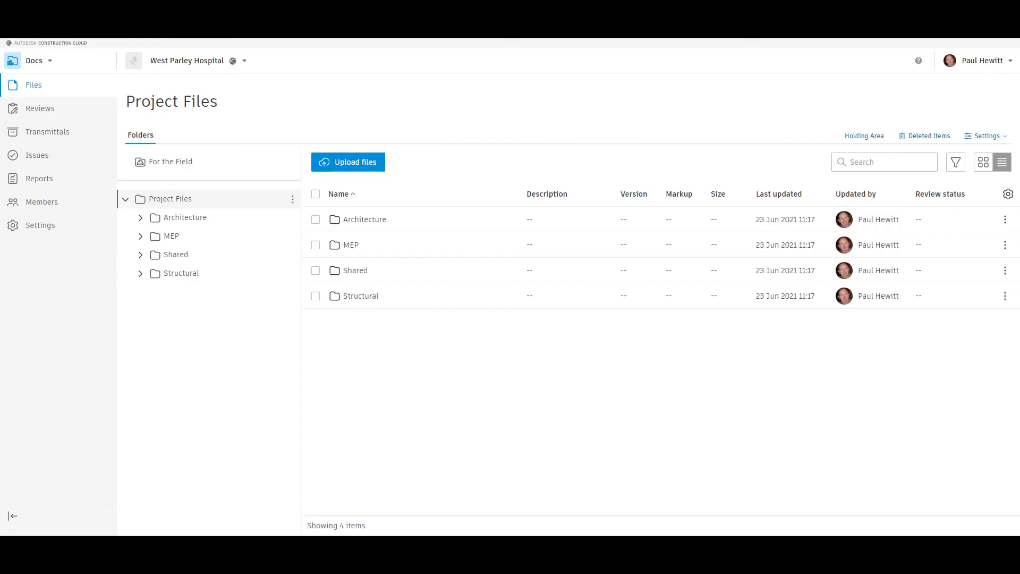
{"action": "mouse_move", "coordinate": [197, 223]}
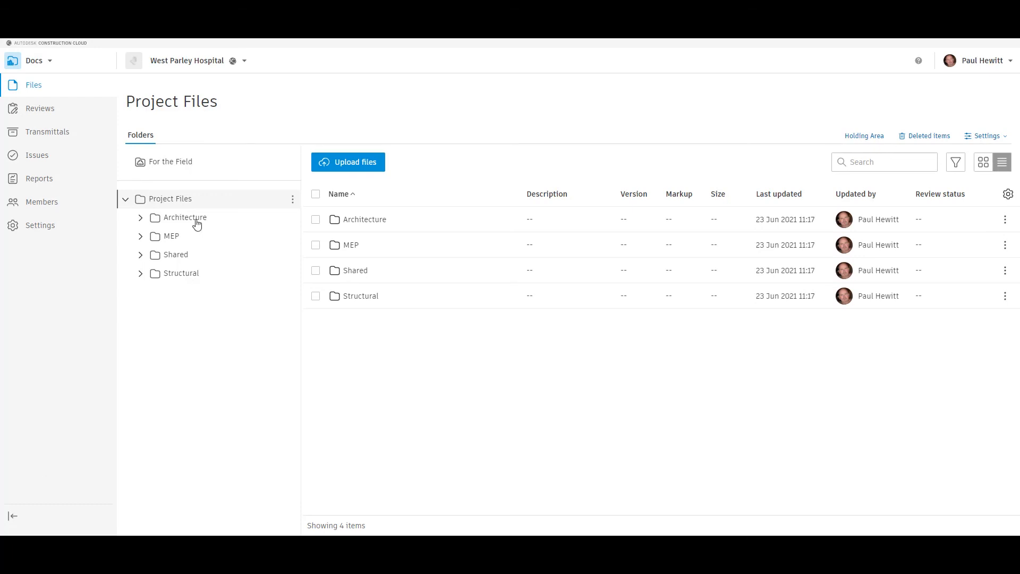
{"action": "mouse_move", "coordinate": [161, 64]}
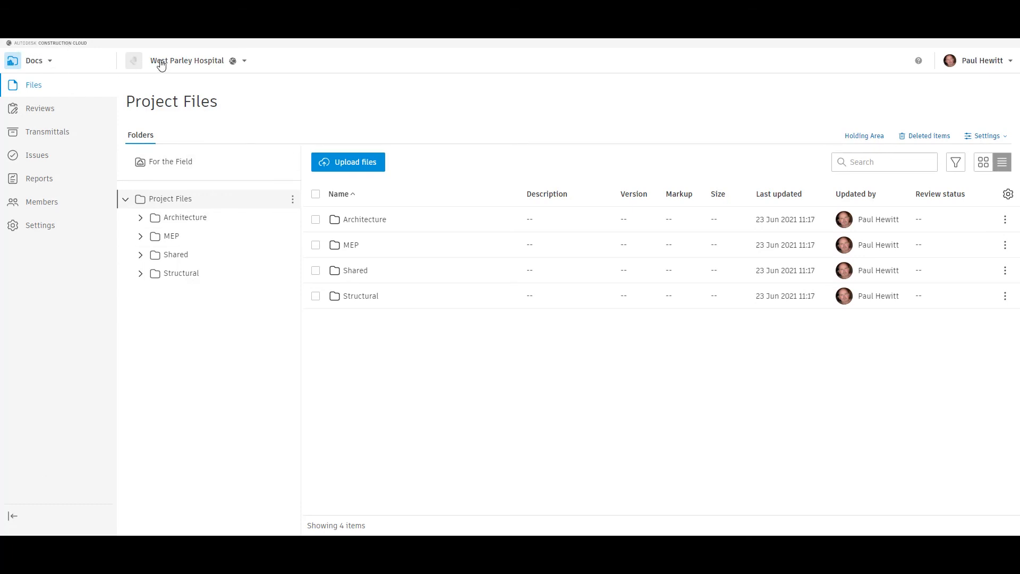
{"action": "mouse_move", "coordinate": [30, 87]}
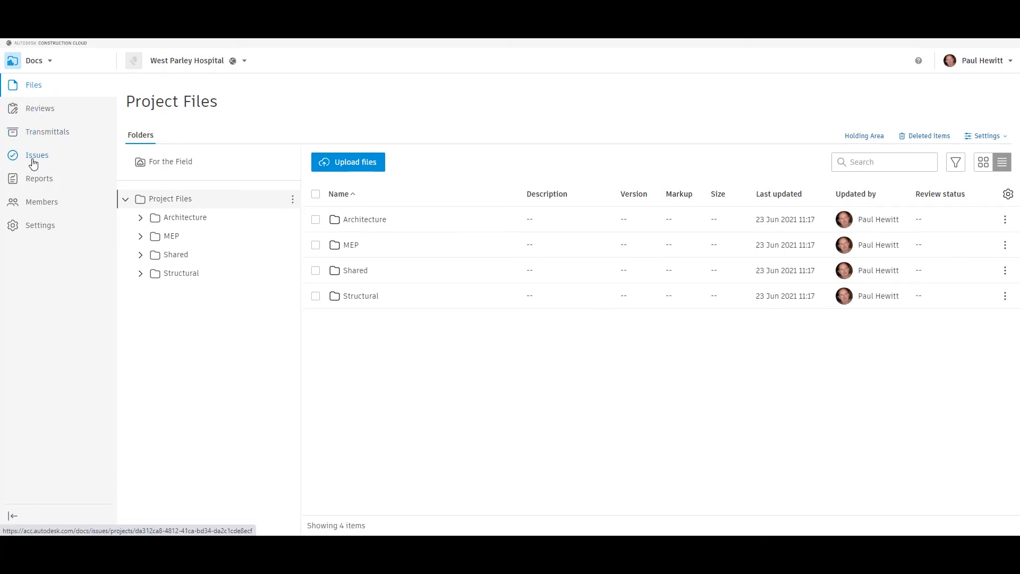
Show the ACC Issues list with Issues #1 and #2, reviewing Issue #2's details.
{"action": "left_click", "coordinate": [37, 155]}
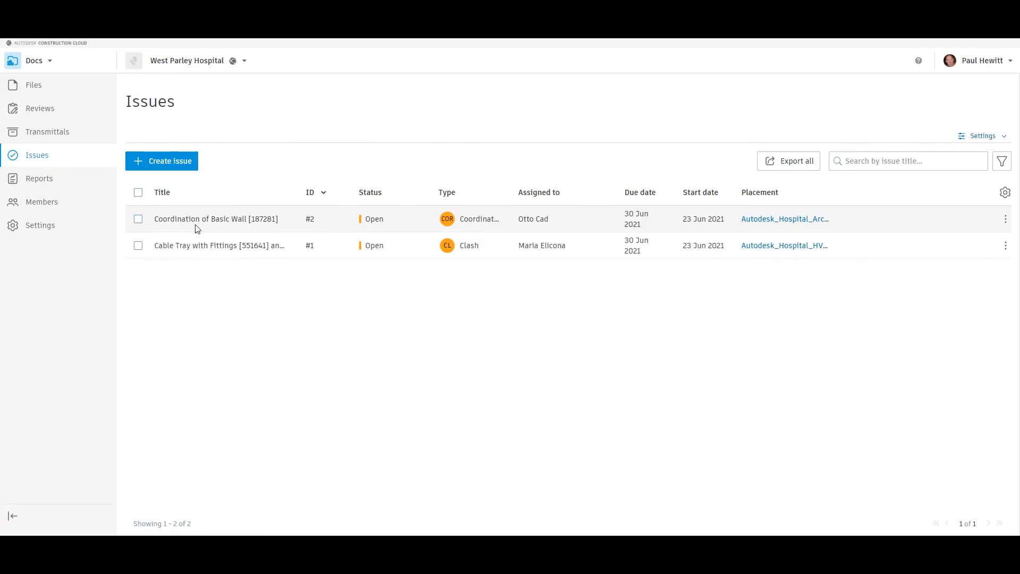
{"action": "mouse_move", "coordinate": [768, 229]}
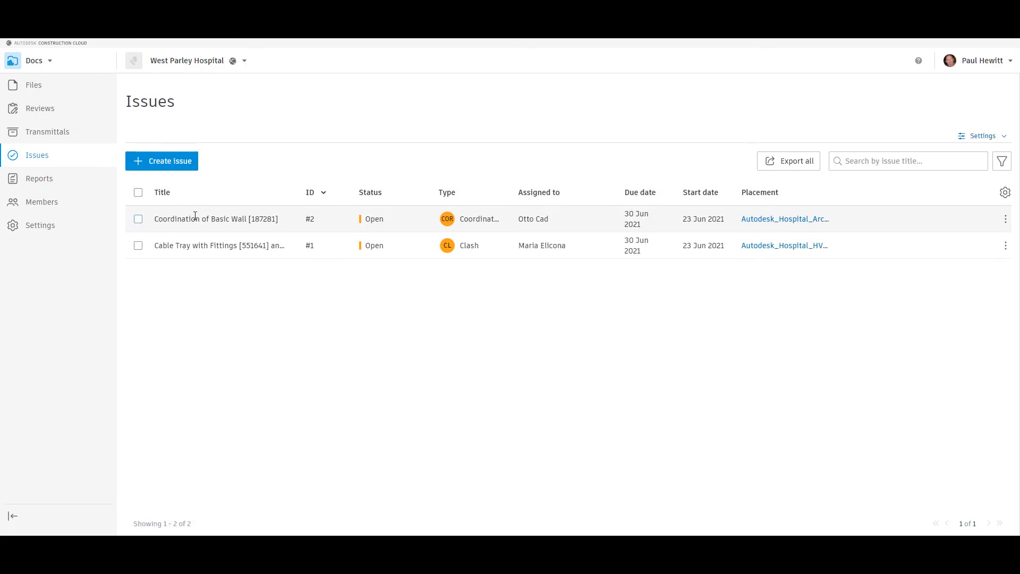
{"action": "left_click", "coordinate": [215, 219]}
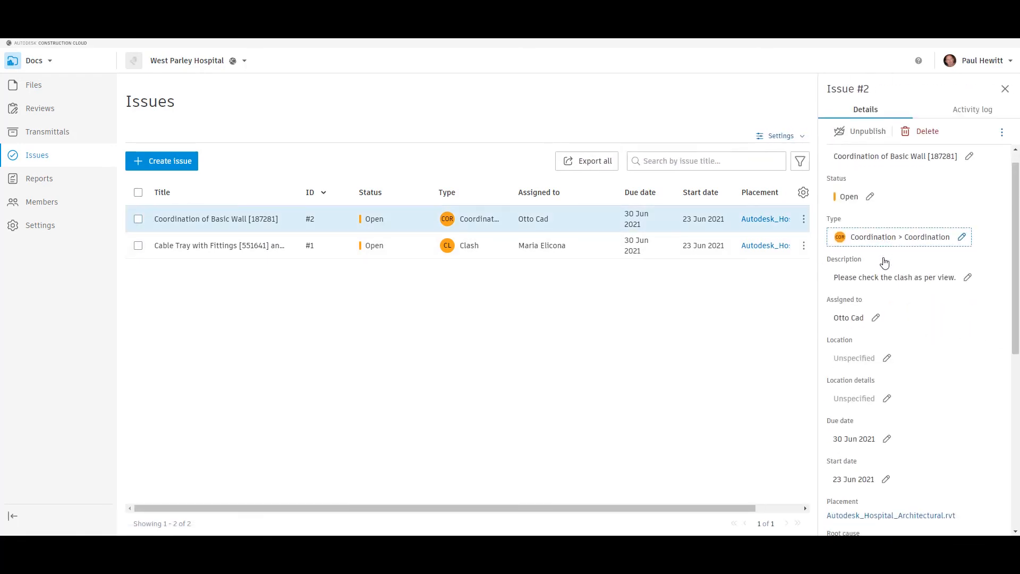
{"action": "scroll", "scroll_direction": "down", "scroll_amount": 3}
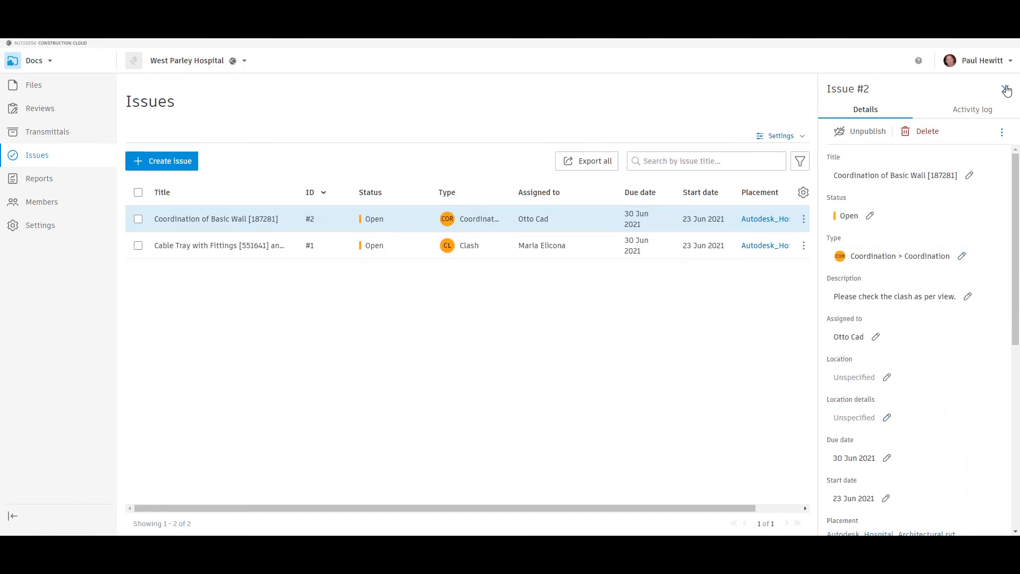
{"action": "left_click", "coordinate": [1008, 91]}
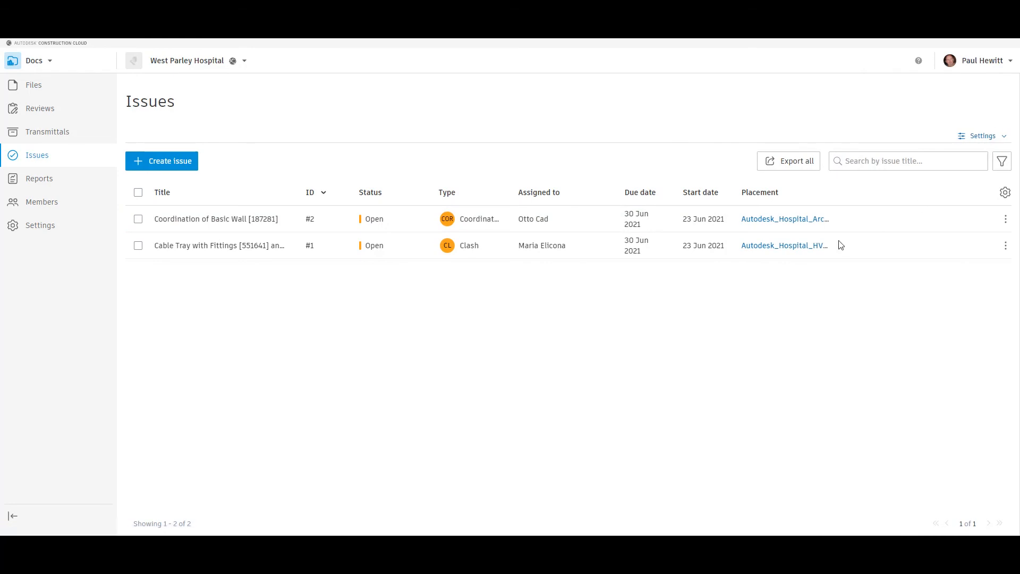
{"action": "mouse_move", "coordinate": [400, 223]}
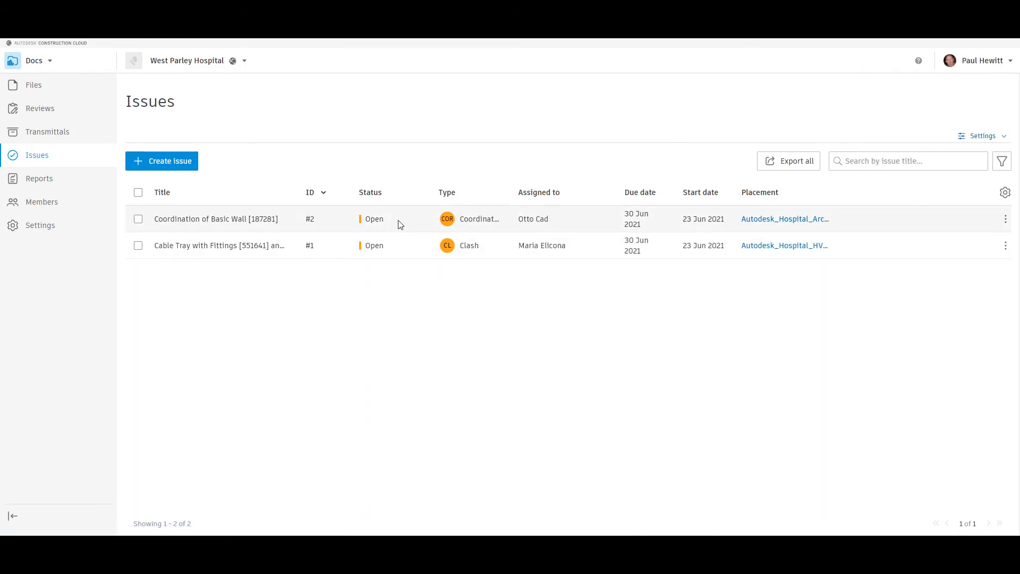